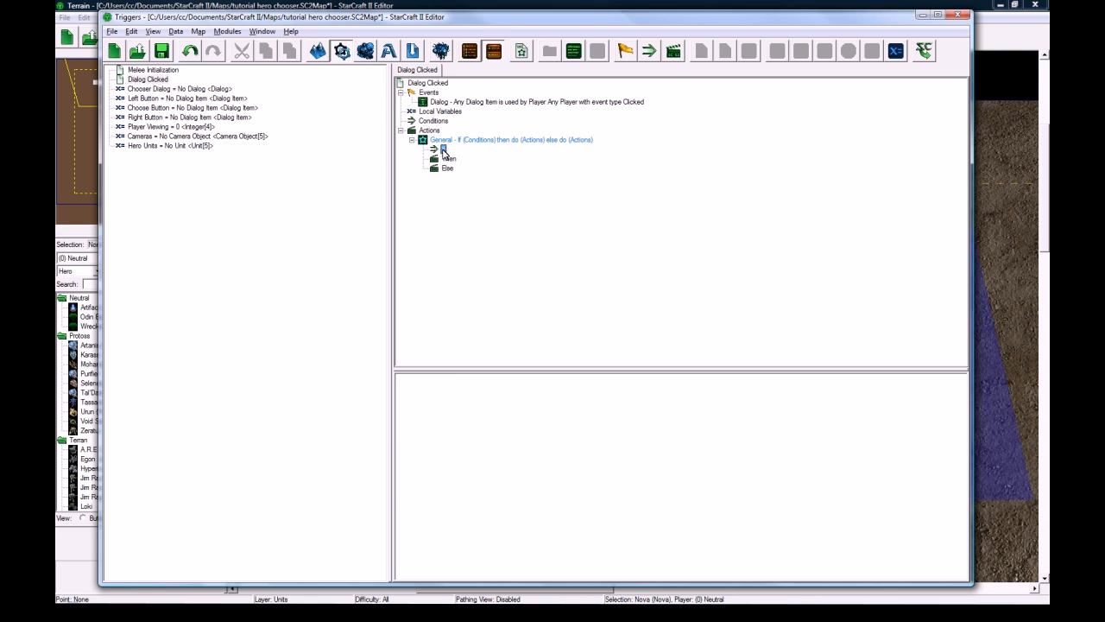
Step: Set the If condition to Used Dialog Item == Left Button via the Dialog function list
double_click(443, 148)
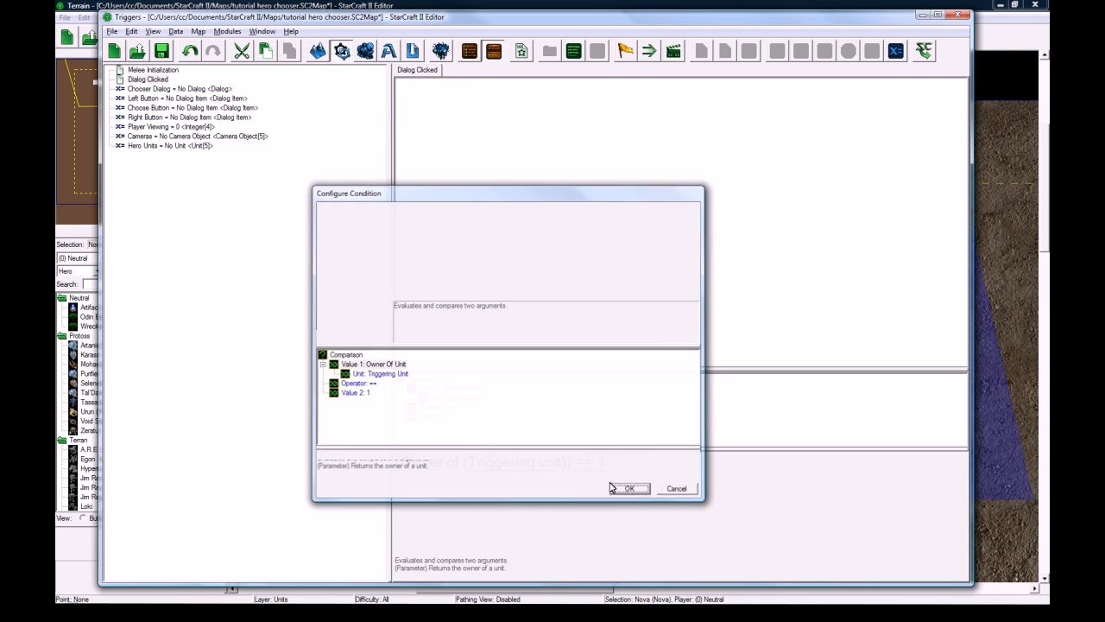
click(629, 487)
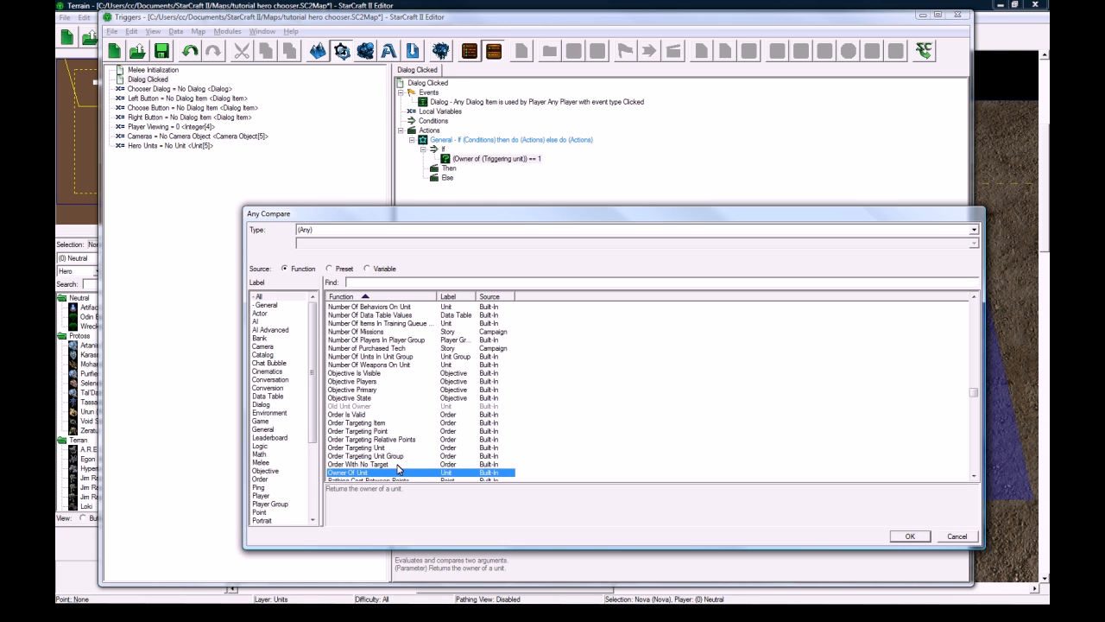
click(263, 404)
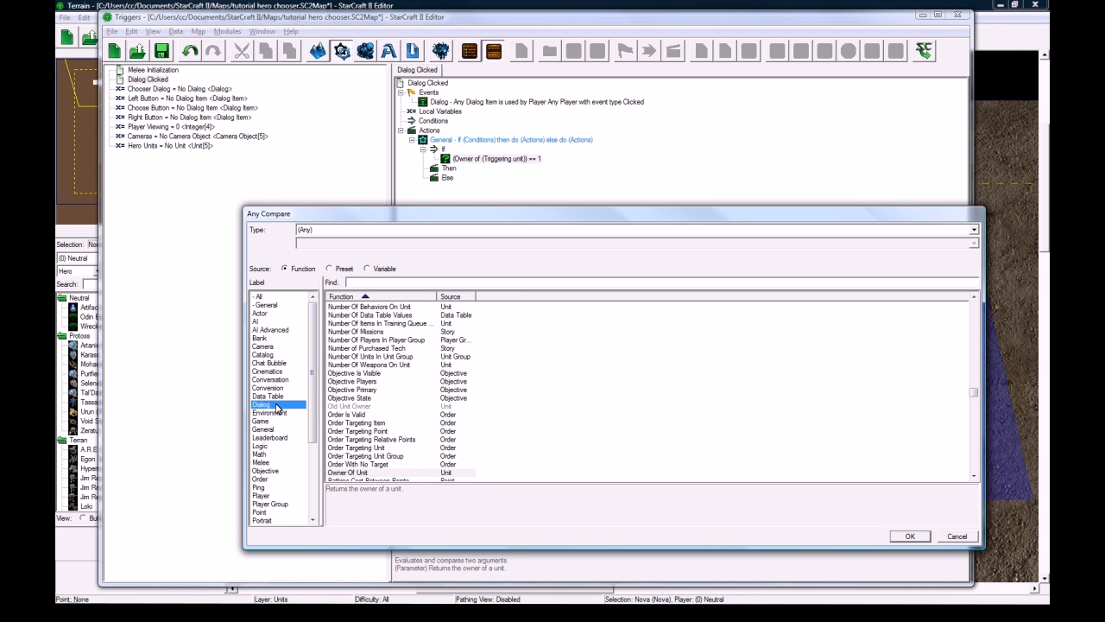
click(263, 404)
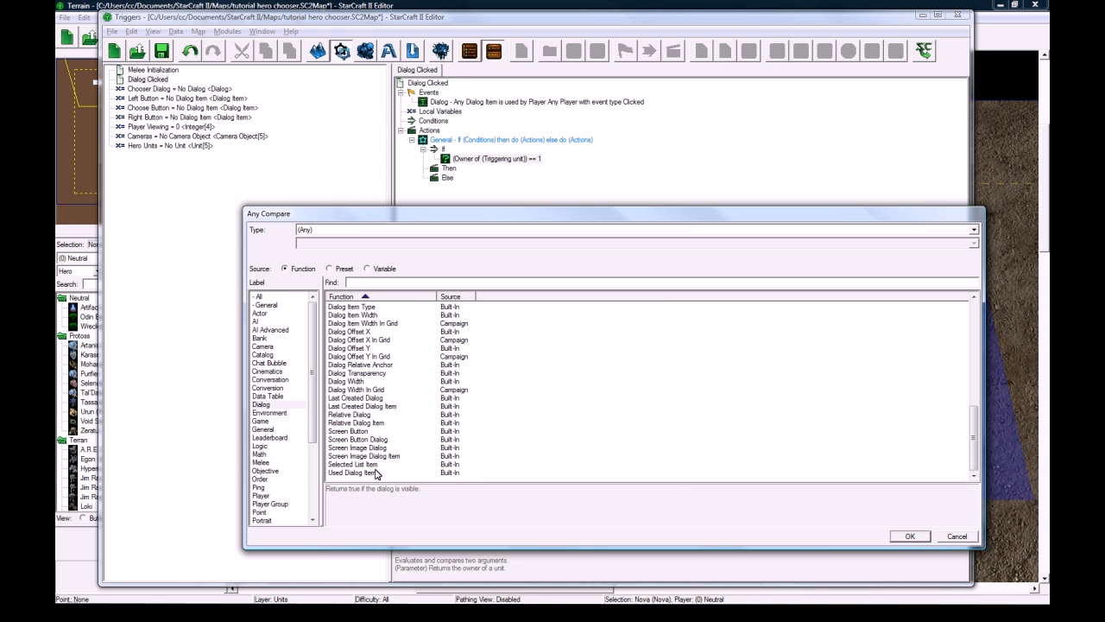
click(908, 536)
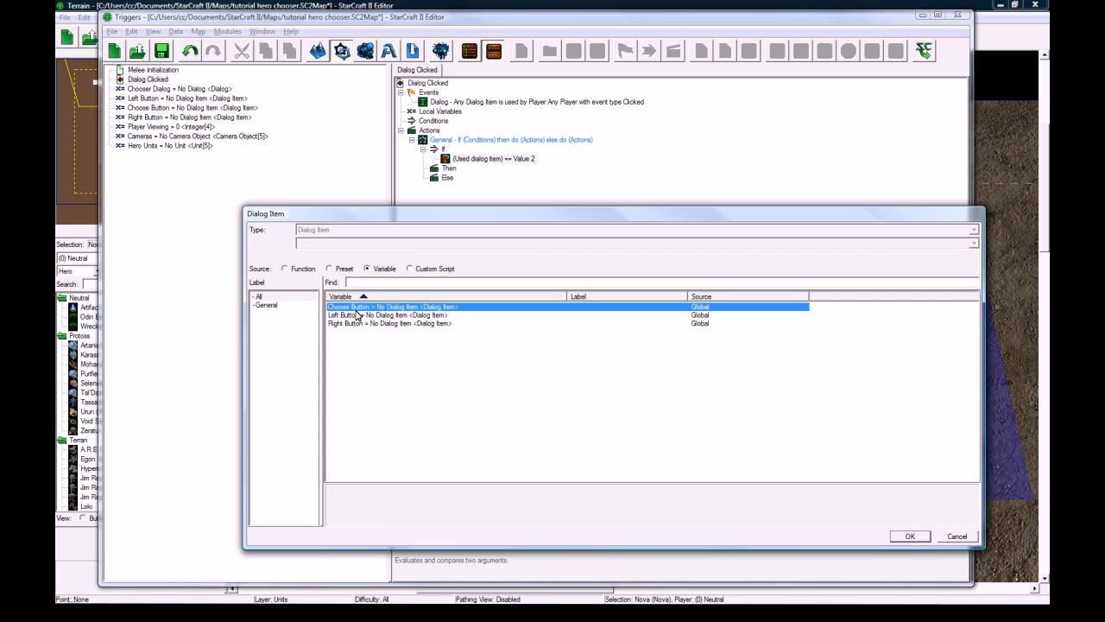
click(908, 535)
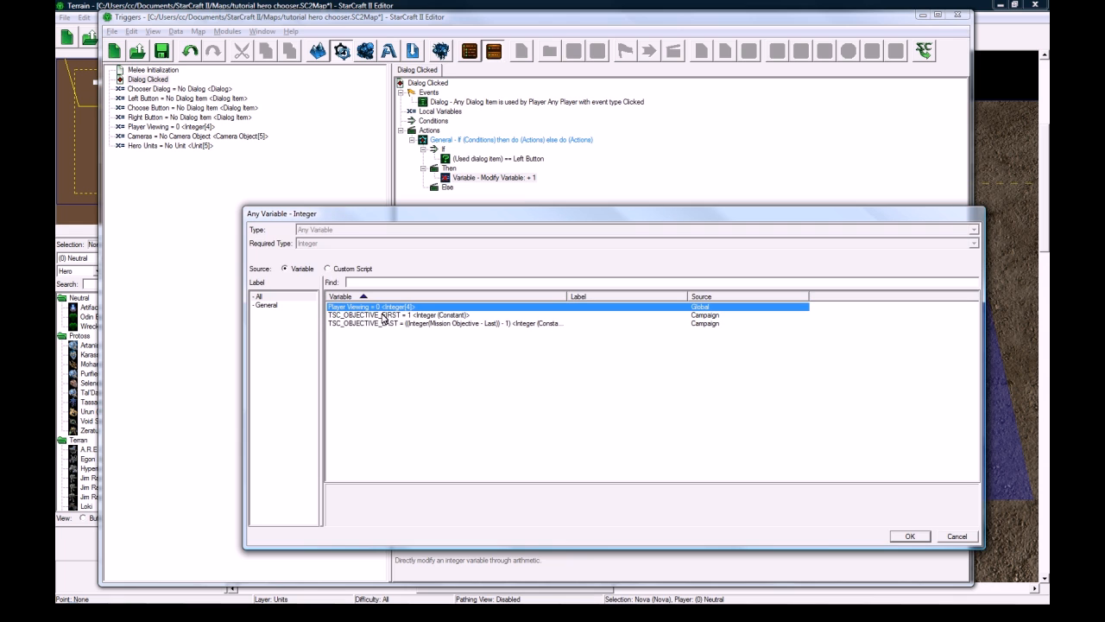
Step: Modify Player Viewing[Triggering Player] with the - operator so it subtracts 1
click(908, 535)
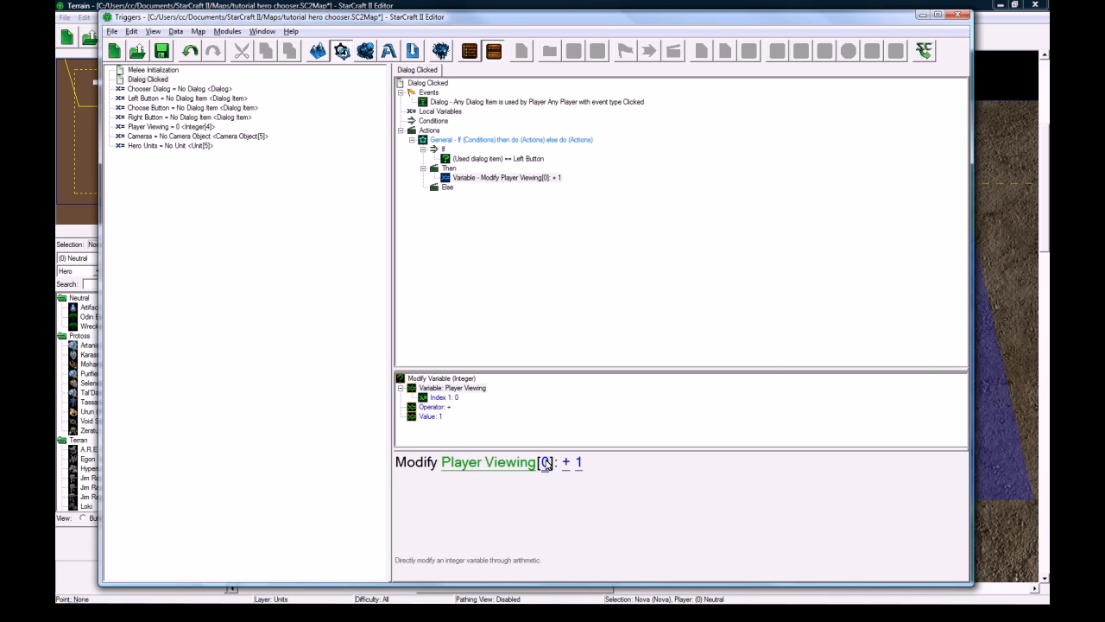
click(546, 463)
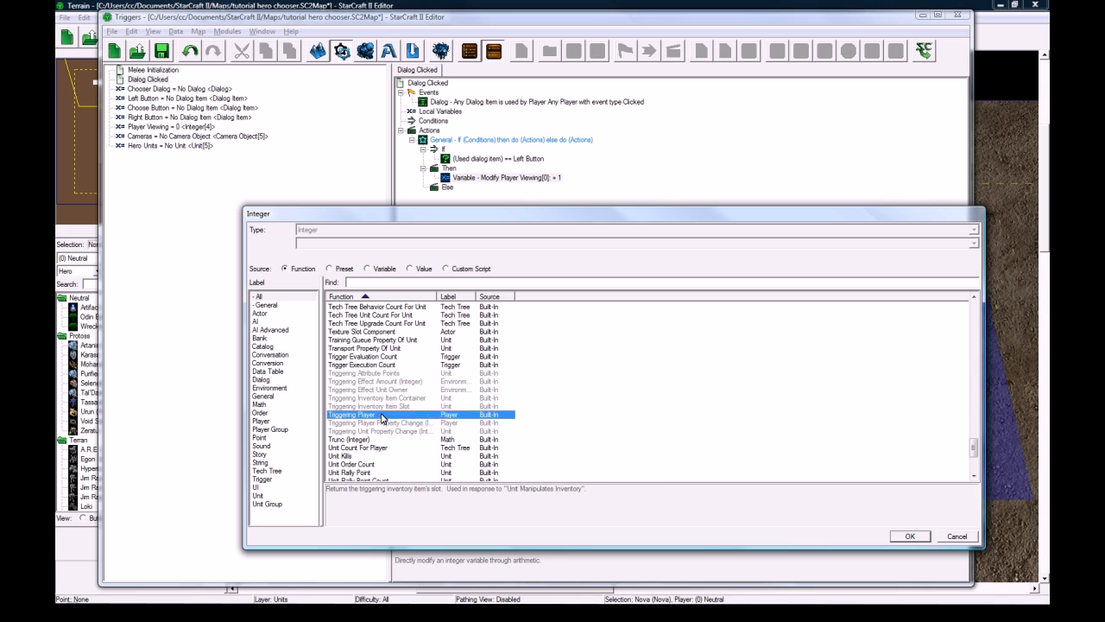
click(909, 535)
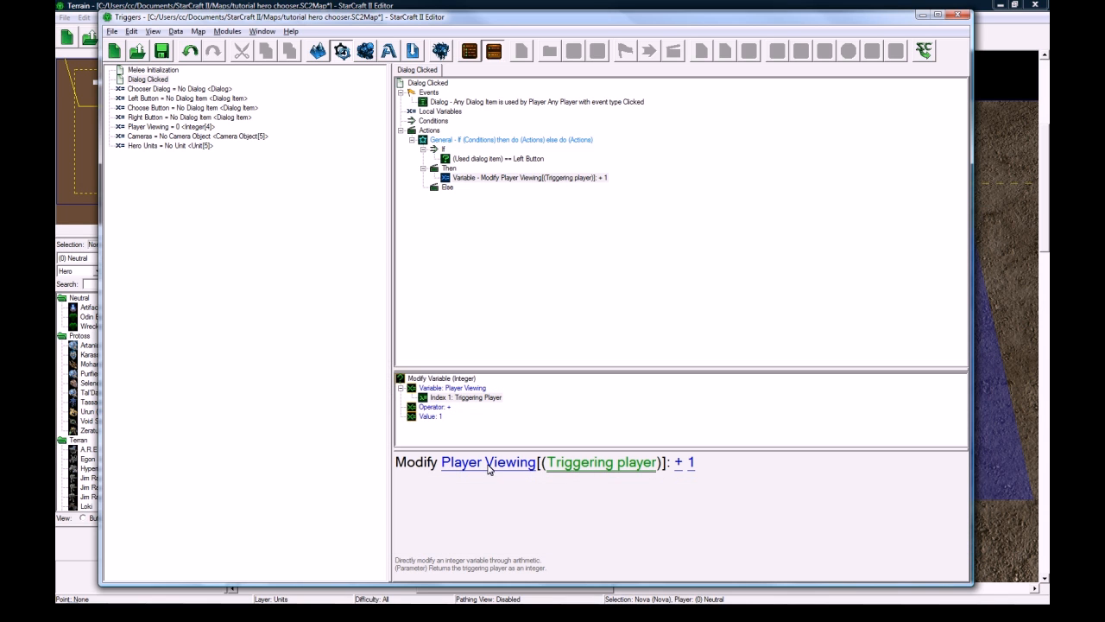
mouse_move(684, 463)
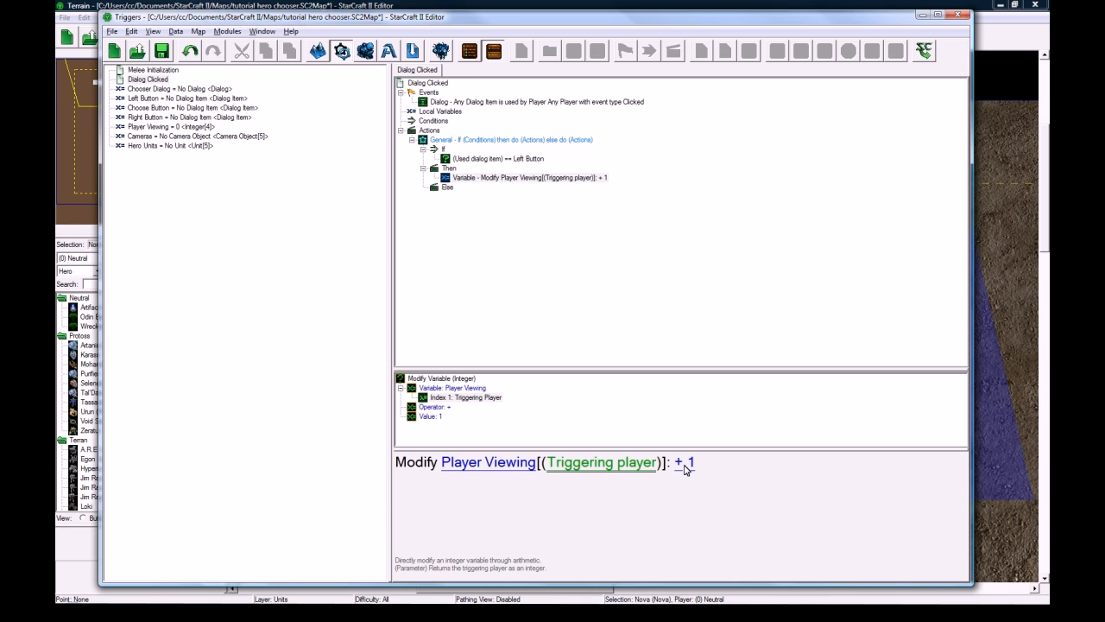
click(677, 463)
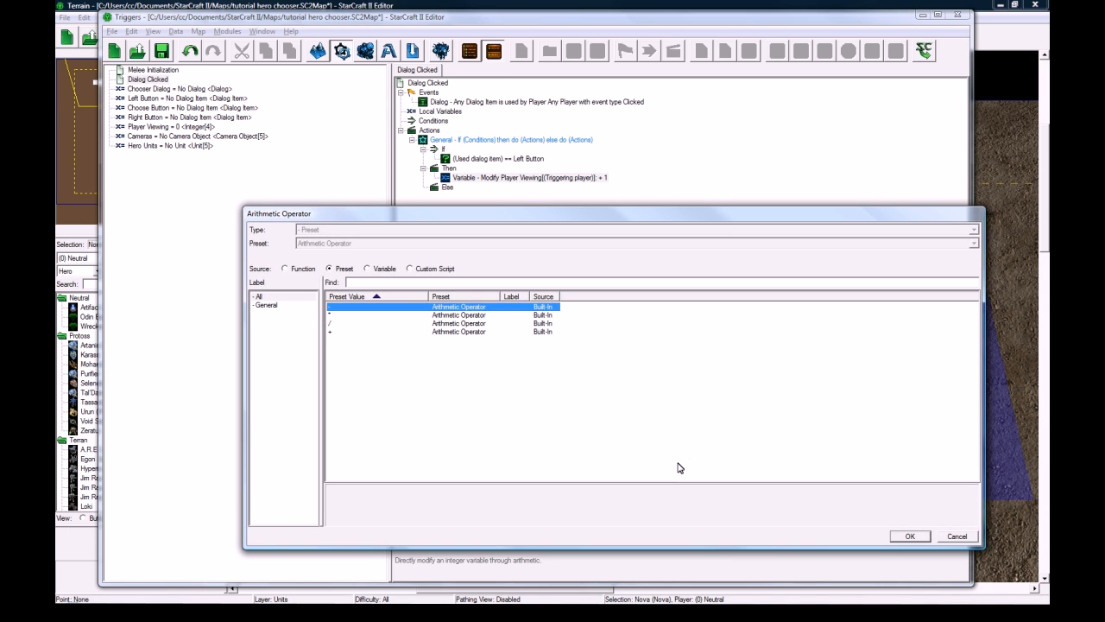
click(909, 536)
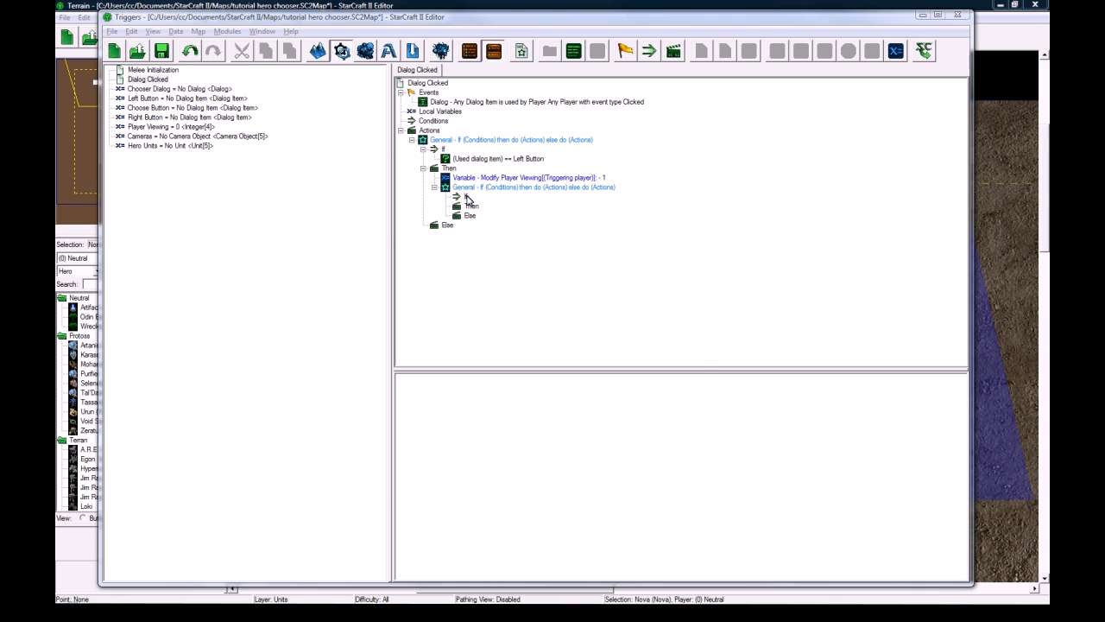
Step: Set the nested If condition to Player Viewing[Triggering Player] <= 0
click(519, 205)
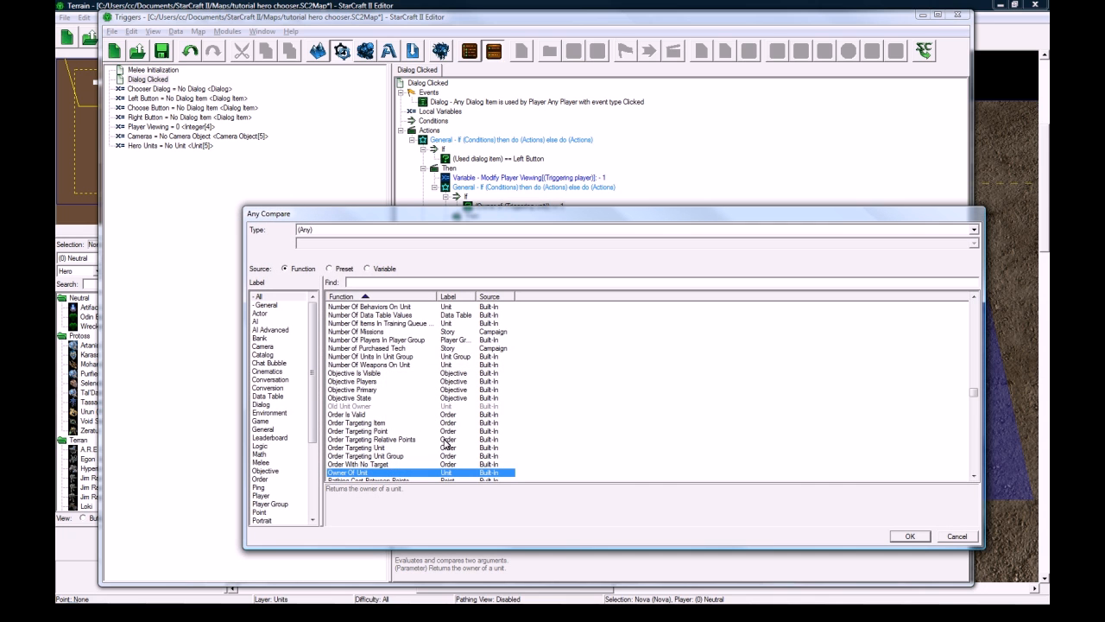
scroll(down, 3)
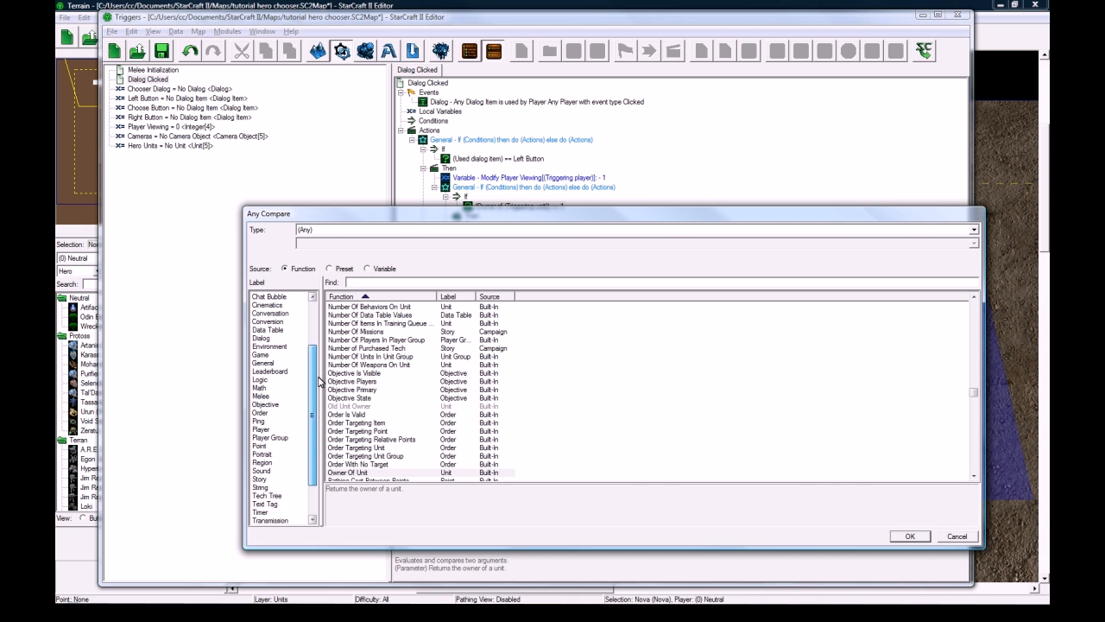
scroll(up, 3)
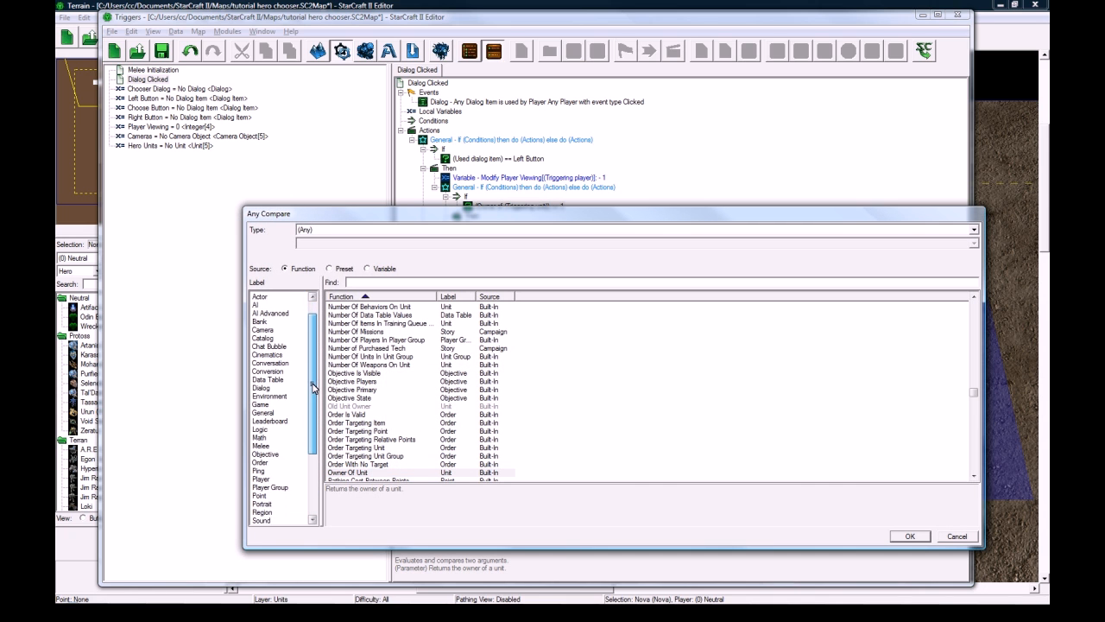
scroll(down, 3)
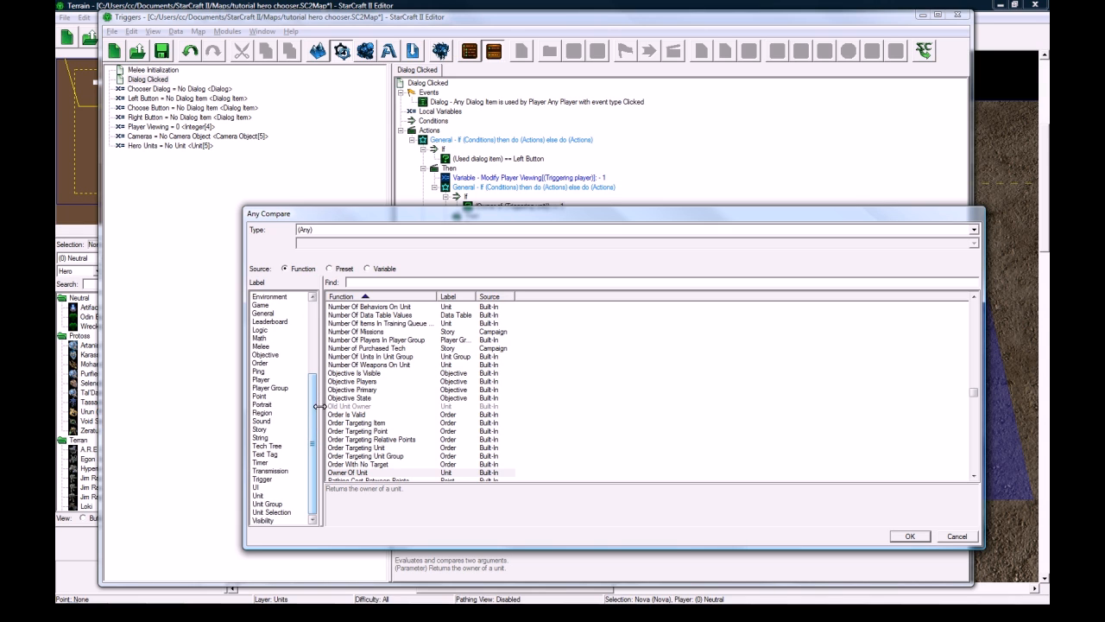
mouse_move(314, 398)
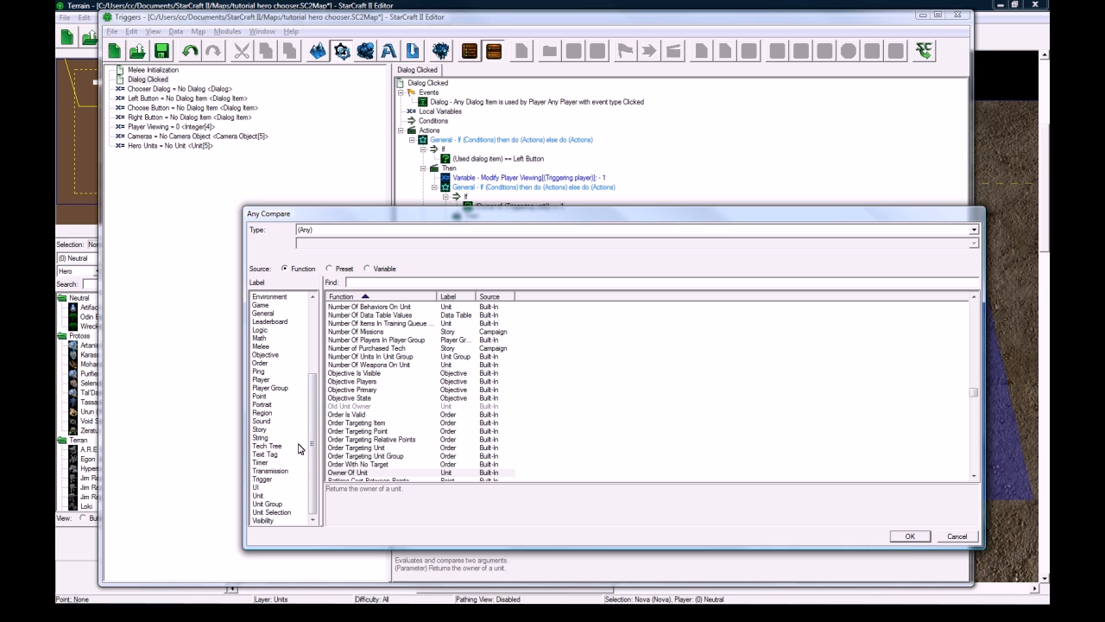
scroll(up, 3)
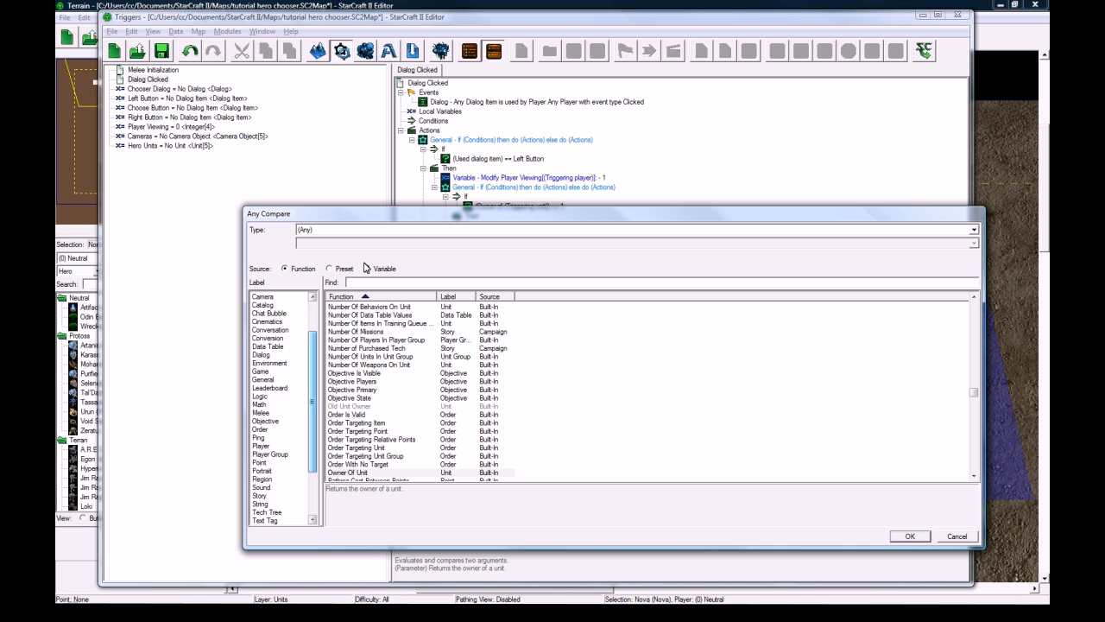
click(370, 270)
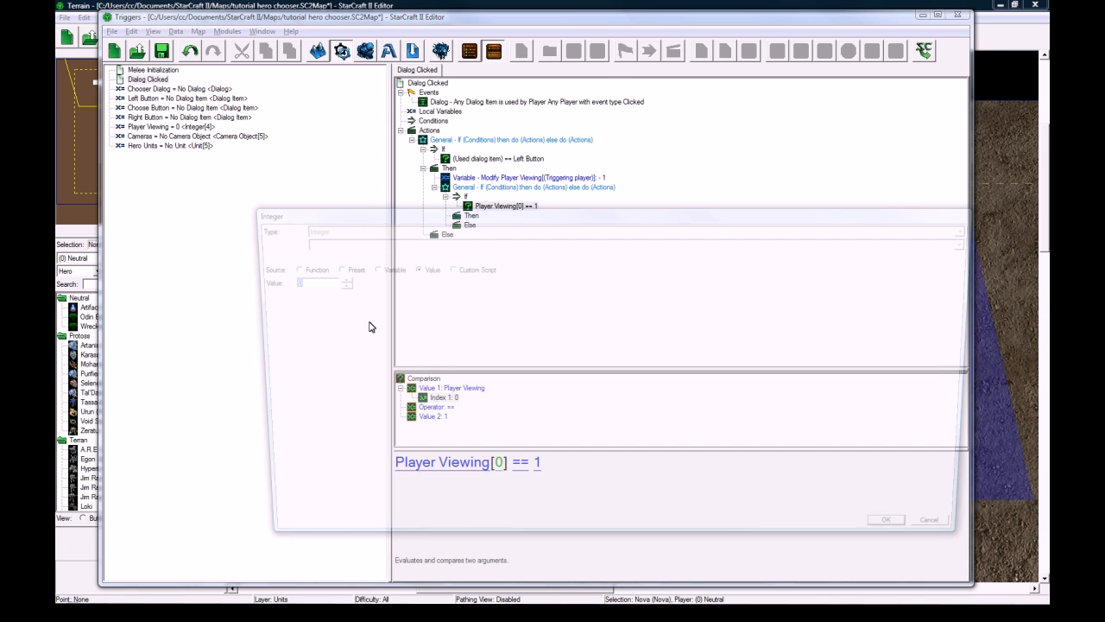
click(285, 269)
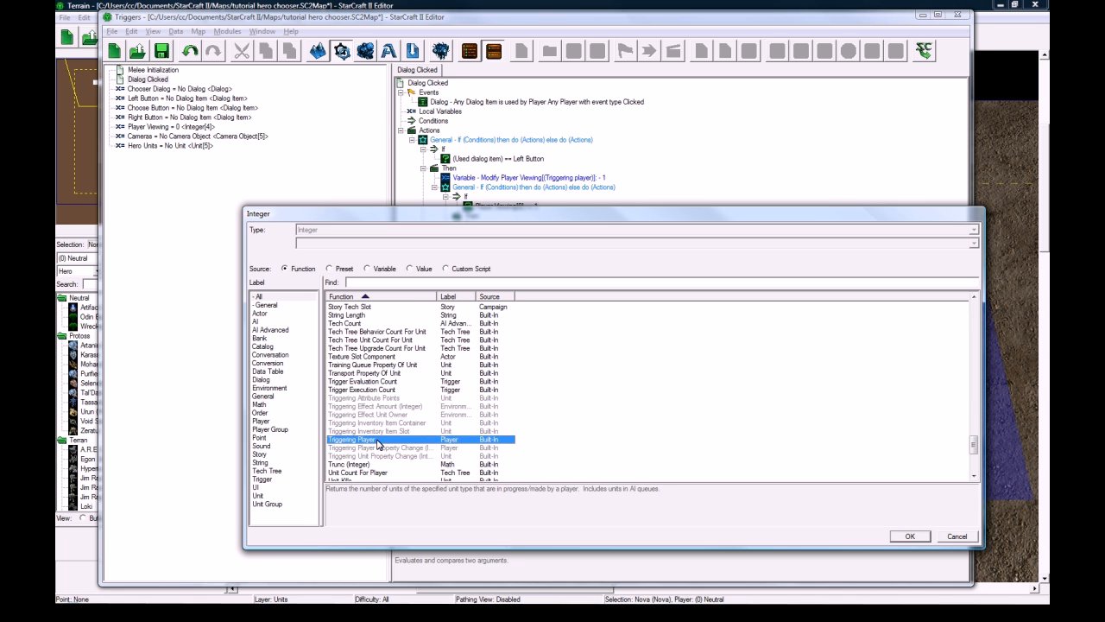
click(328, 268)
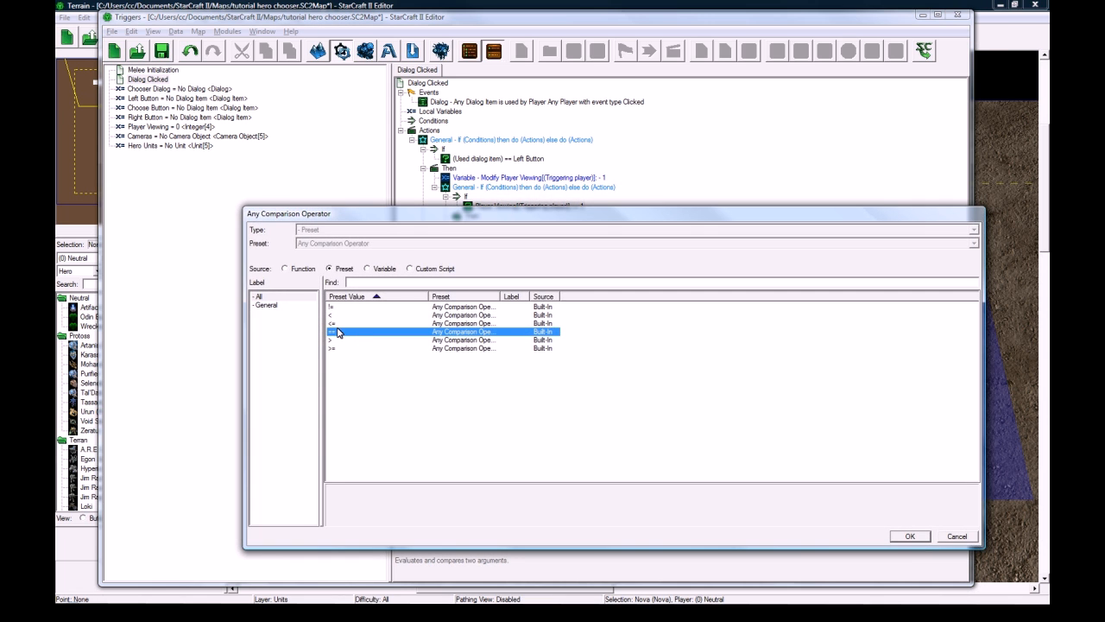
click(908, 535)
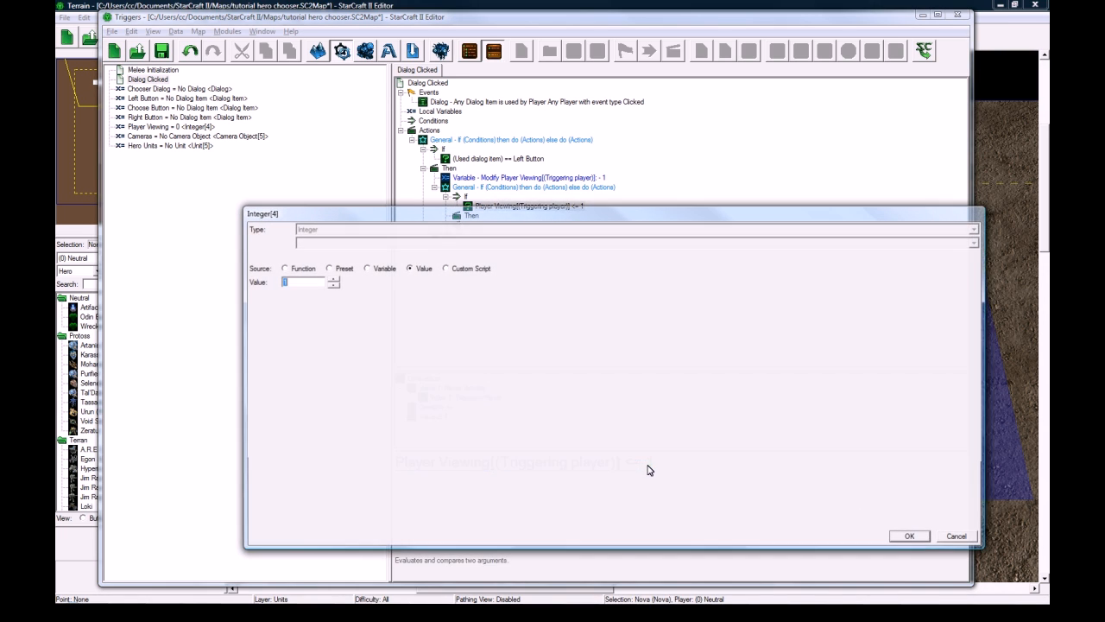
click(909, 535)
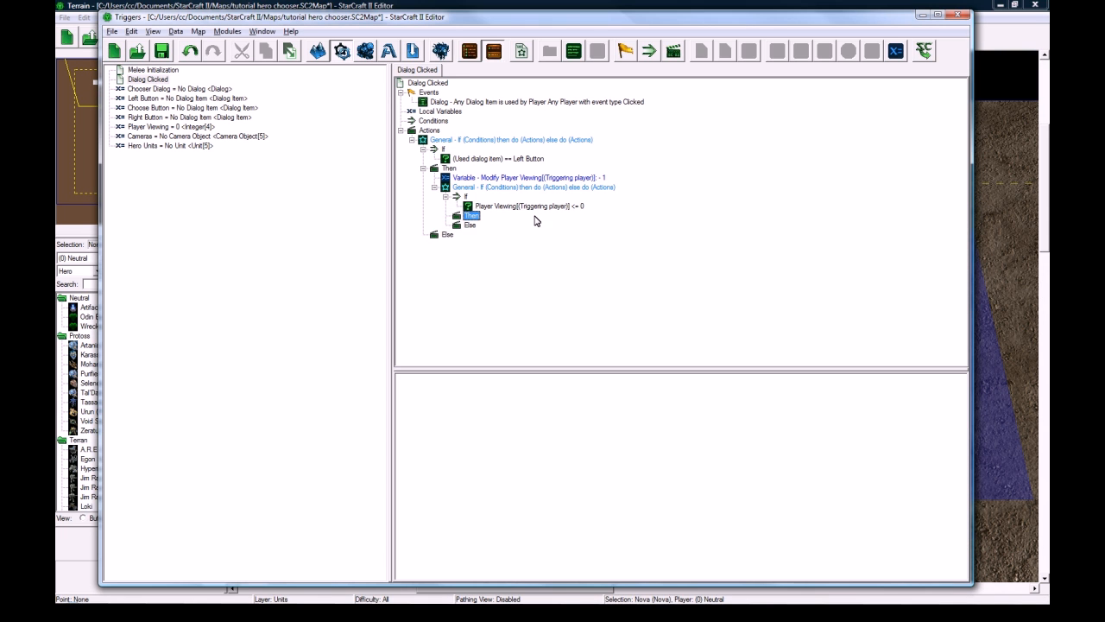
Step: Review the nested If condition and select its inner Then branch
click(958, 13)
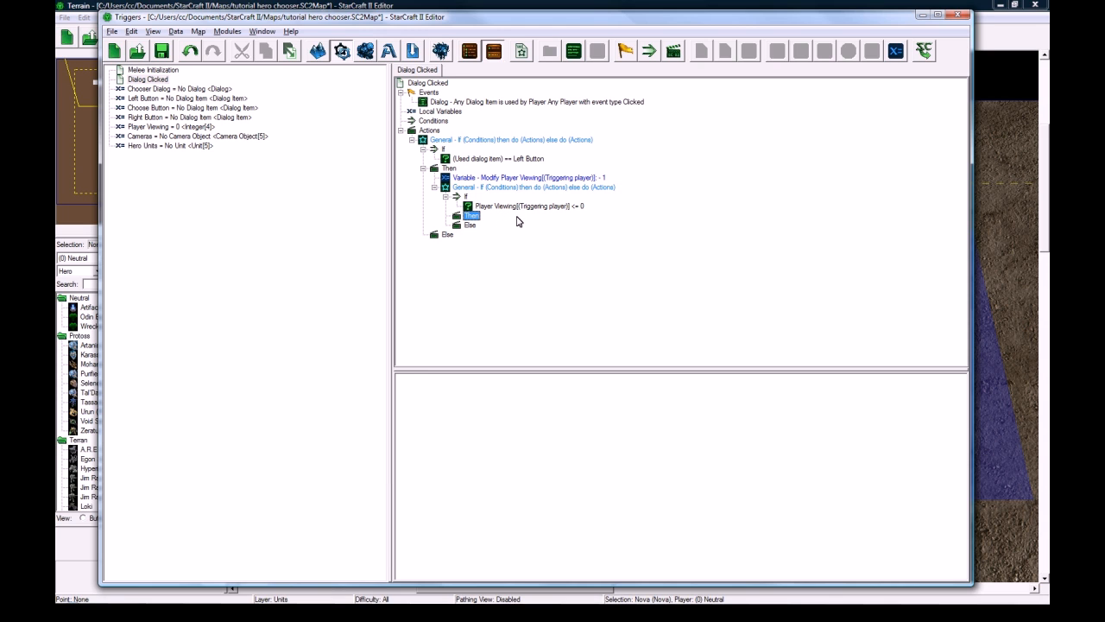
click(522, 205)
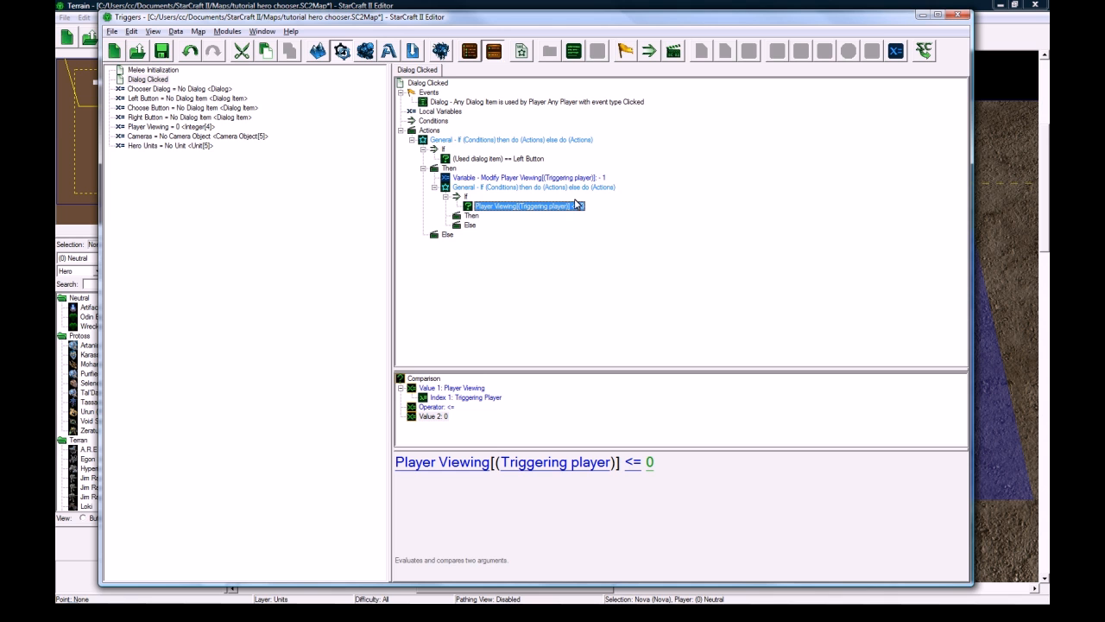
click(959, 15)
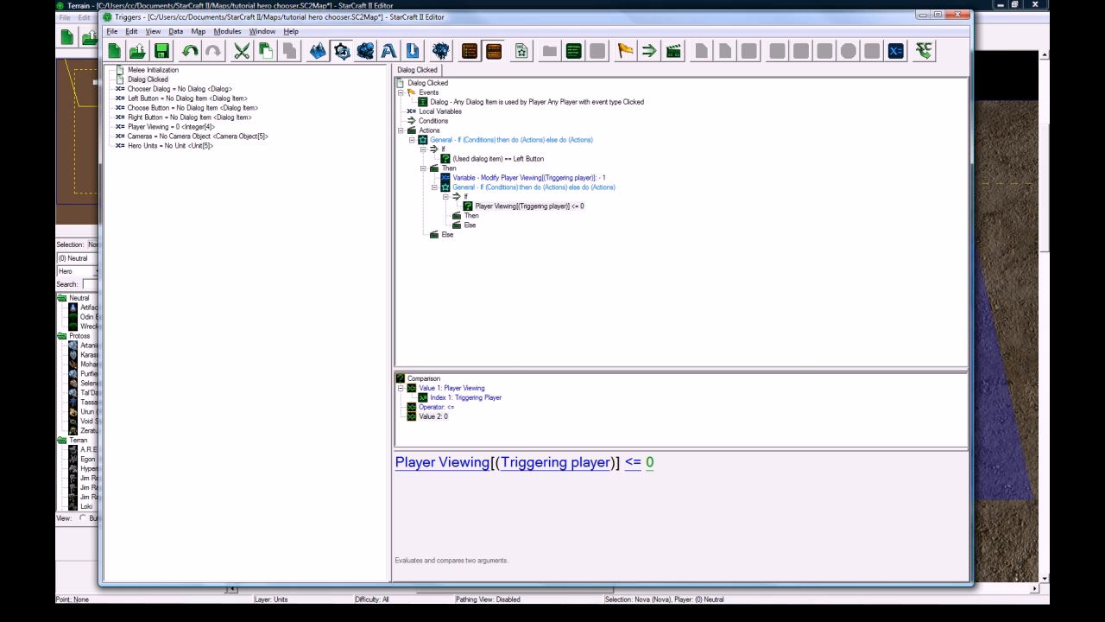
click(521, 206)
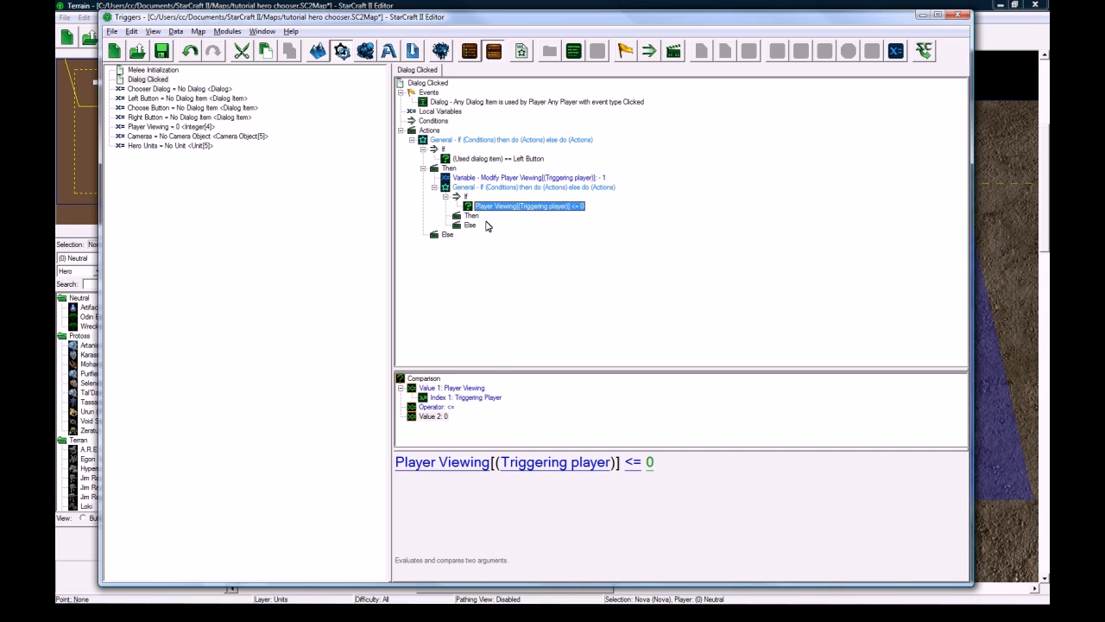
click(474, 214)
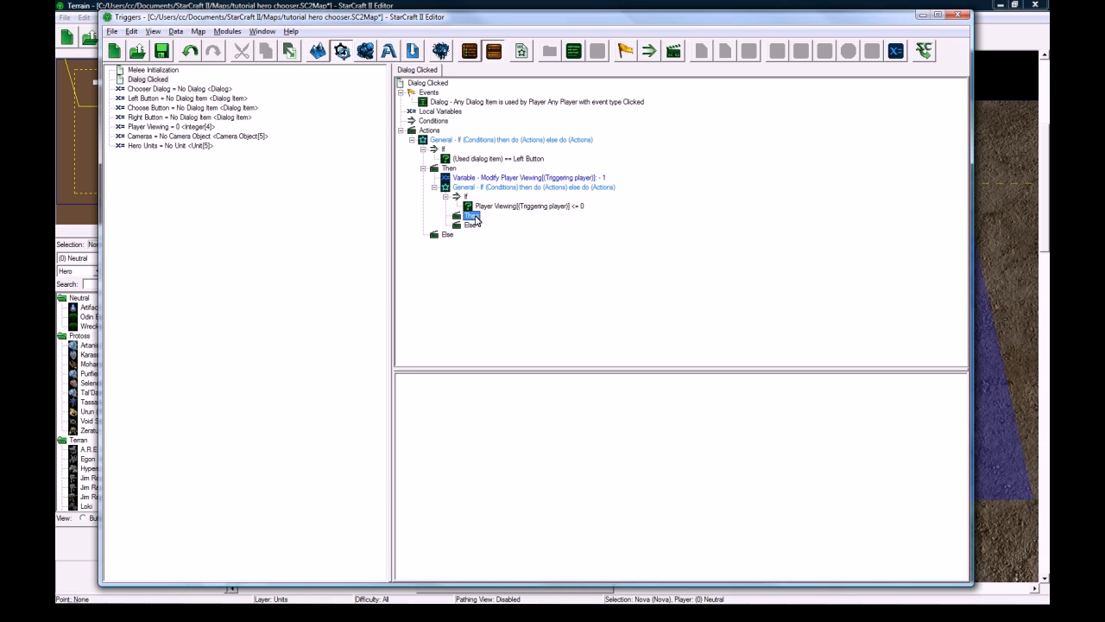
Step: Add a Show/Hide Dialog Item action hiding Left Button for Player group(Triggering player)
click(527, 205)
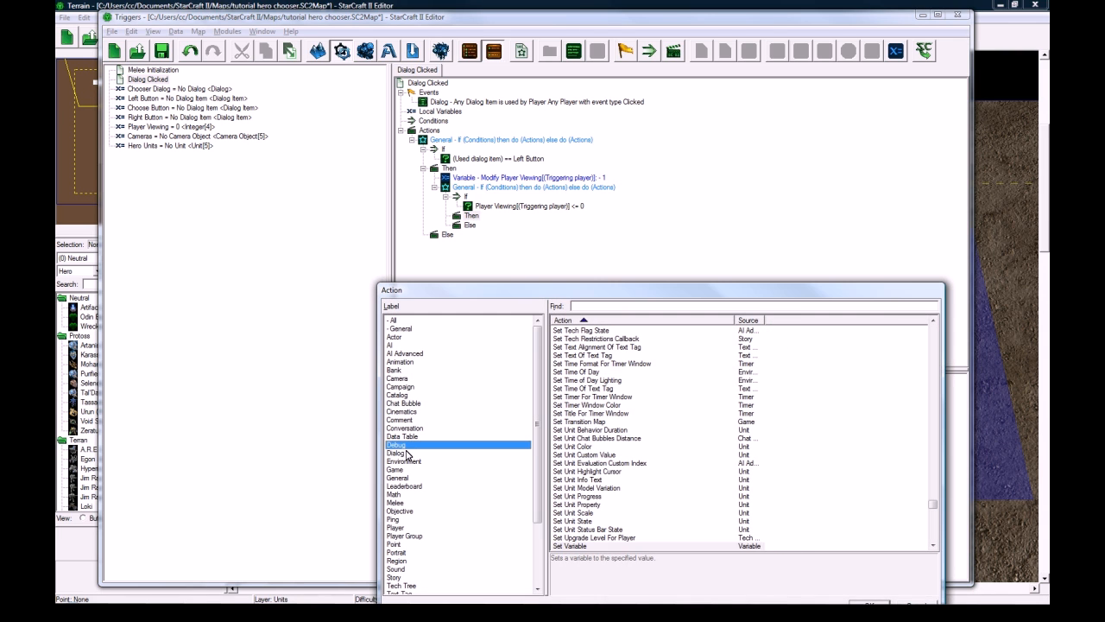
click(397, 453)
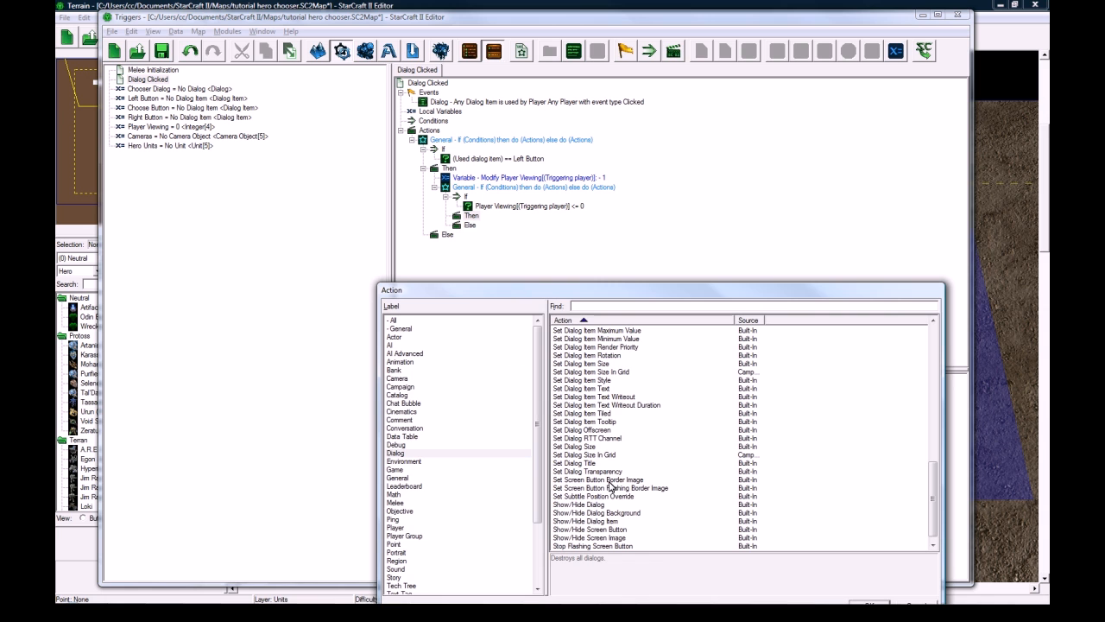
double_click(588, 505)
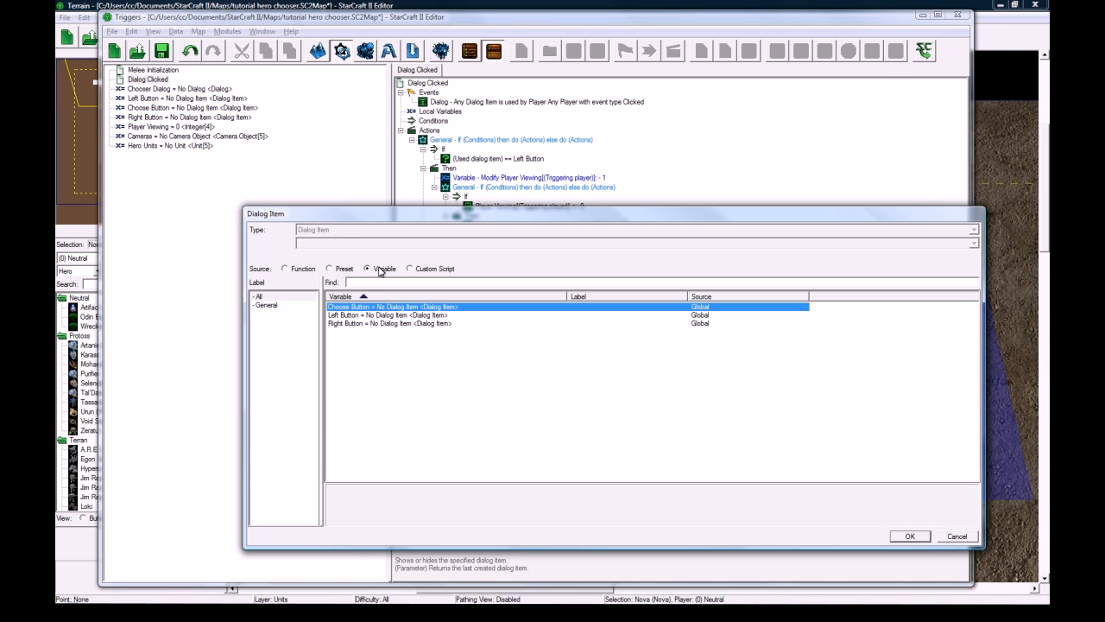
click(909, 536)
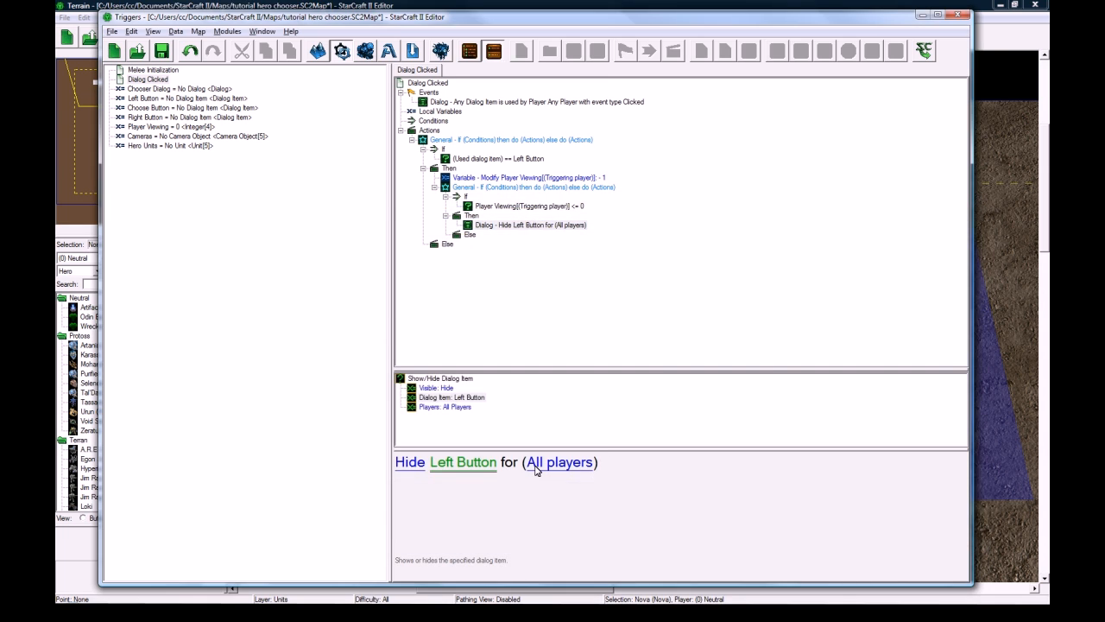
click(559, 463)
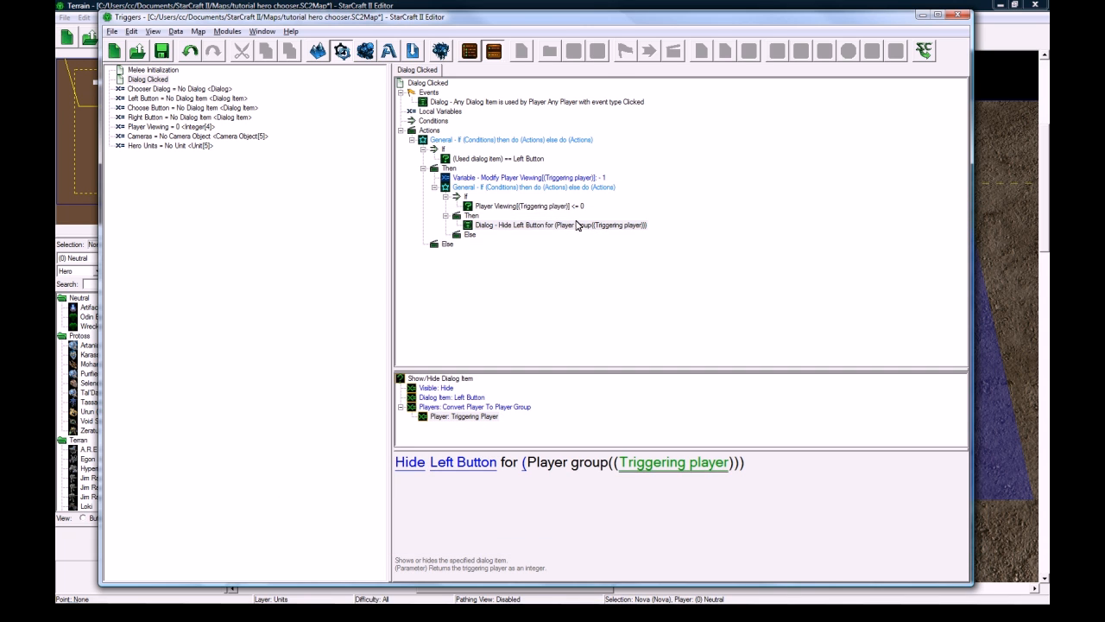
click(559, 225)
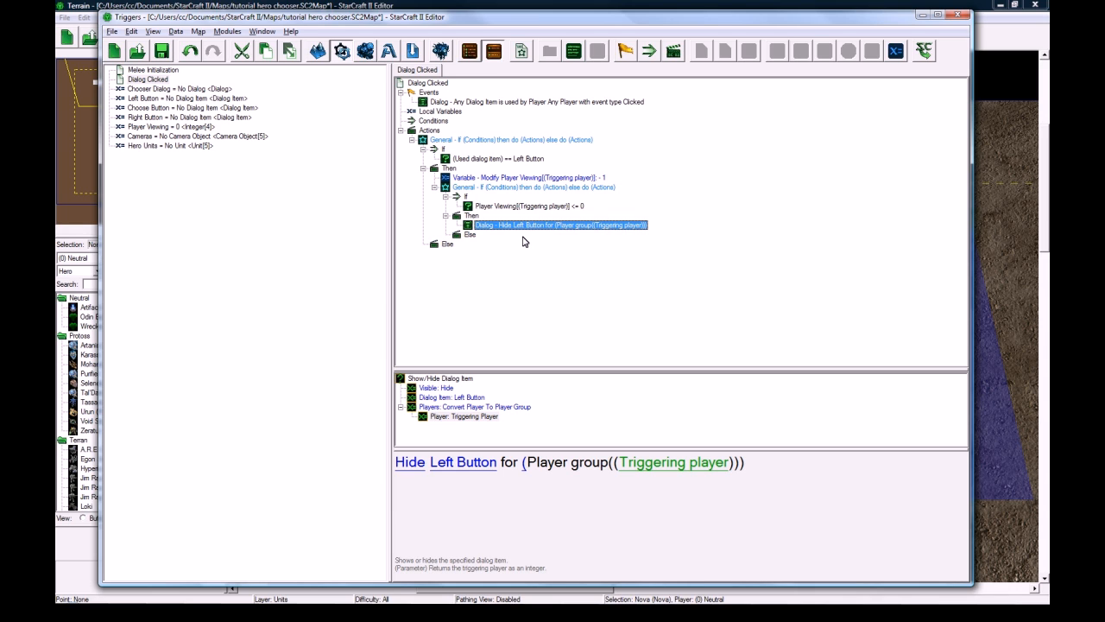
mouse_move(512, 209)
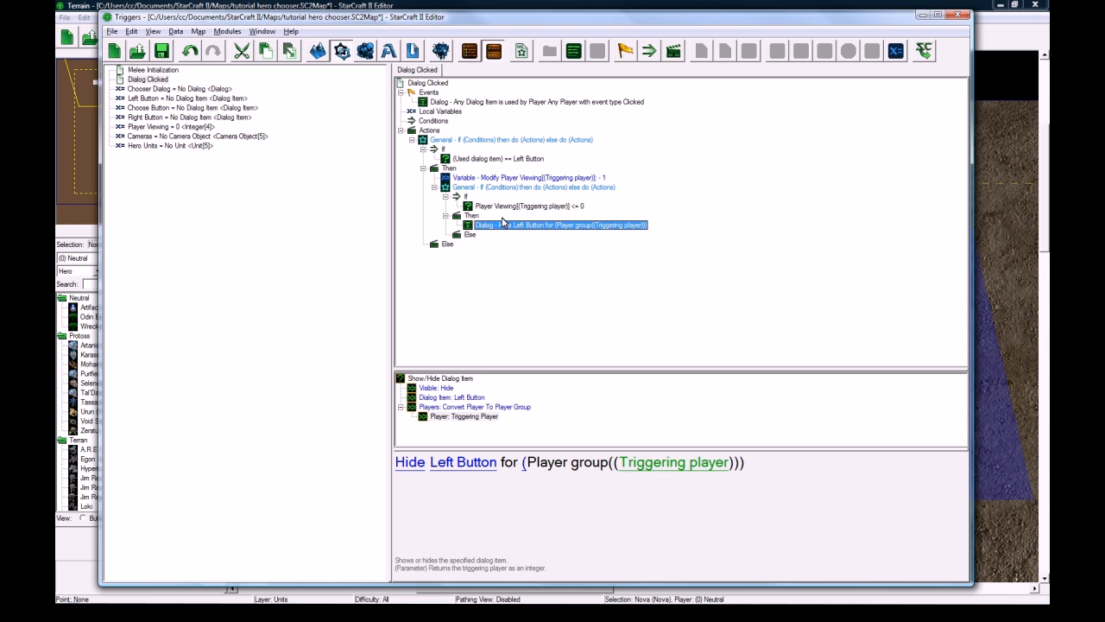
Step: Add a Show Right Button action for Player group(Triggering player) after the nested If
click(536, 187)
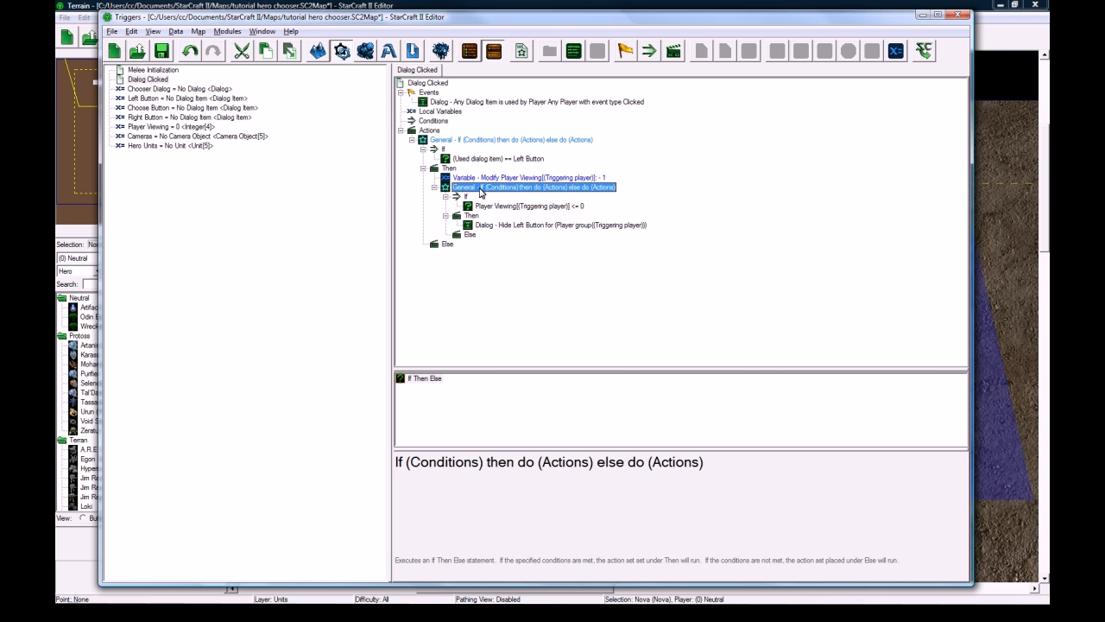
double_click(535, 187)
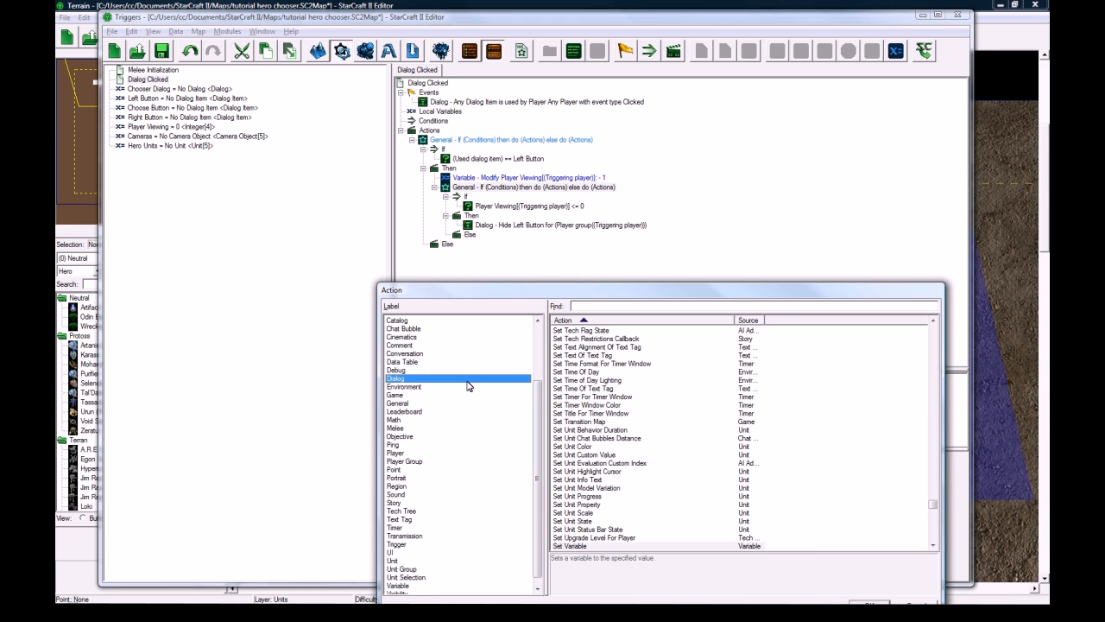
click(395, 378)
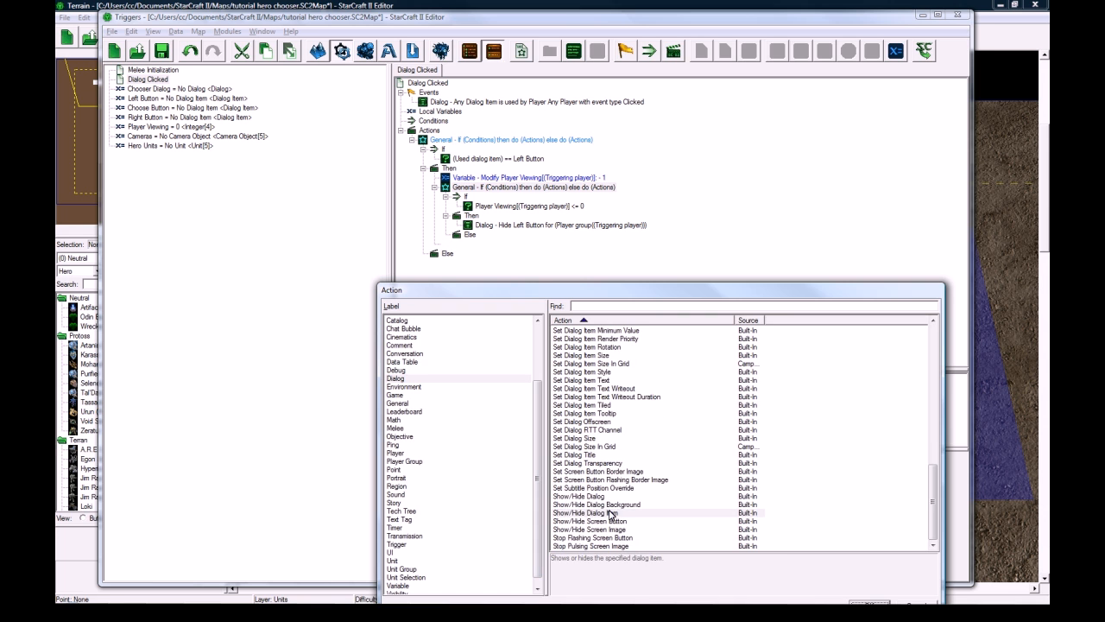
double_click(591, 513)
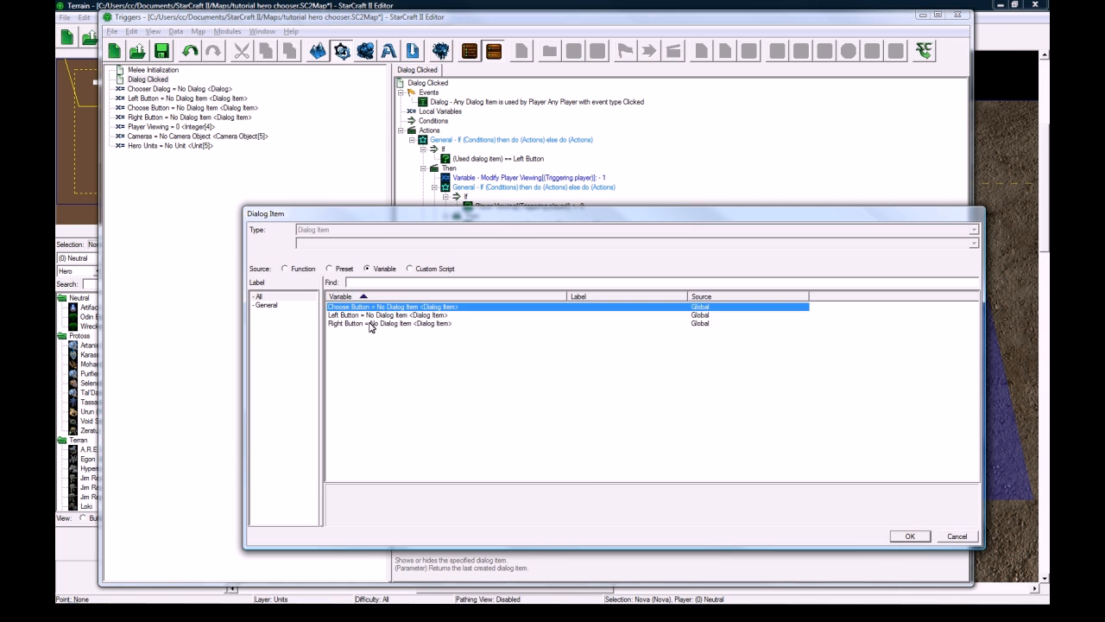
click(285, 270)
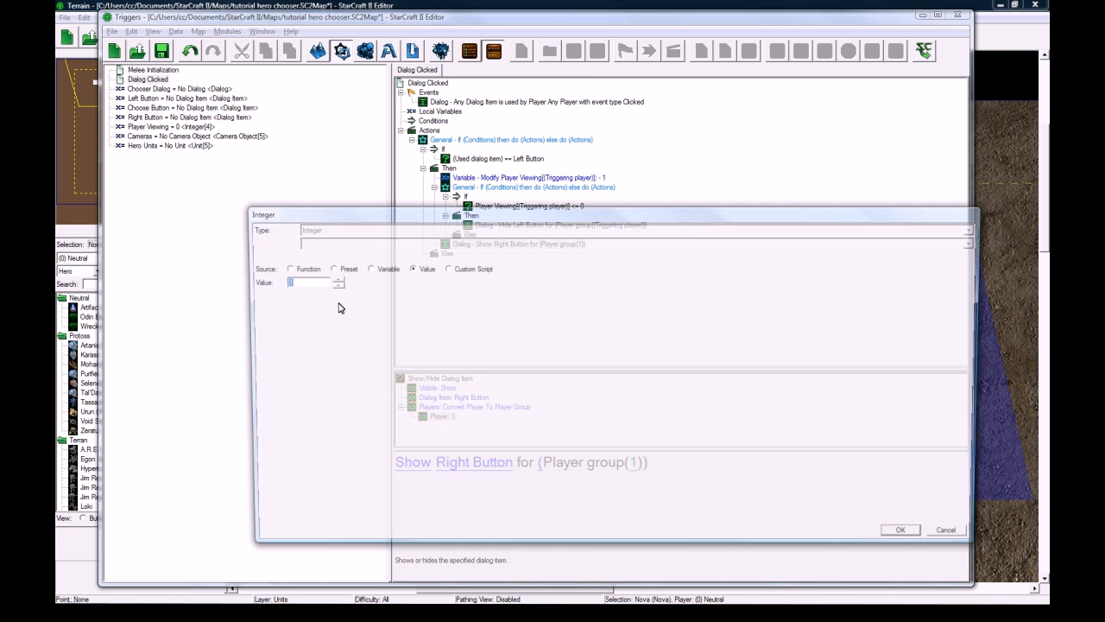
click(290, 269)
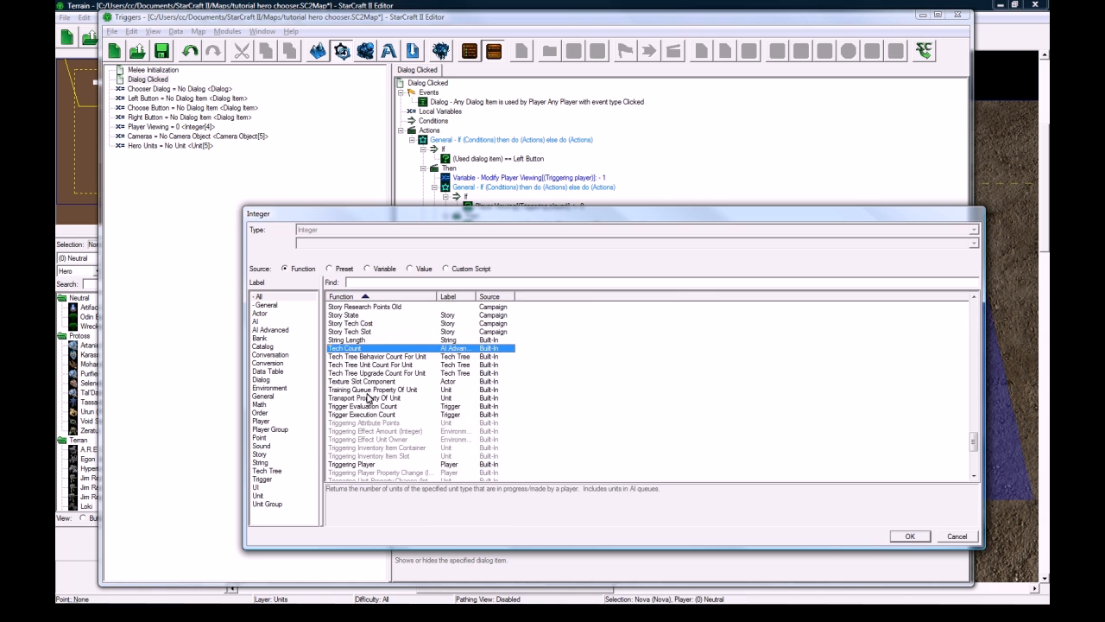
click(909, 536)
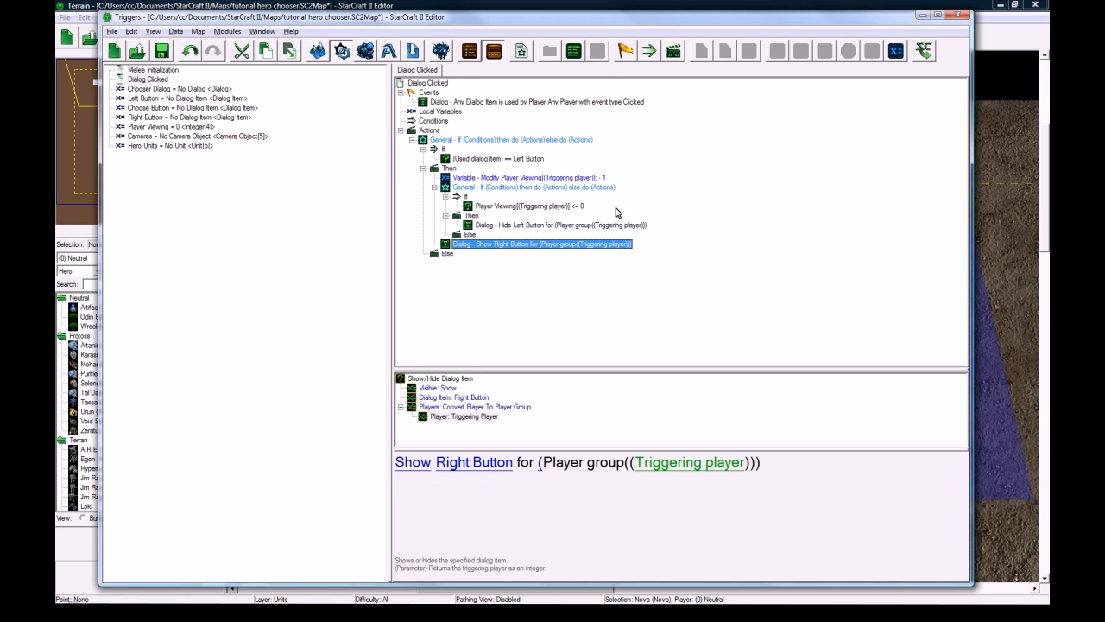
mouse_move(611, 279)
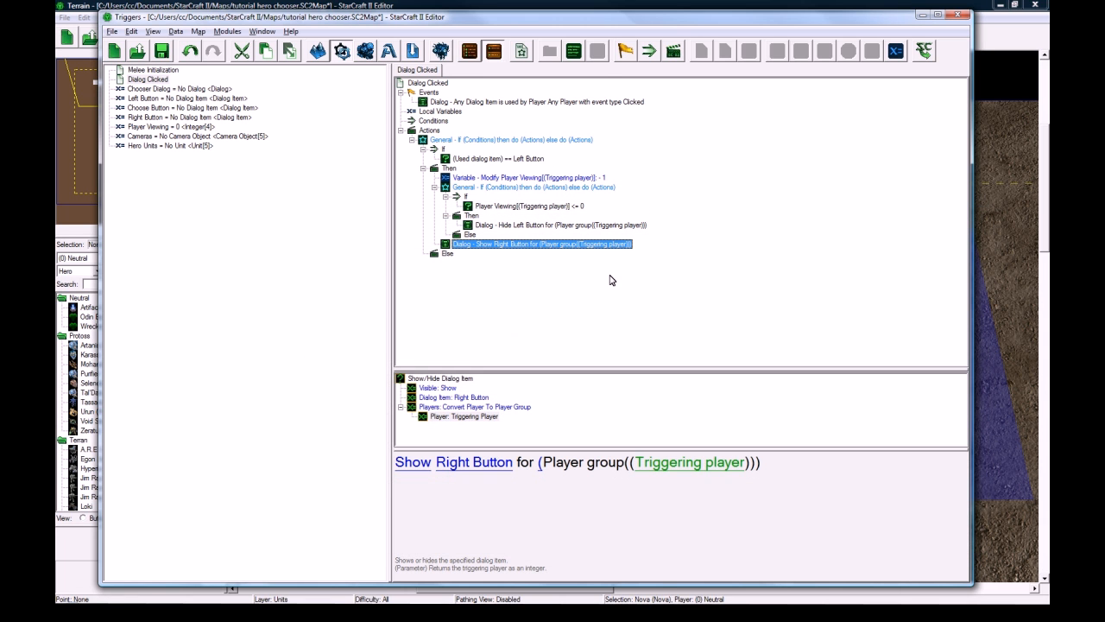
click(959, 15)
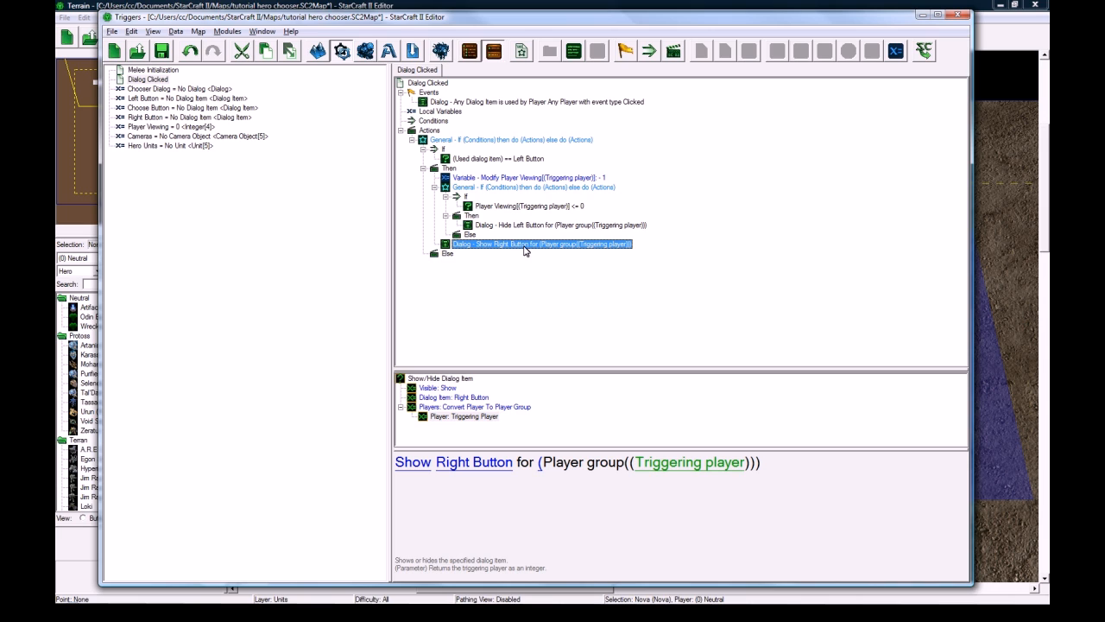
mouse_move(466, 255)
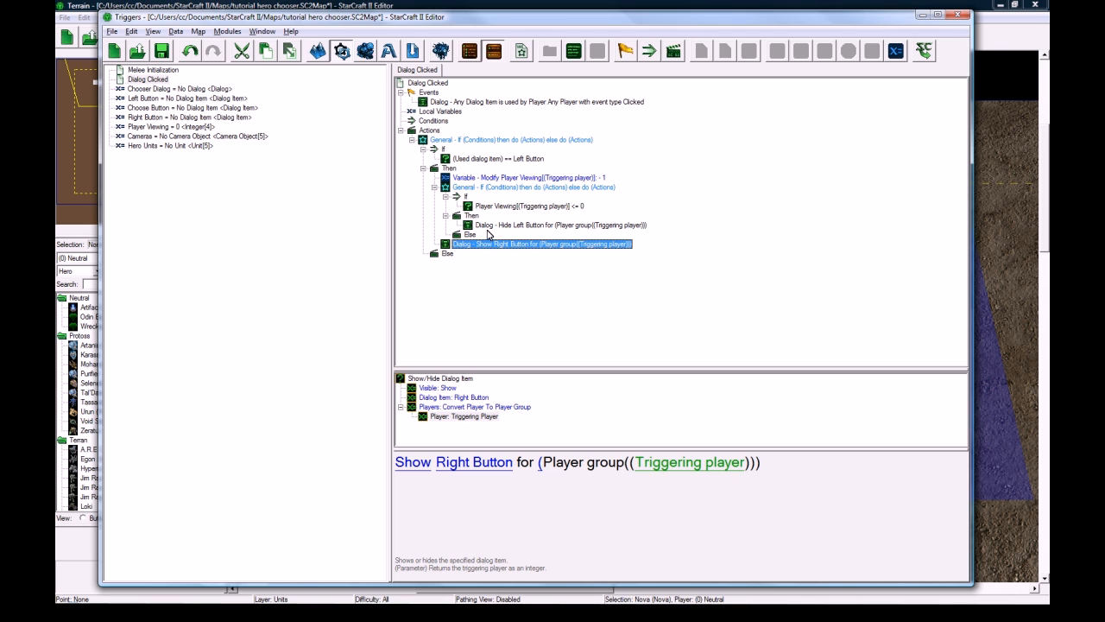
mouse_move(497, 197)
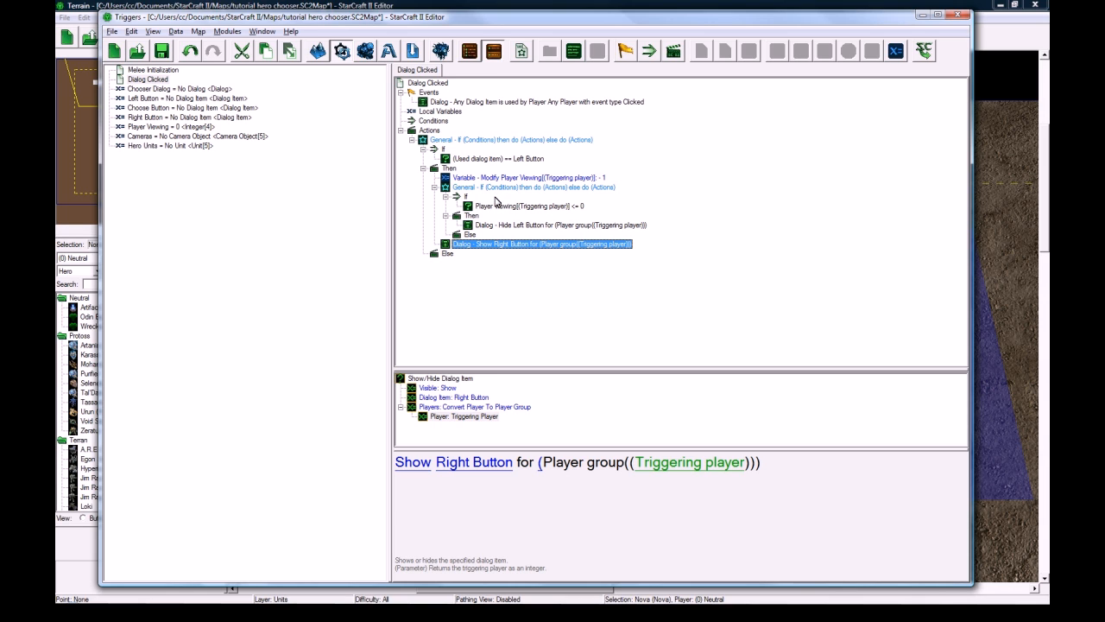
mouse_move(514, 192)
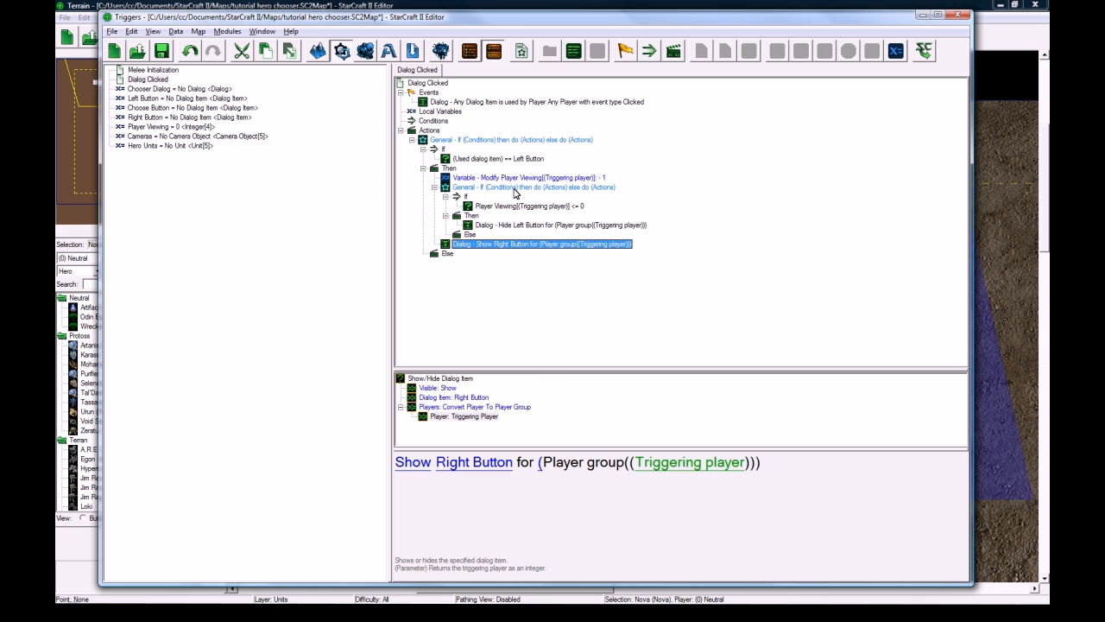
Step: Add Apply Camera Object using Cameras[Player Viewing[Triggering player]] for player 1 over 2 seconds
click(532, 187)
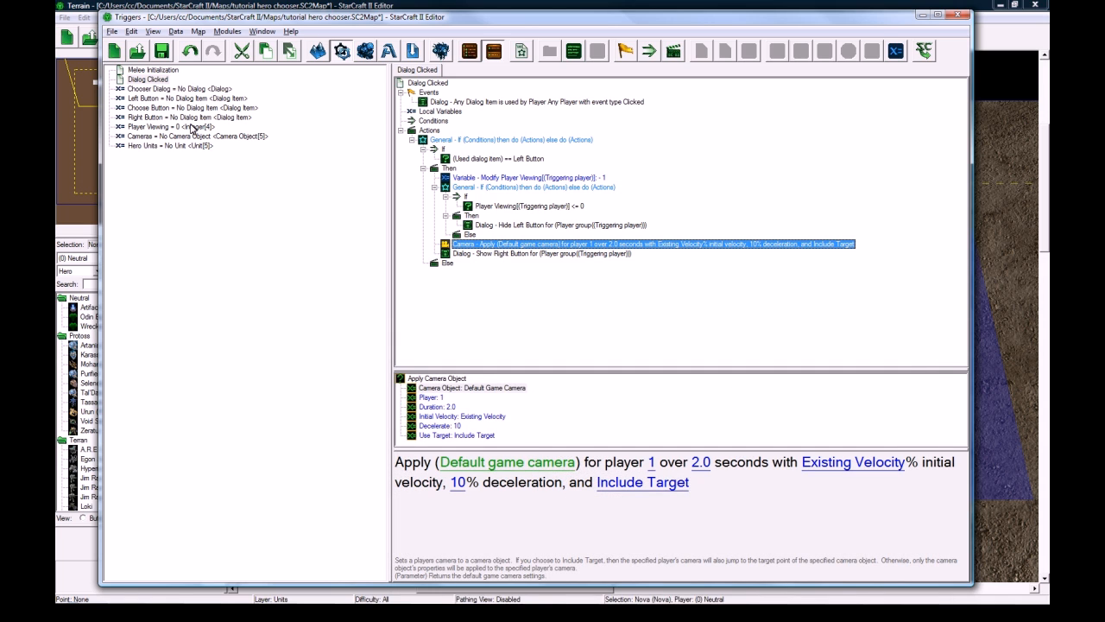
mouse_move(498, 291)
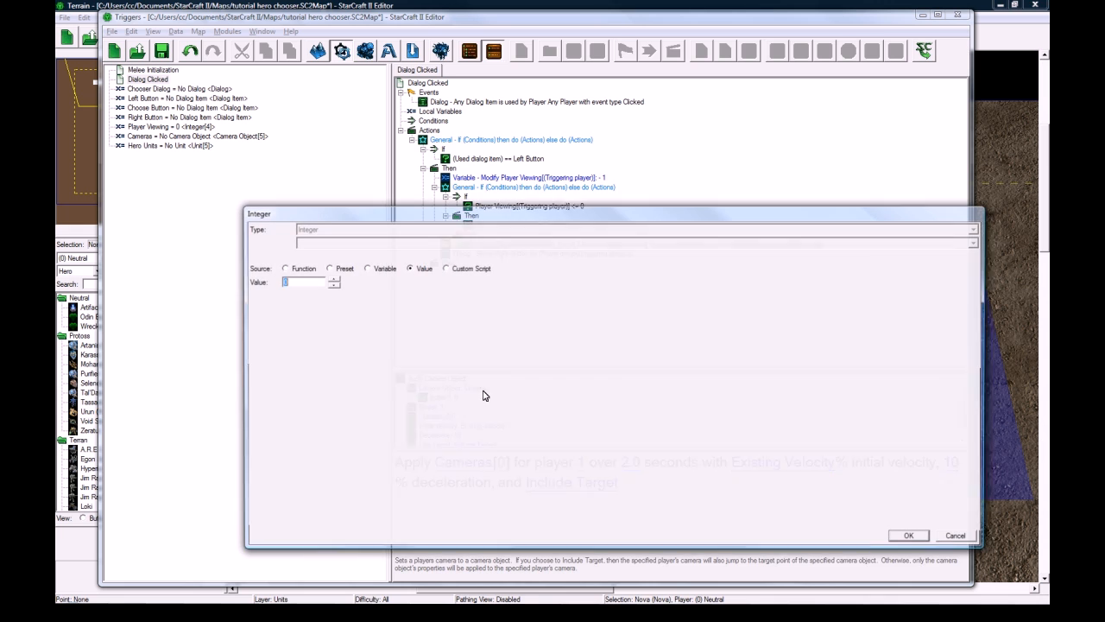
click(368, 269)
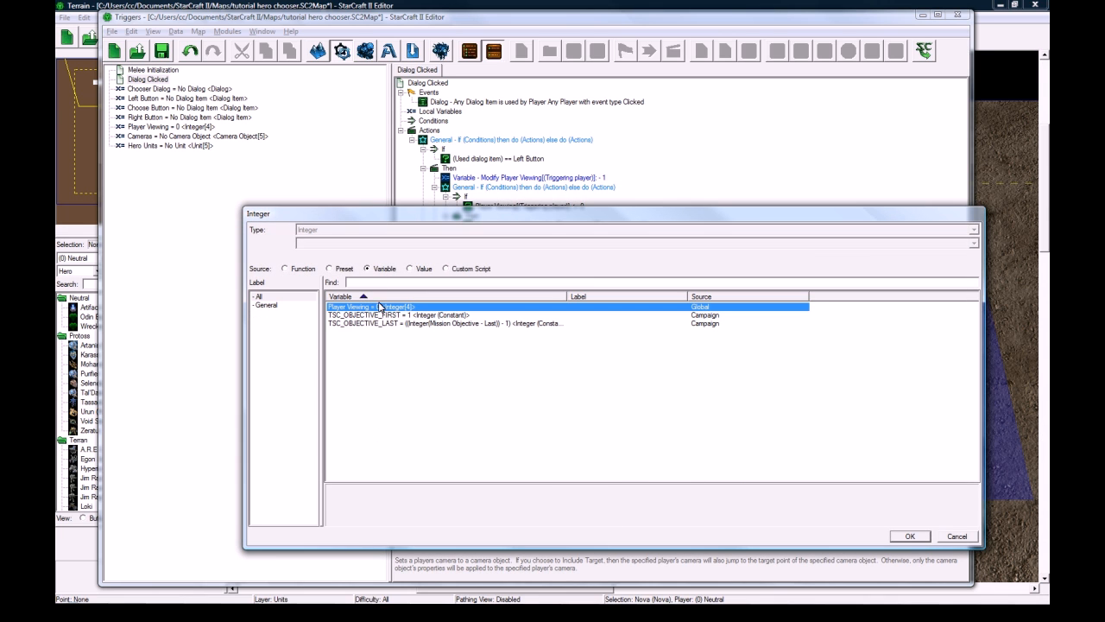
click(909, 535)
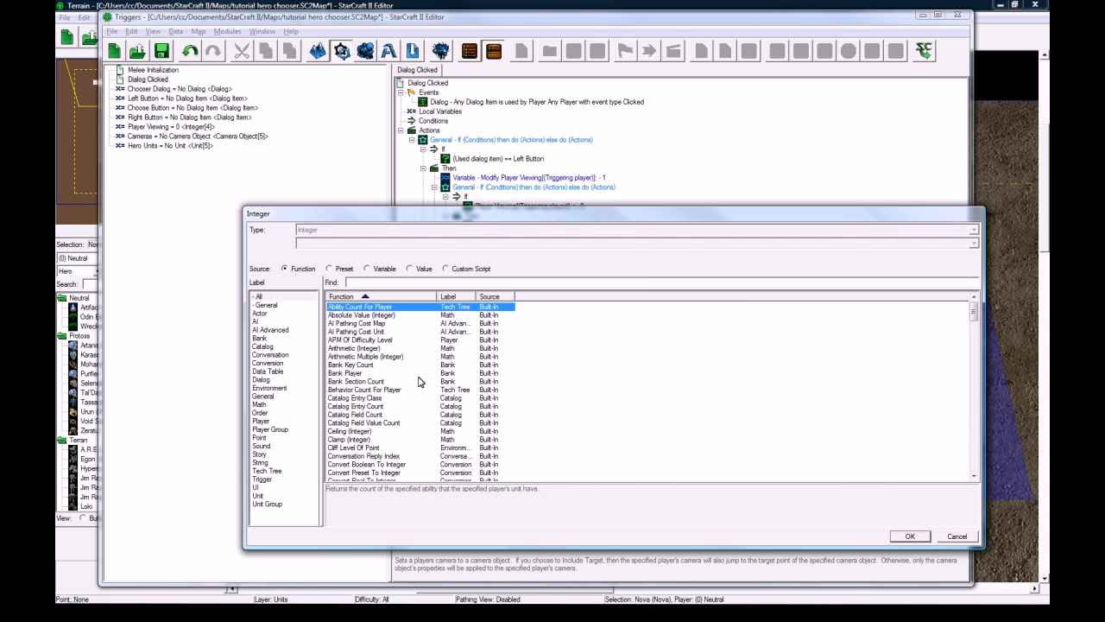
scroll(down, 3)
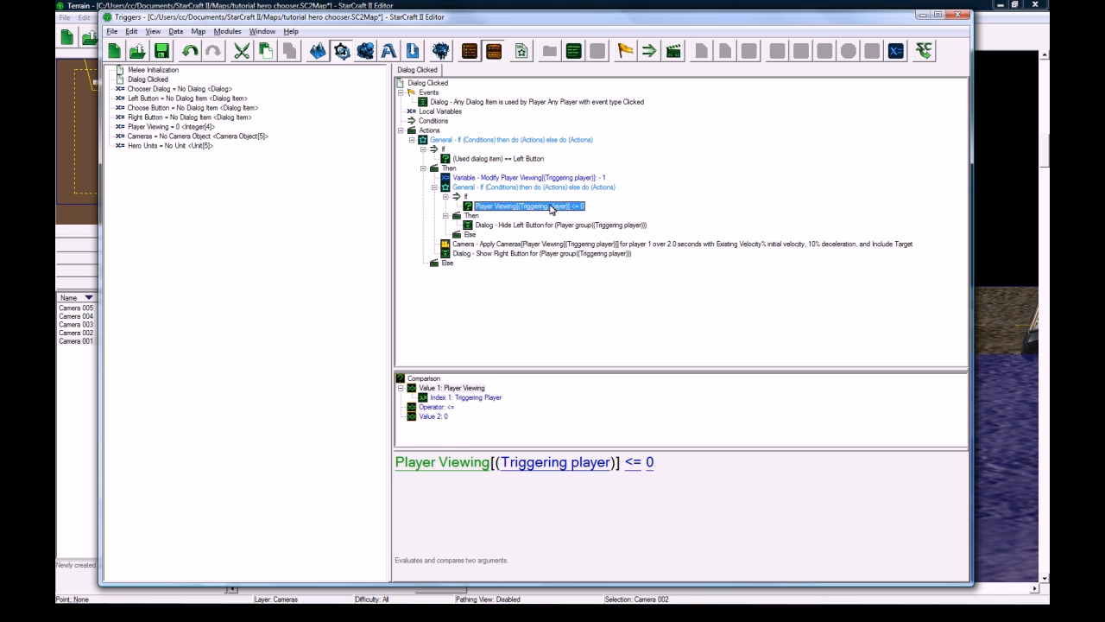
mouse_move(528, 228)
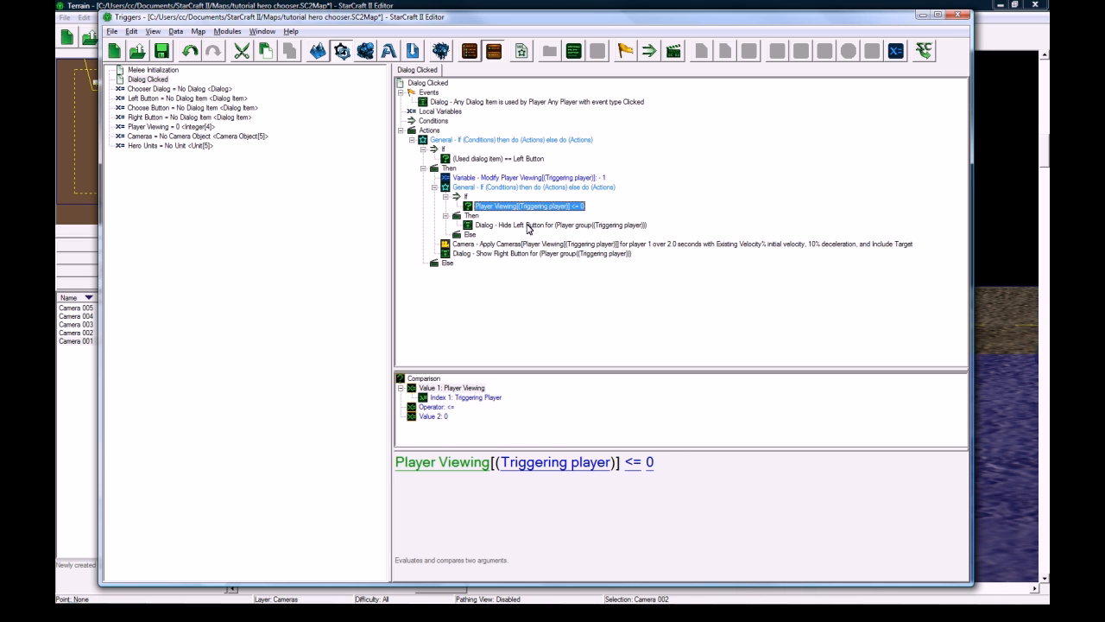
Step: Inspect the Hide Left Button, Player Viewing and Apply Camera actions in the trigger
click(560, 224)
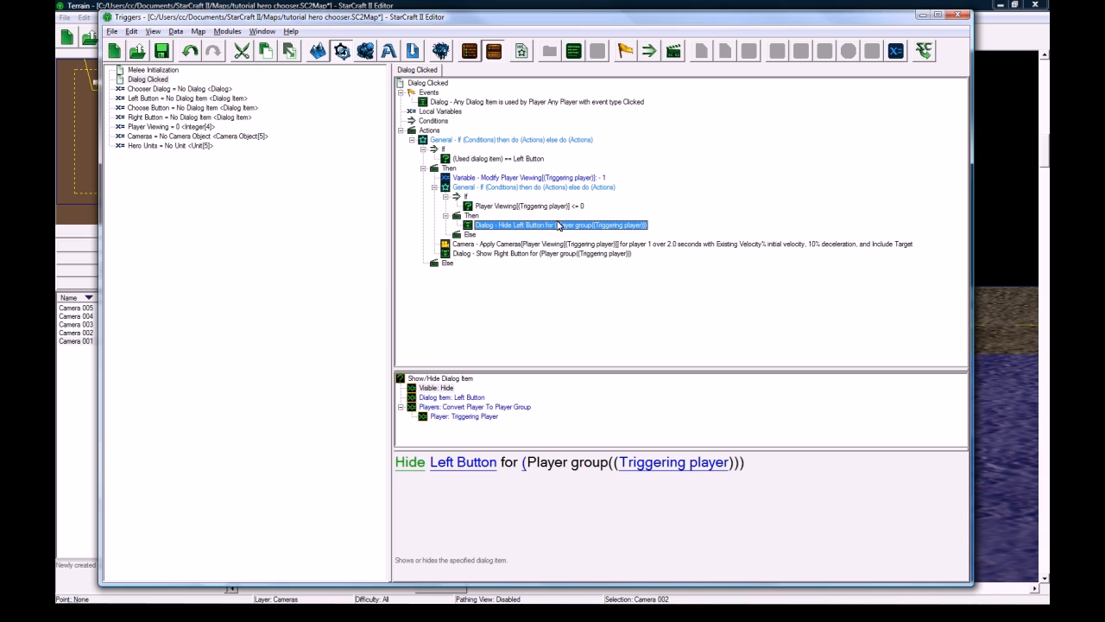
mouse_move(518, 232)
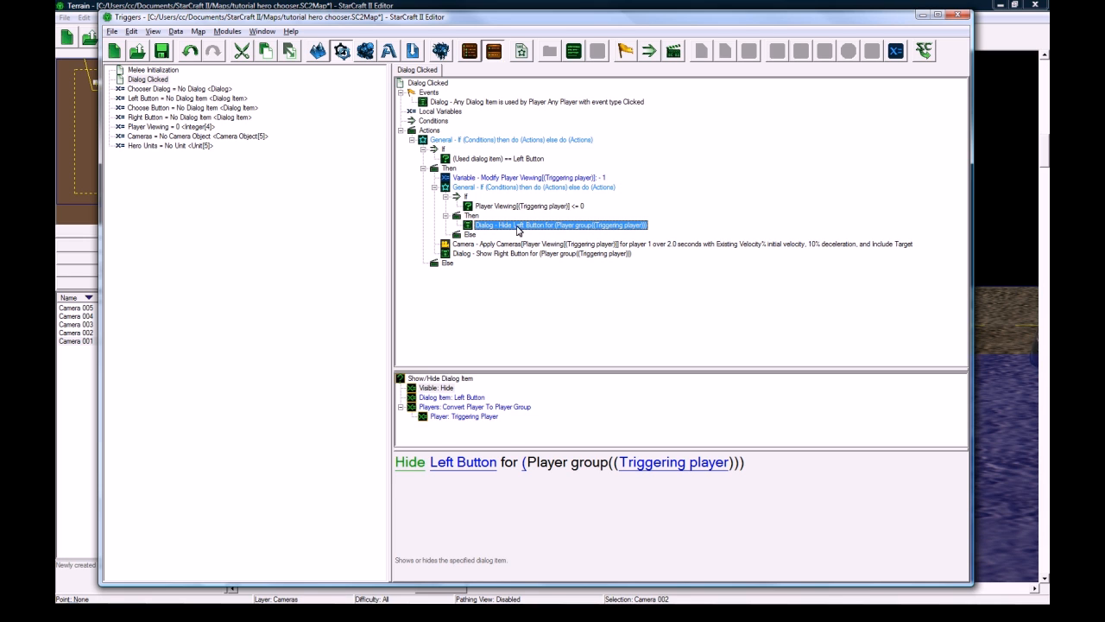
click(682, 244)
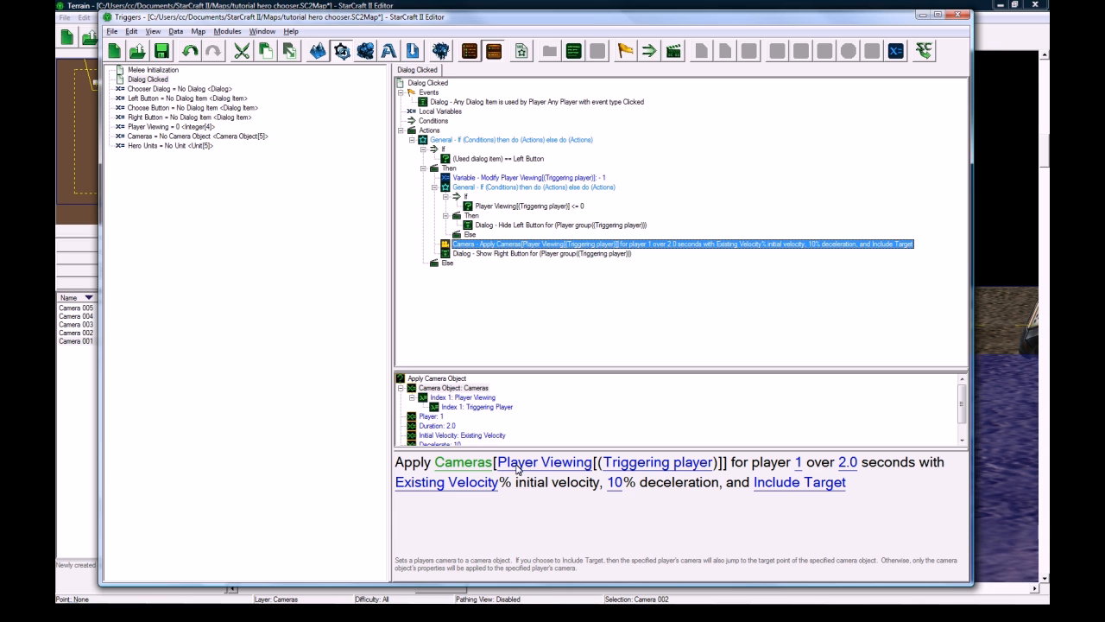
mouse_move(499, 124)
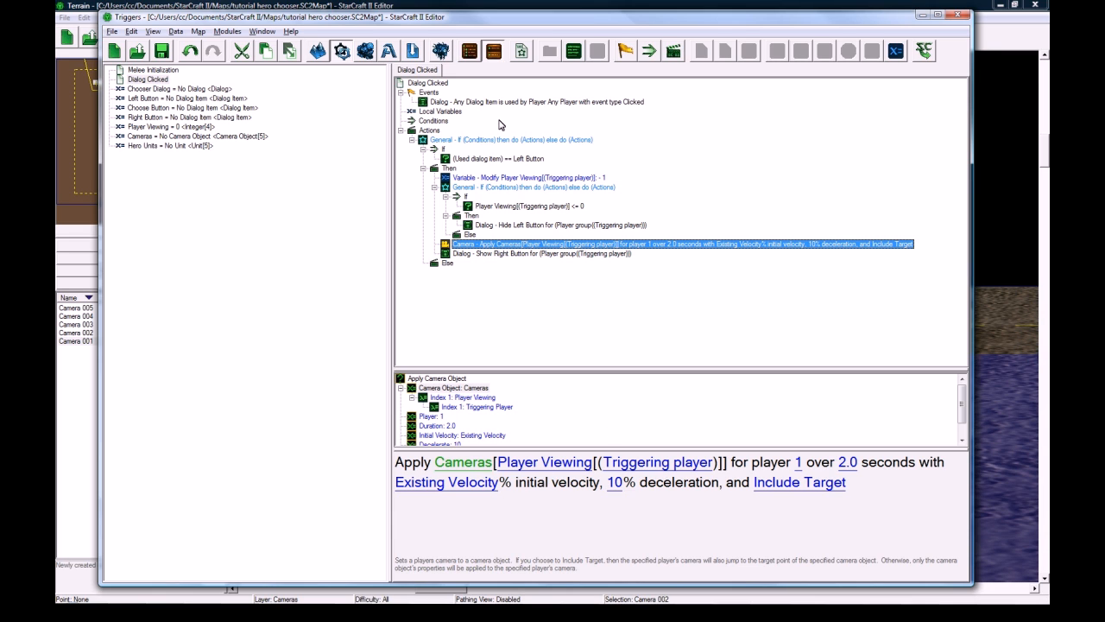
click(527, 176)
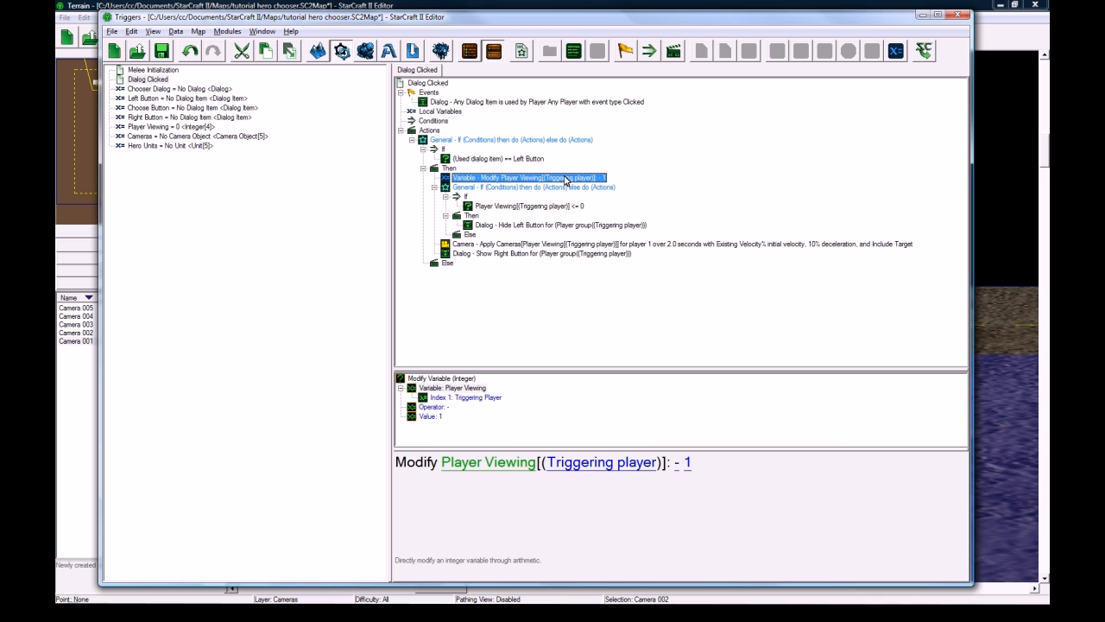
click(681, 244)
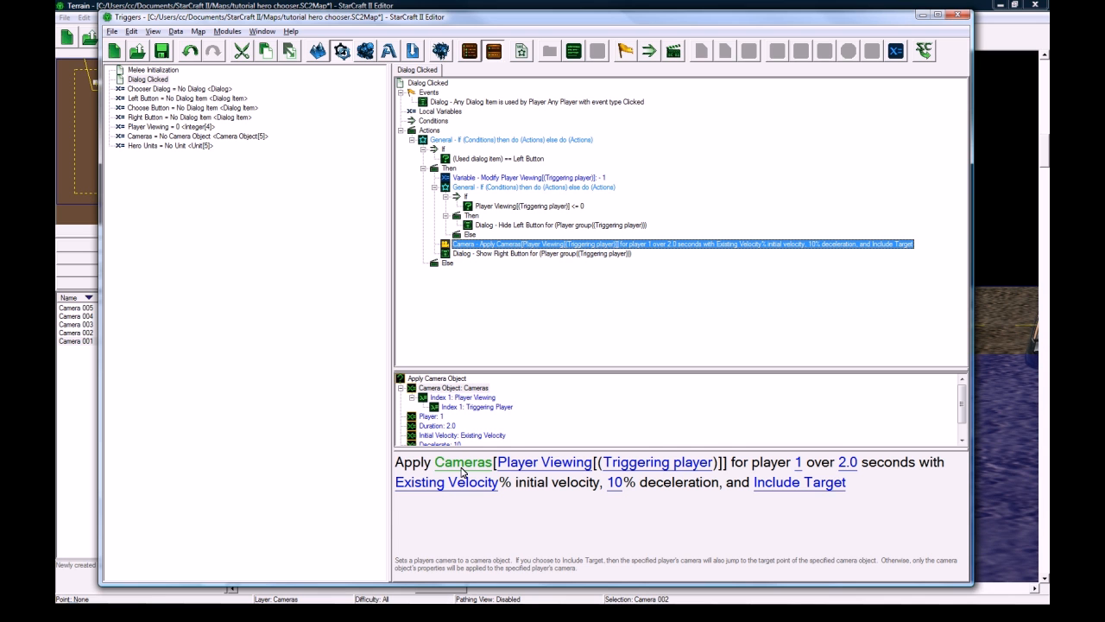
click(152, 69)
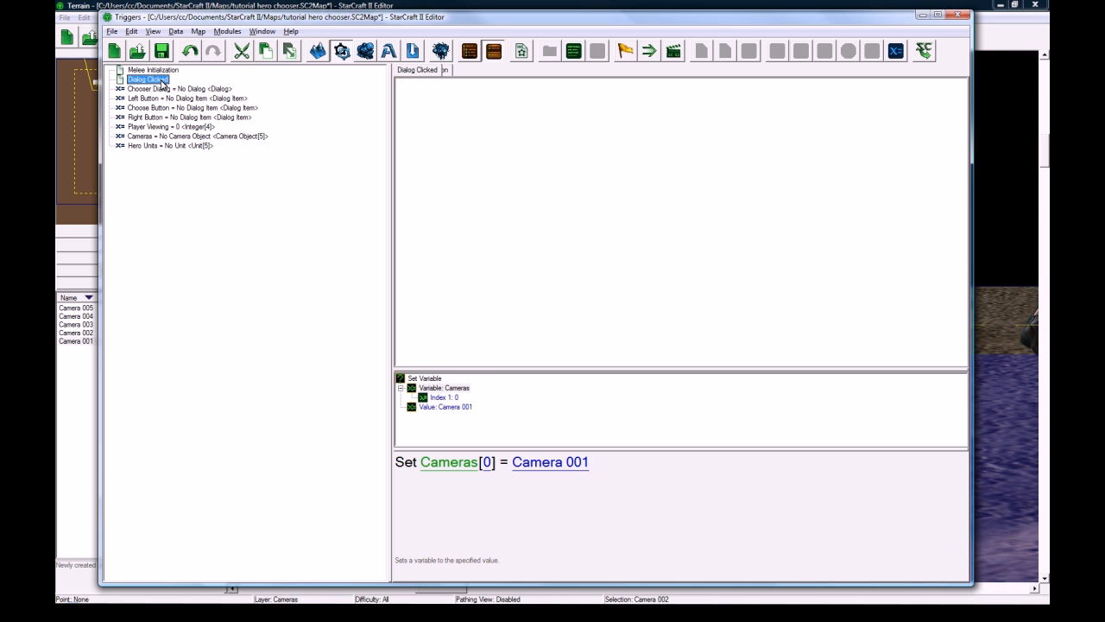
click(147, 79)
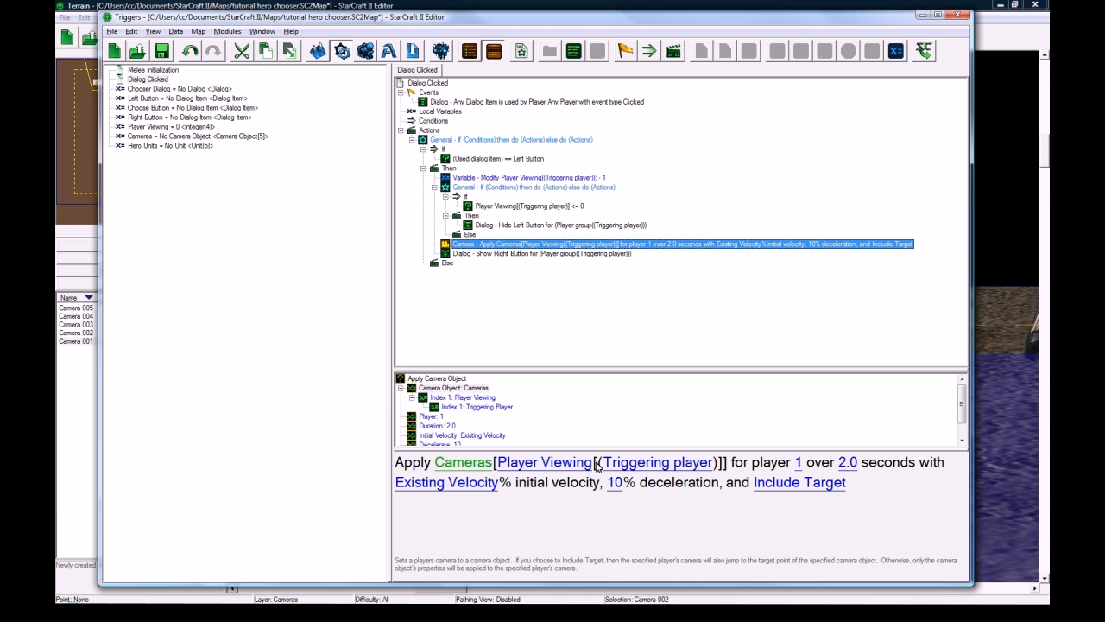
mouse_move(798, 463)
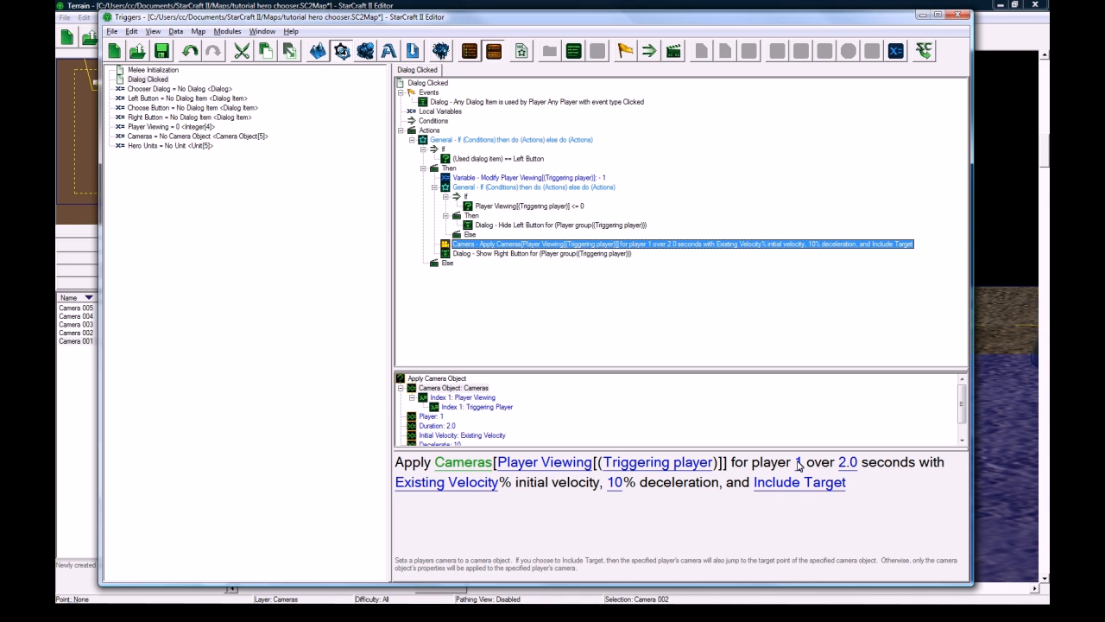
Step: Retarget Apply Camera to Triggering Player with a 1.0 second duration
click(798, 462)
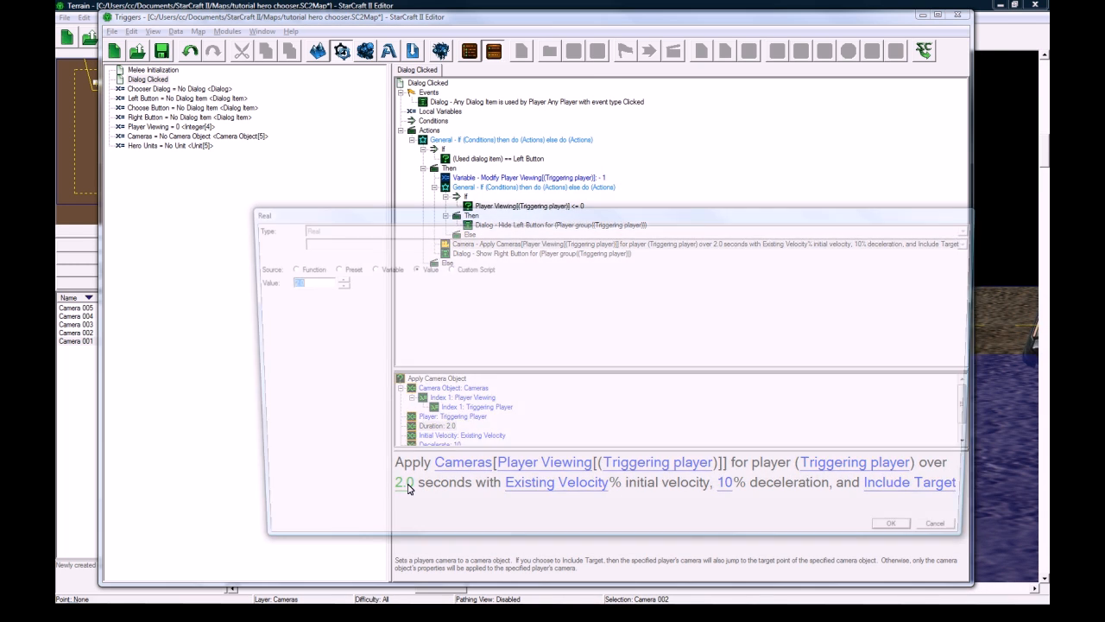
click(891, 522)
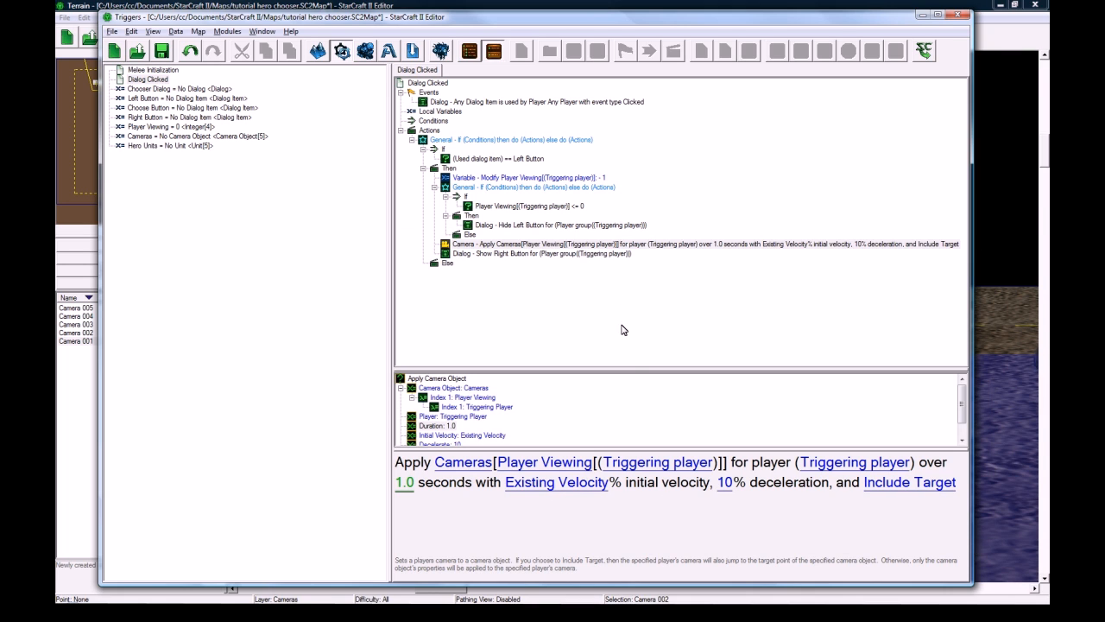
click(542, 252)
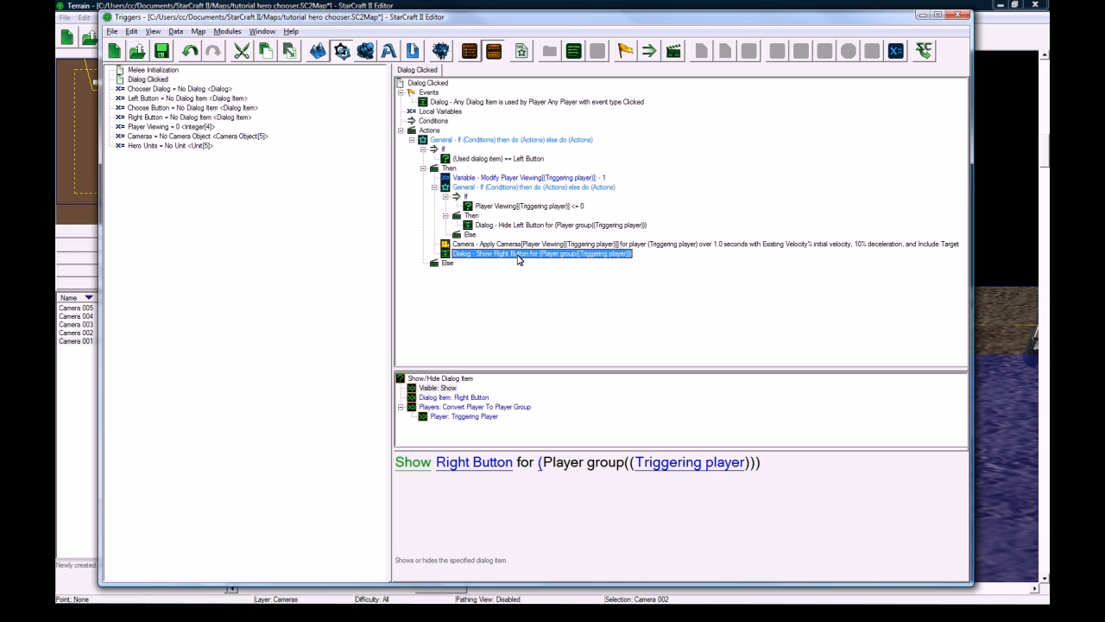
Step: Duplicate the branch as Used Dialog Item == Right Button adding 1, and paste a Player Viewing action in the inner Then
click(511, 139)
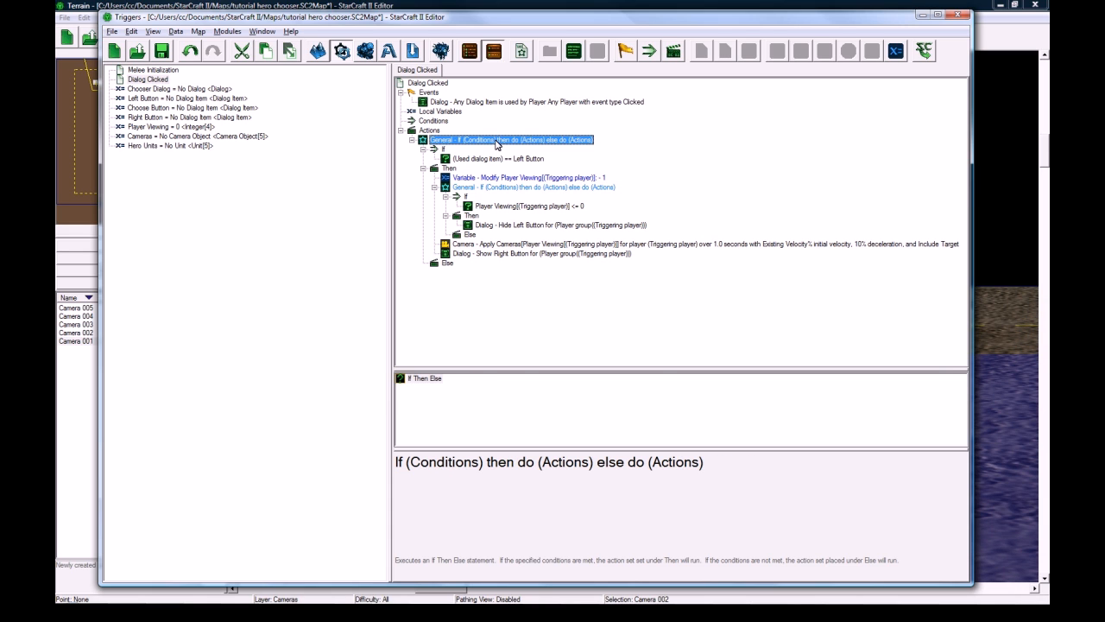
double_click(498, 159)
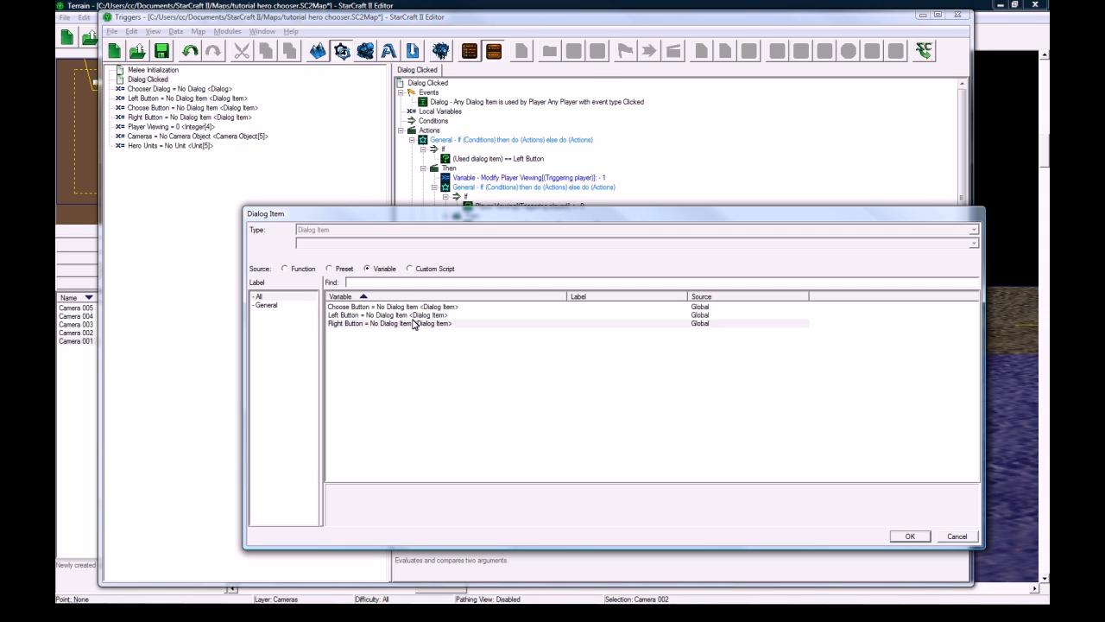
click(909, 535)
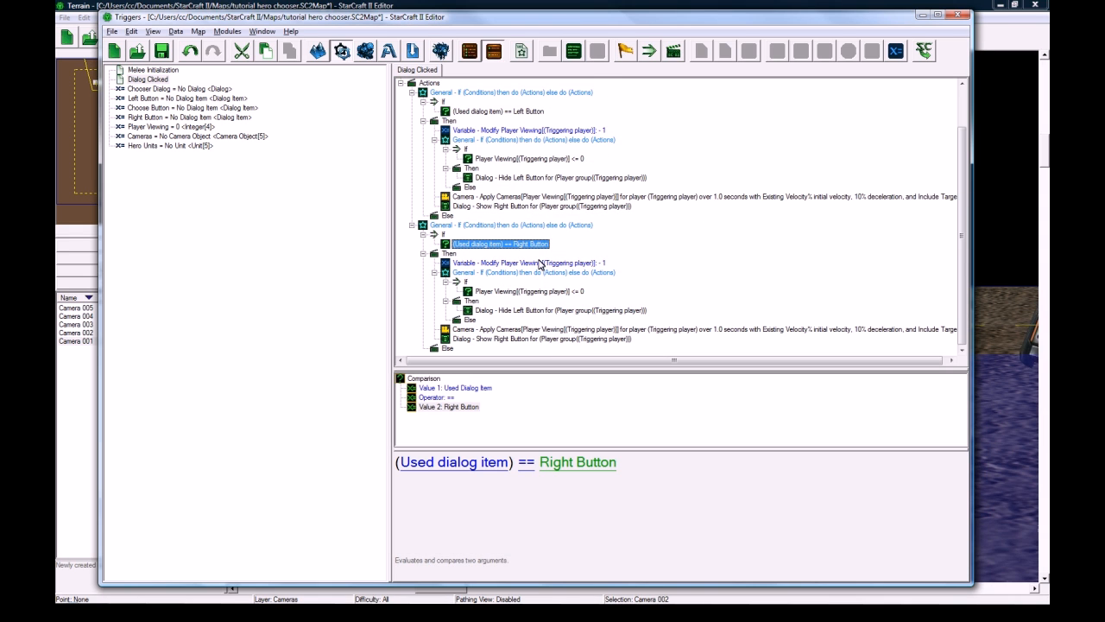
double_click(527, 262)
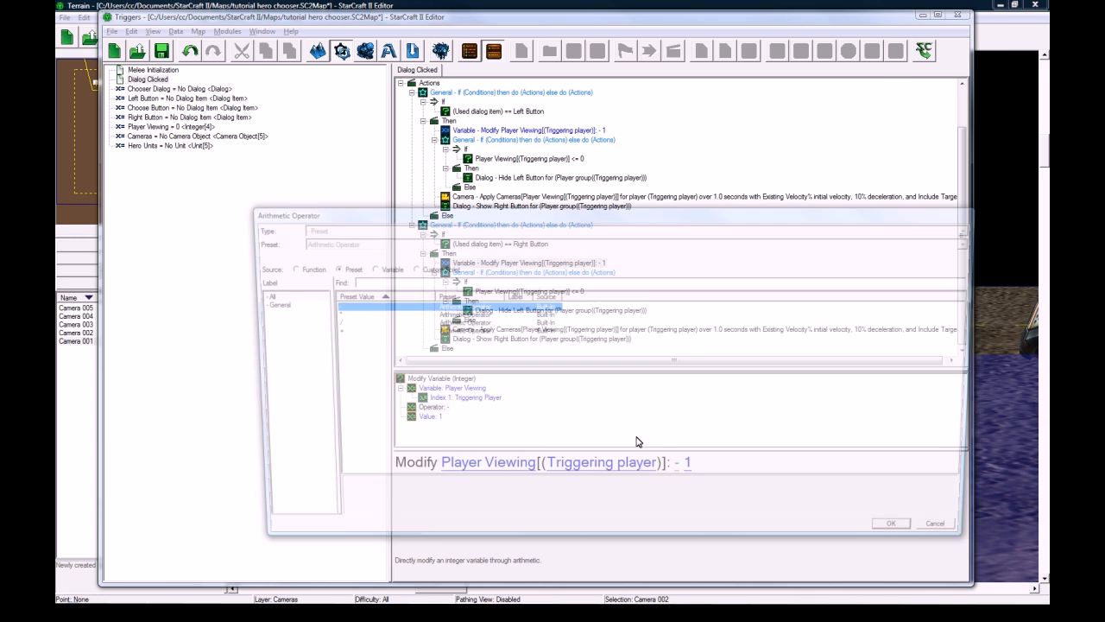
click(891, 522)
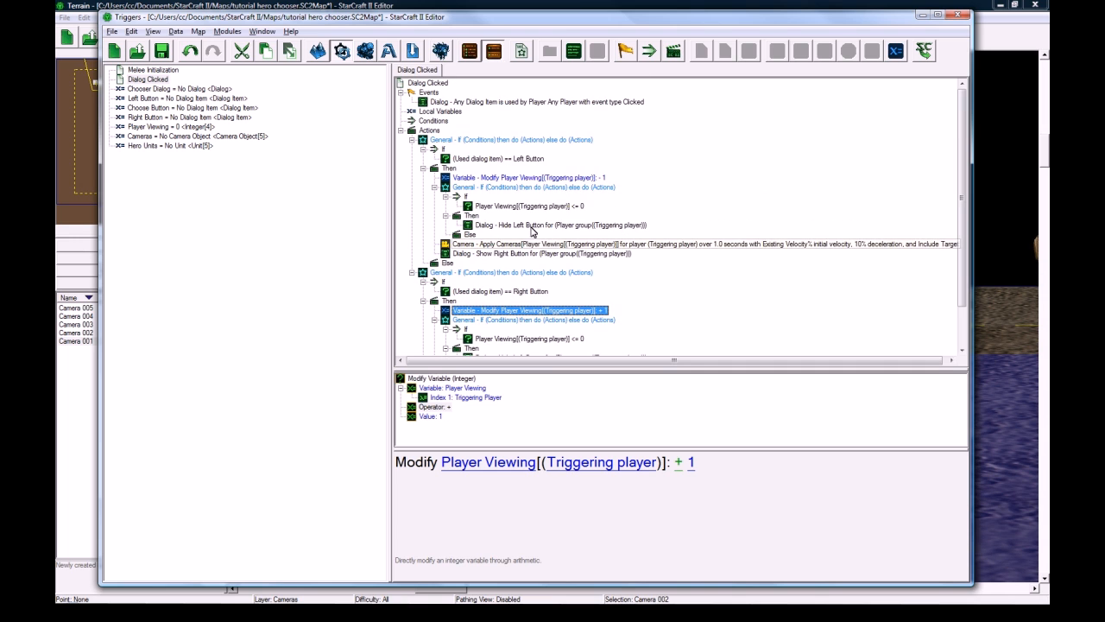
click(559, 224)
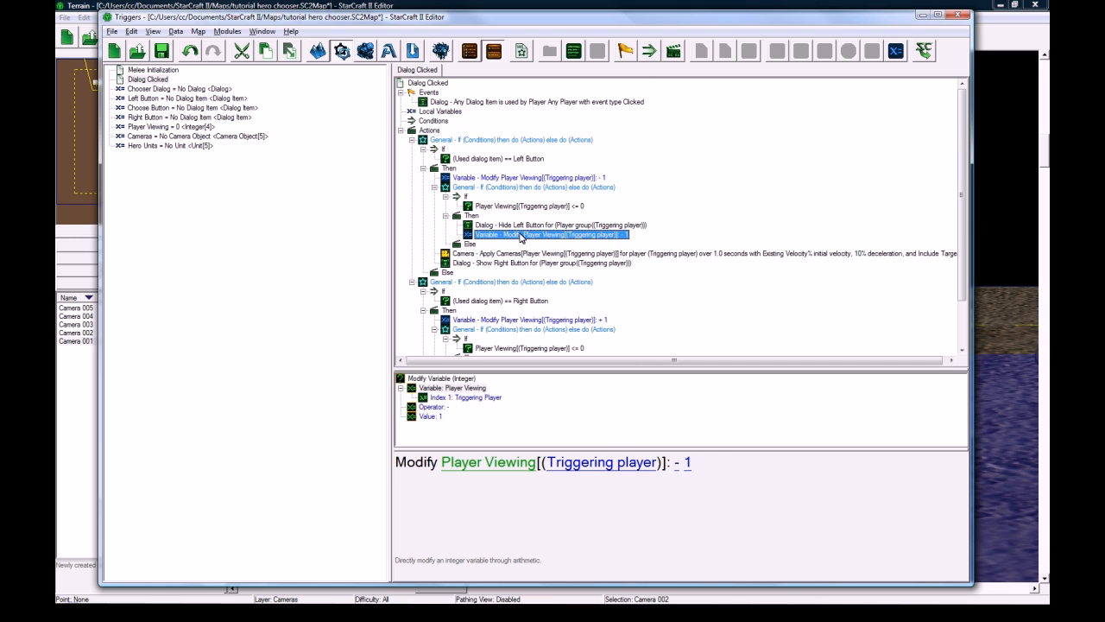
Step: Change the pasted action to Set Variable Player Viewing[Triggering Player] = 0
double_click(547, 235)
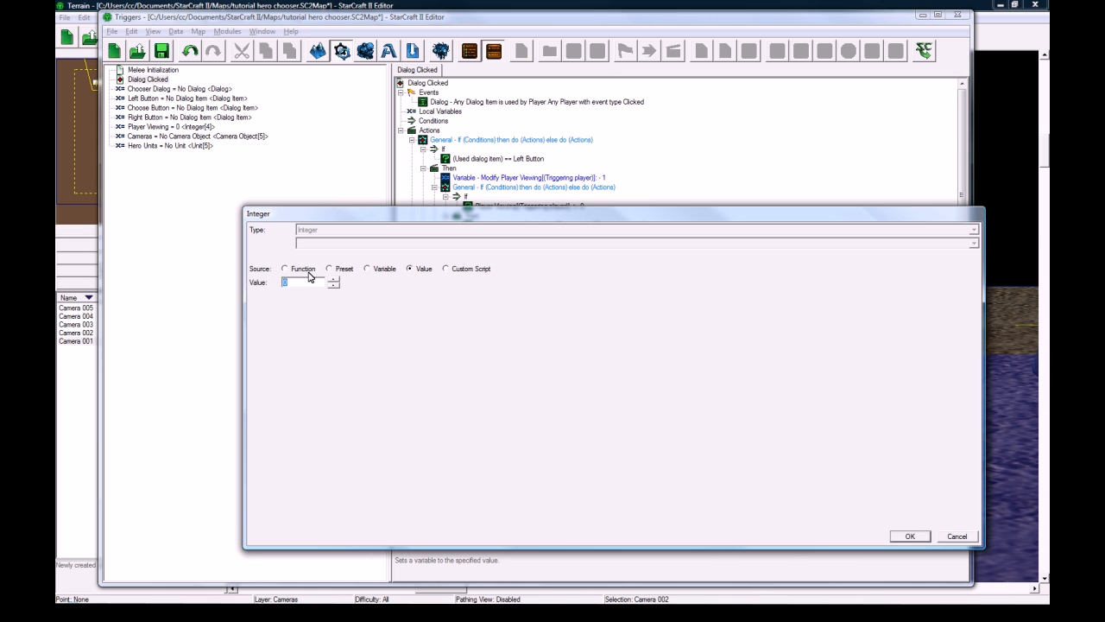
click(287, 270)
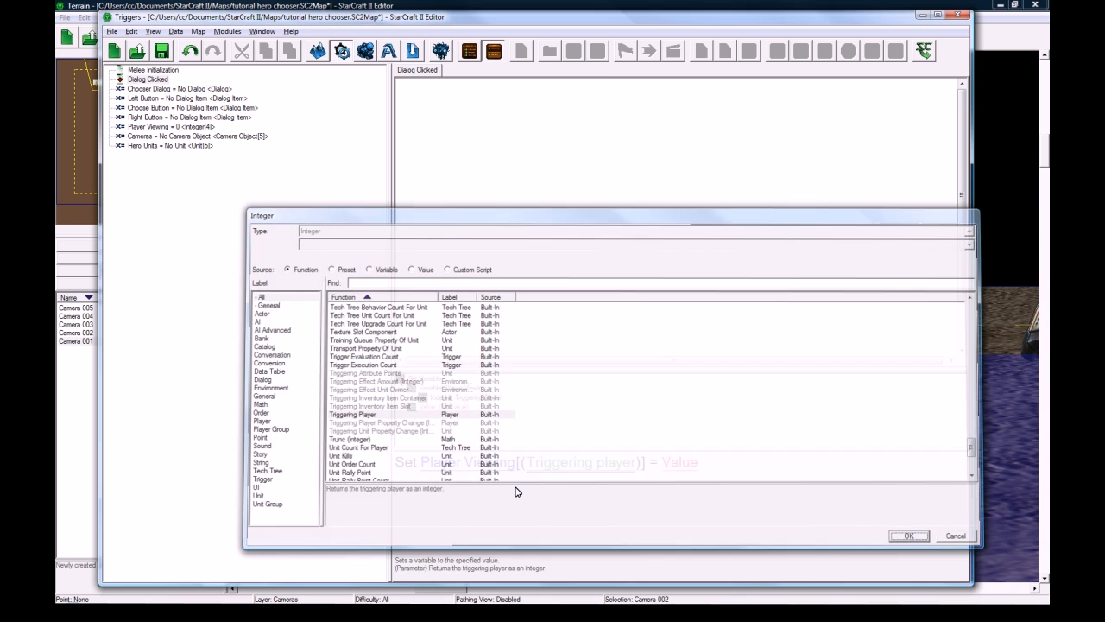
click(409, 270)
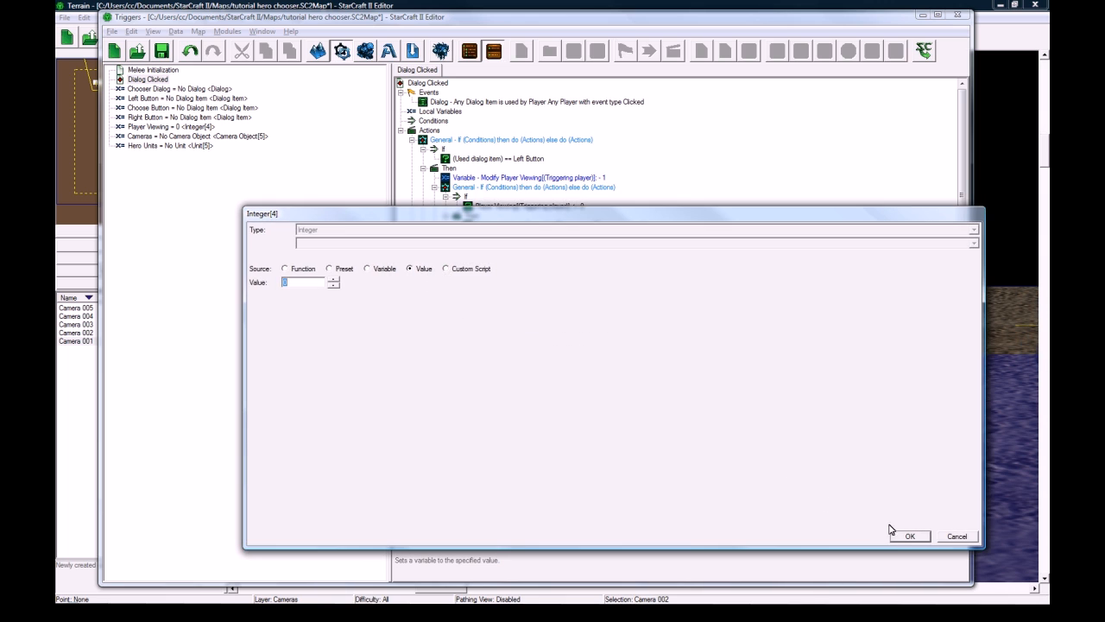
click(909, 536)
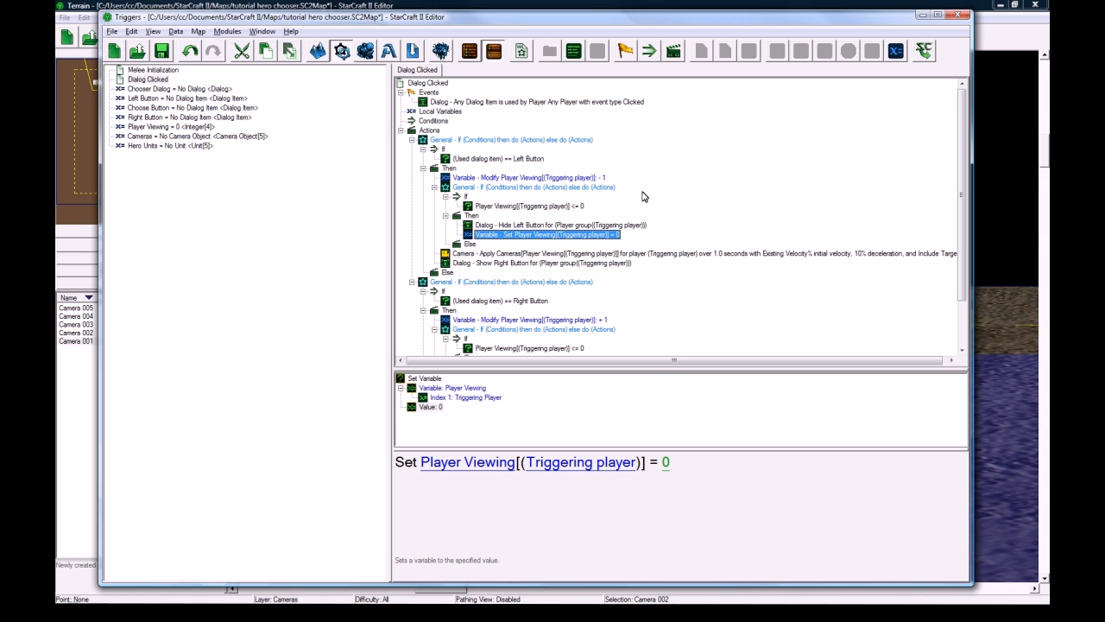
click(527, 176)
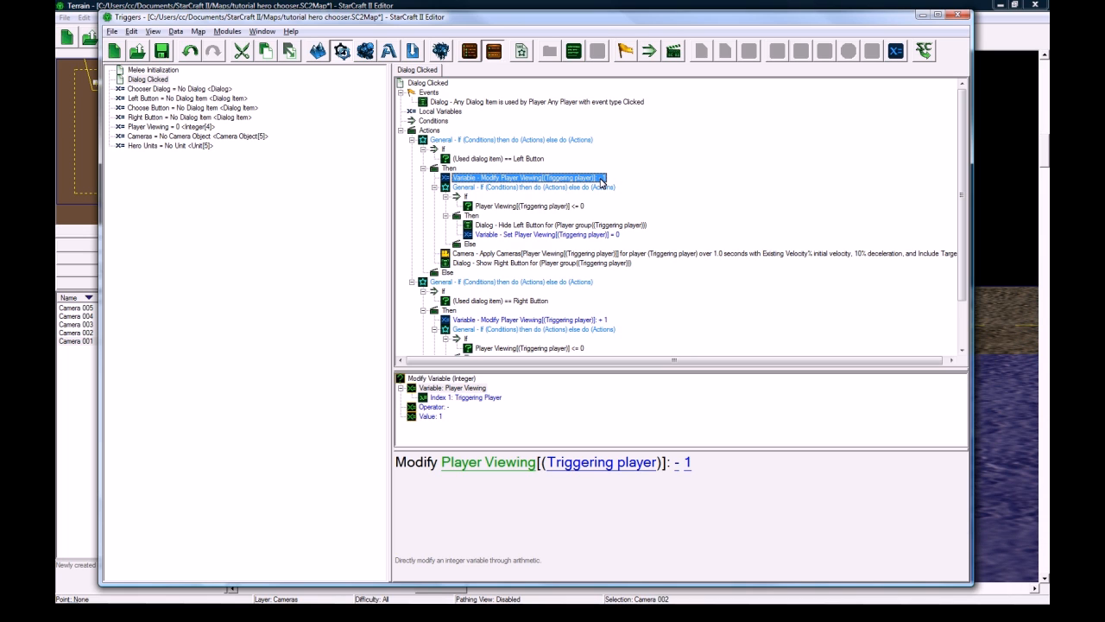
mouse_move(556, 205)
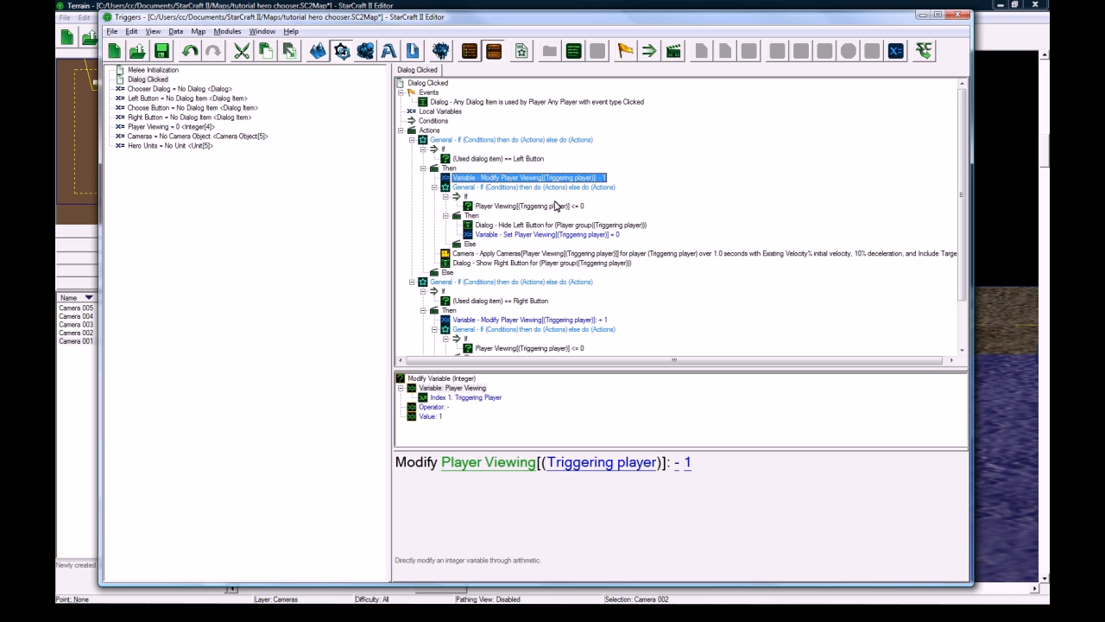
click(530, 206)
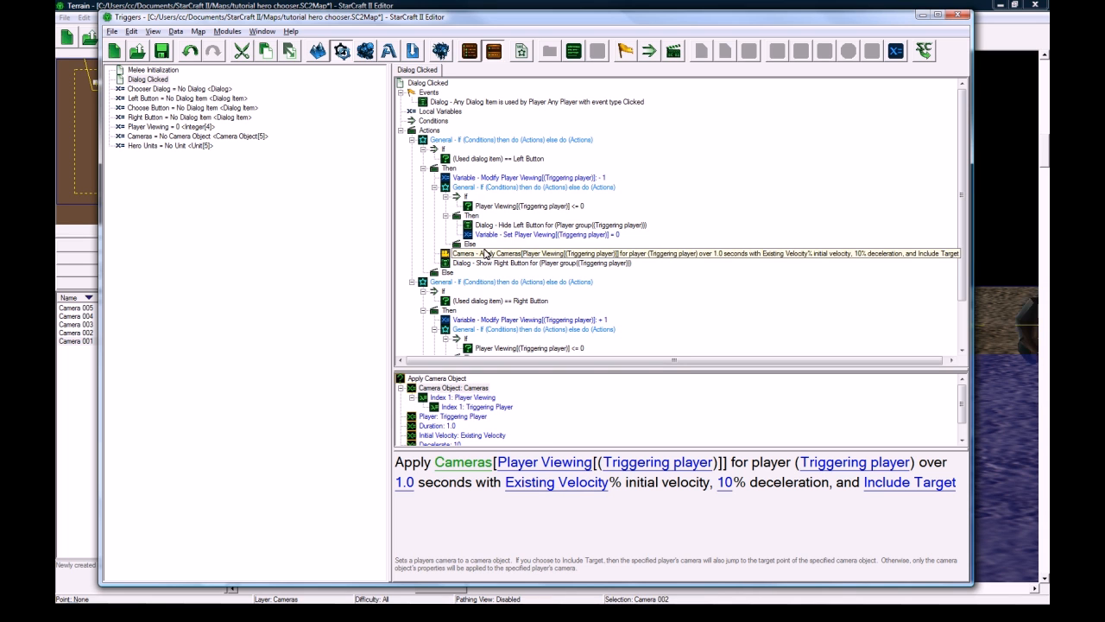
Step: Set the Right Button branch's limit check and reset value to 4 and hide Right Button instead of Left
click(543, 263)
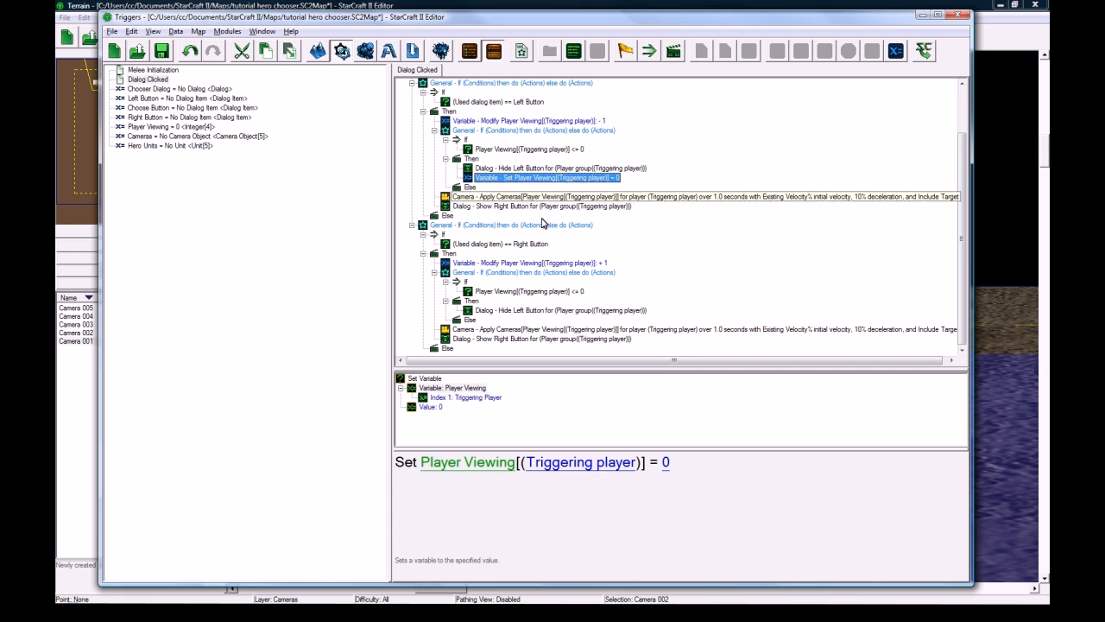
click(544, 320)
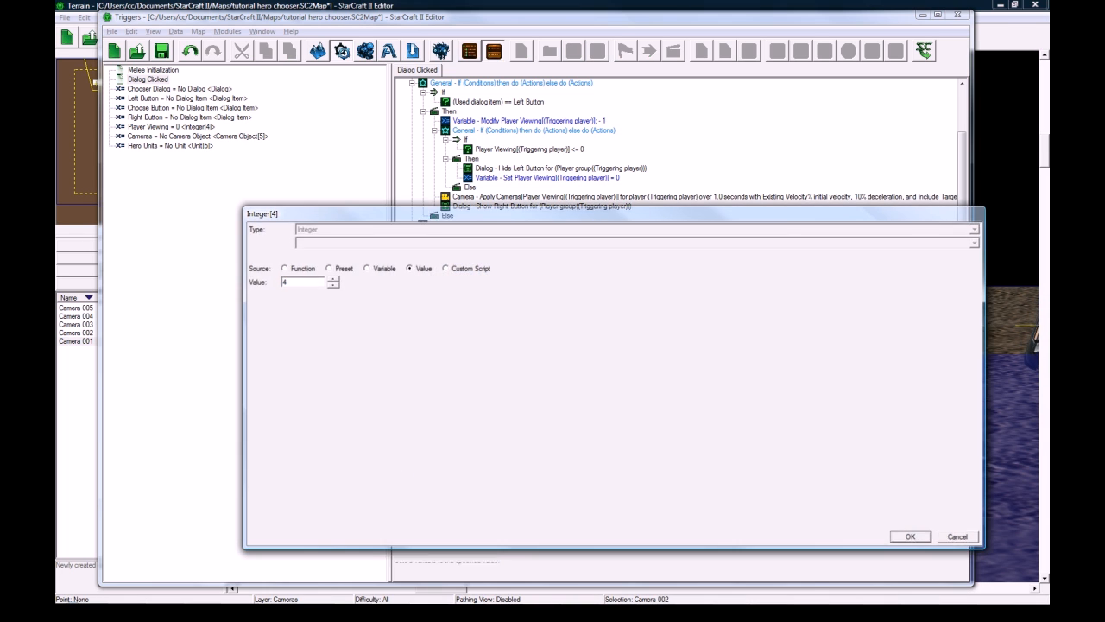
click(909, 536)
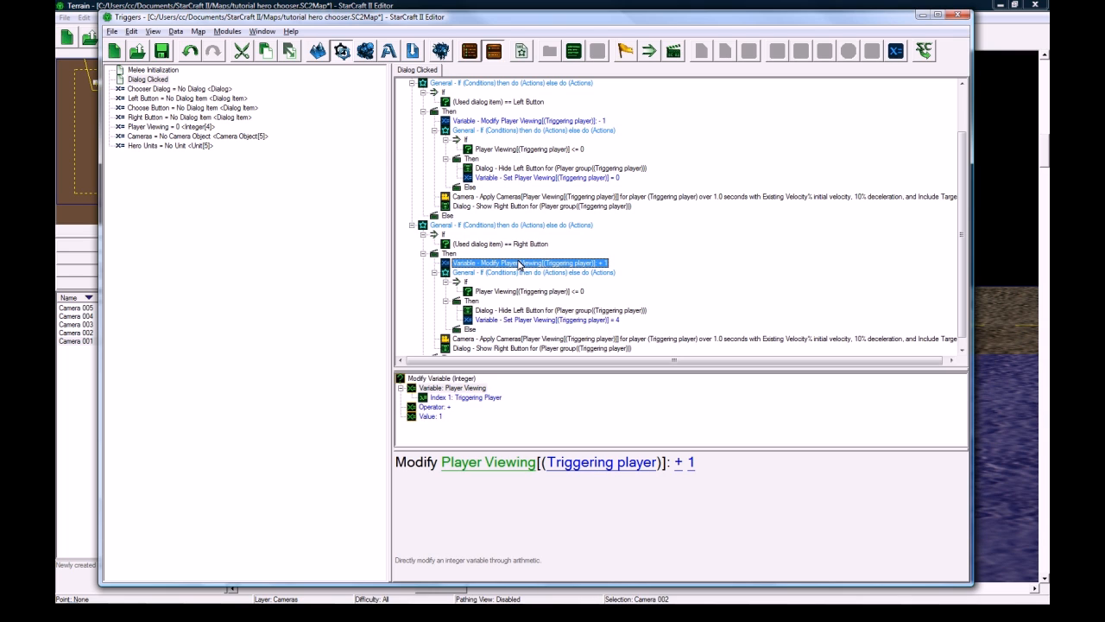
mouse_move(527, 249)
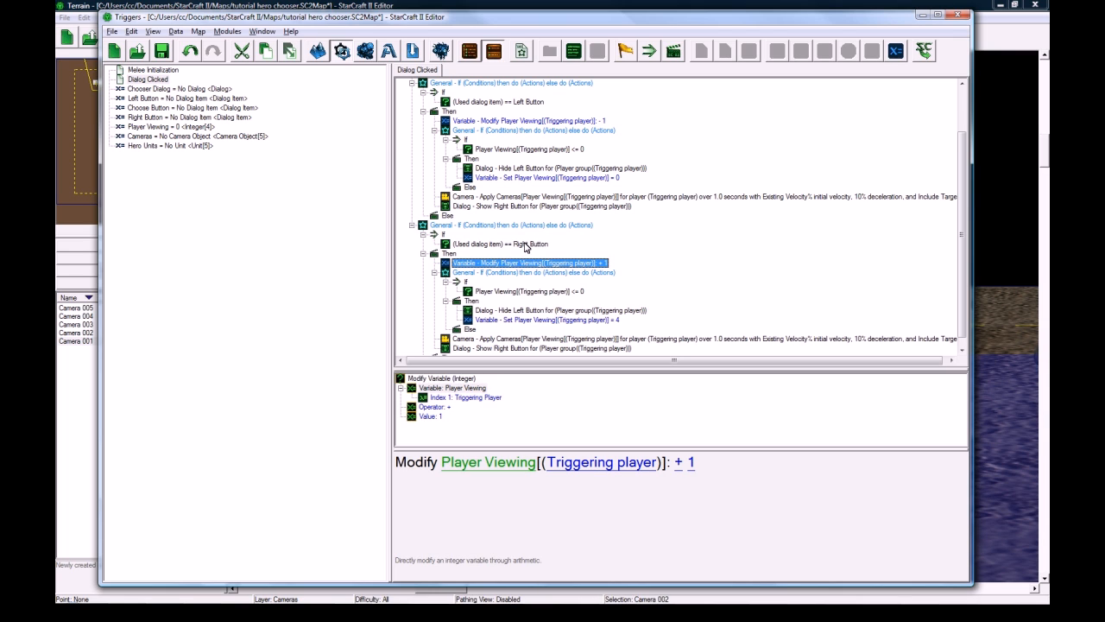
click(957, 16)
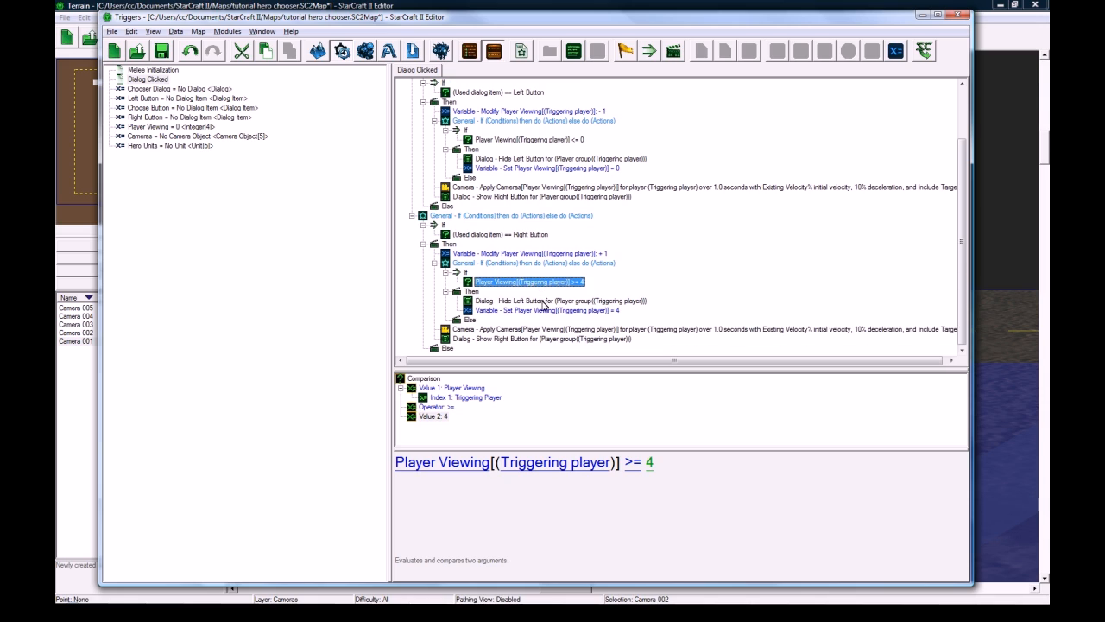
click(560, 300)
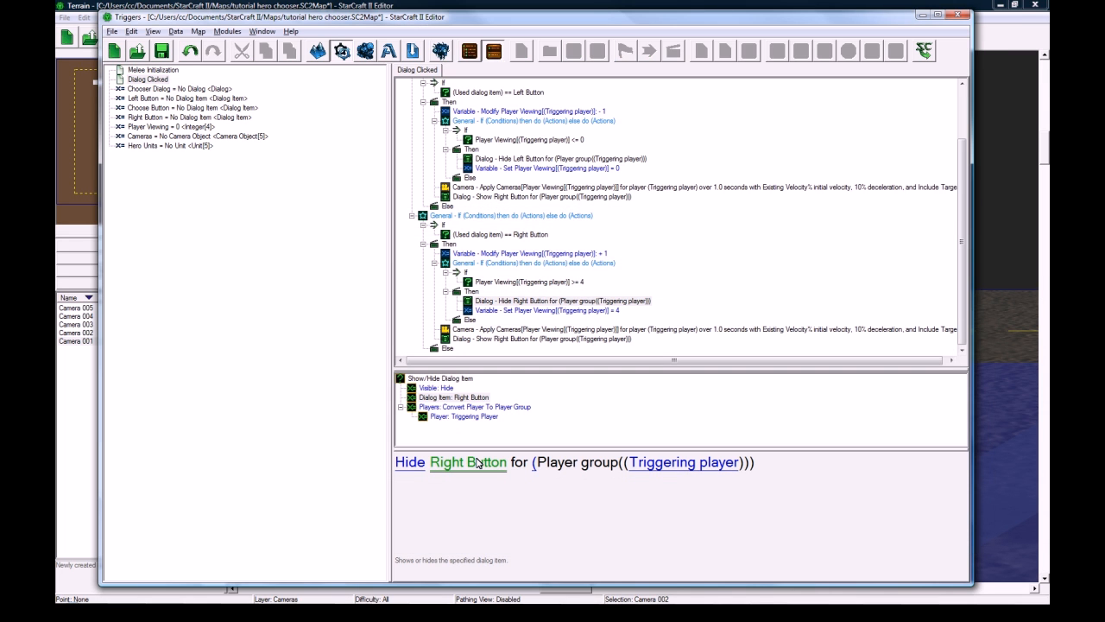
Step: Review both branches' camera, show/hide and Player Viewing actions for consistency
click(699, 328)
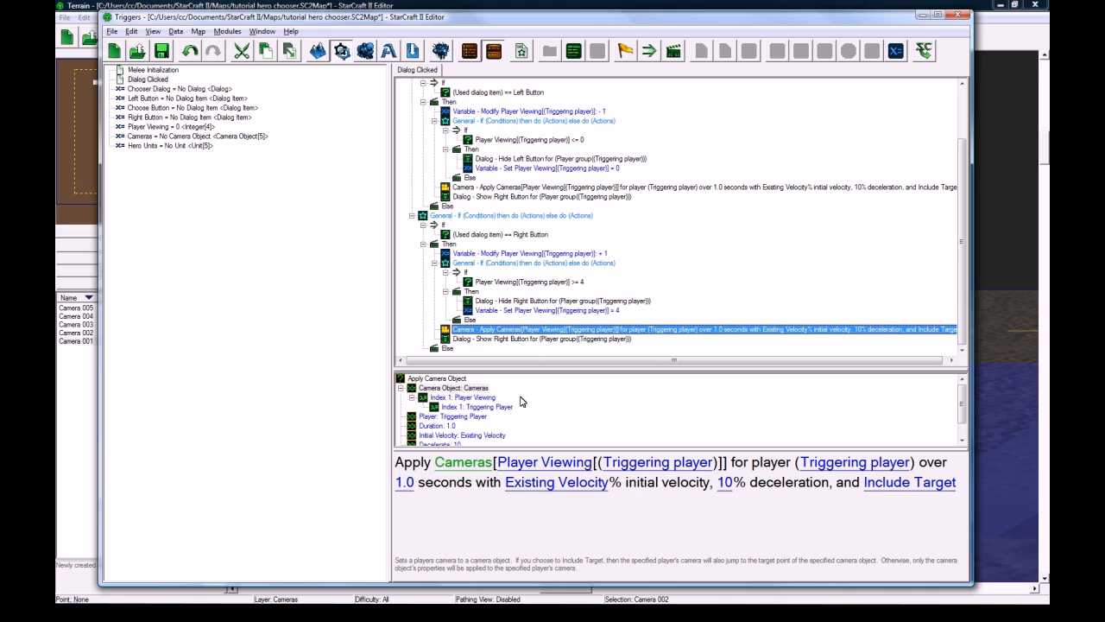
mouse_move(679, 261)
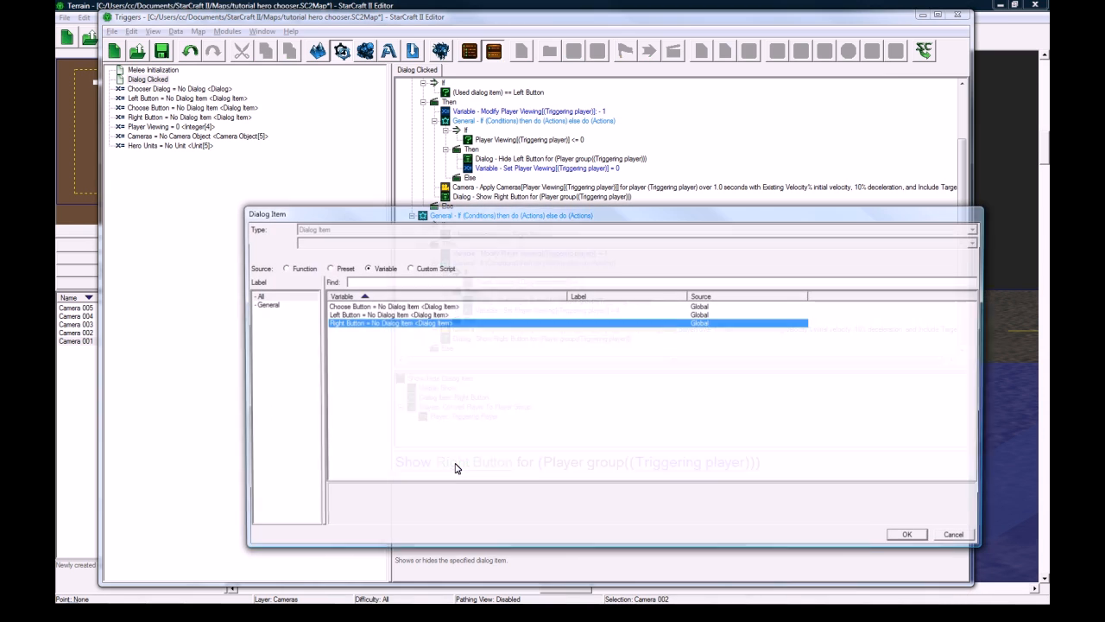
click(906, 534)
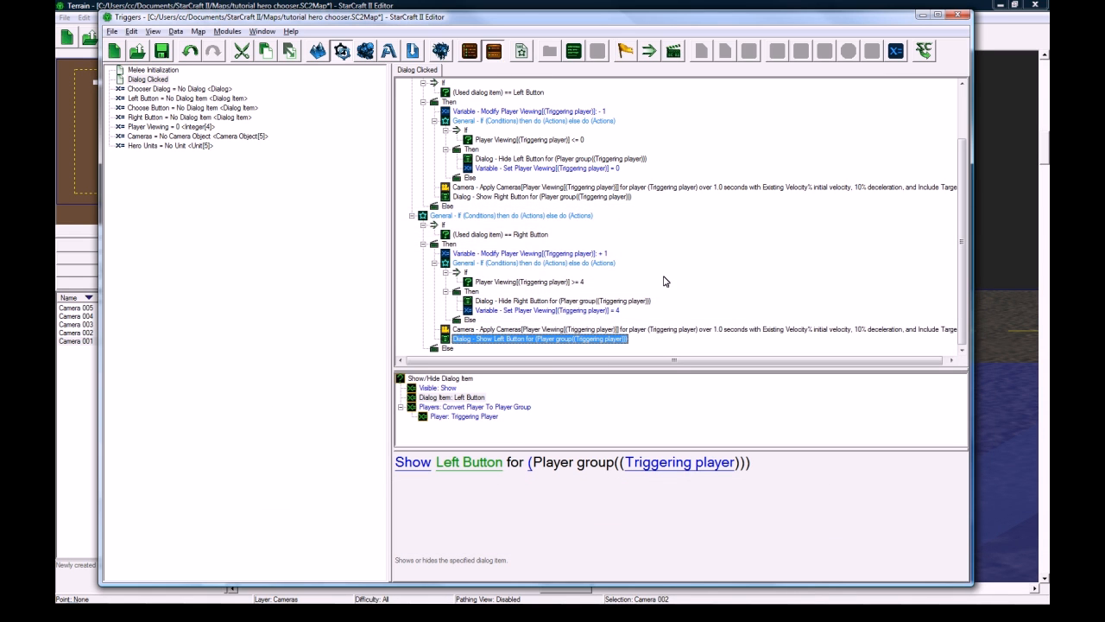
mouse_move(535, 204)
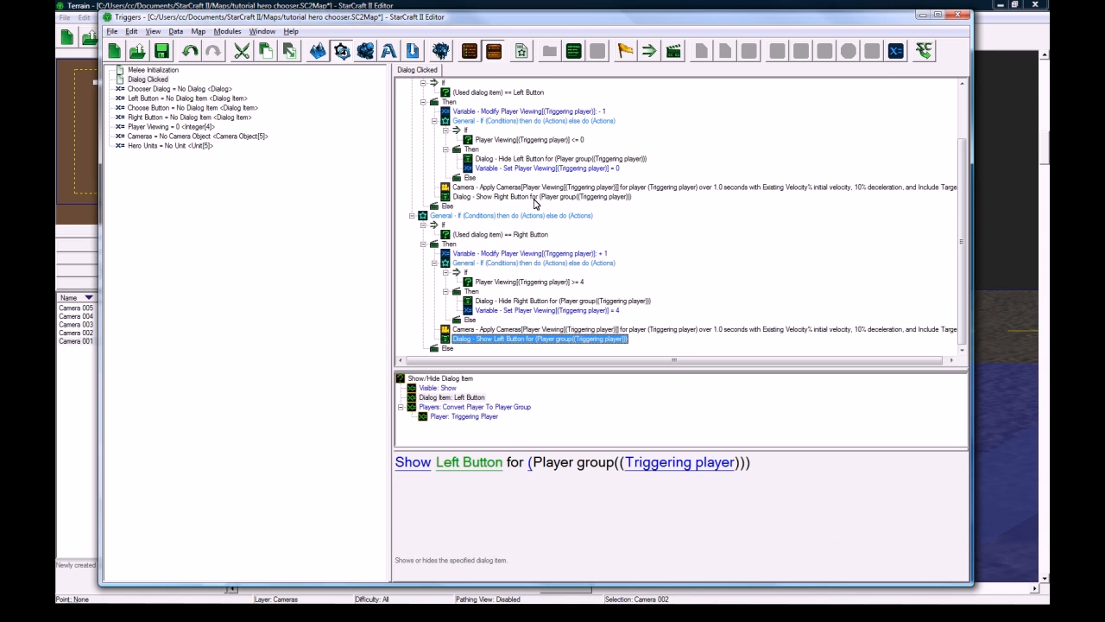
click(541, 196)
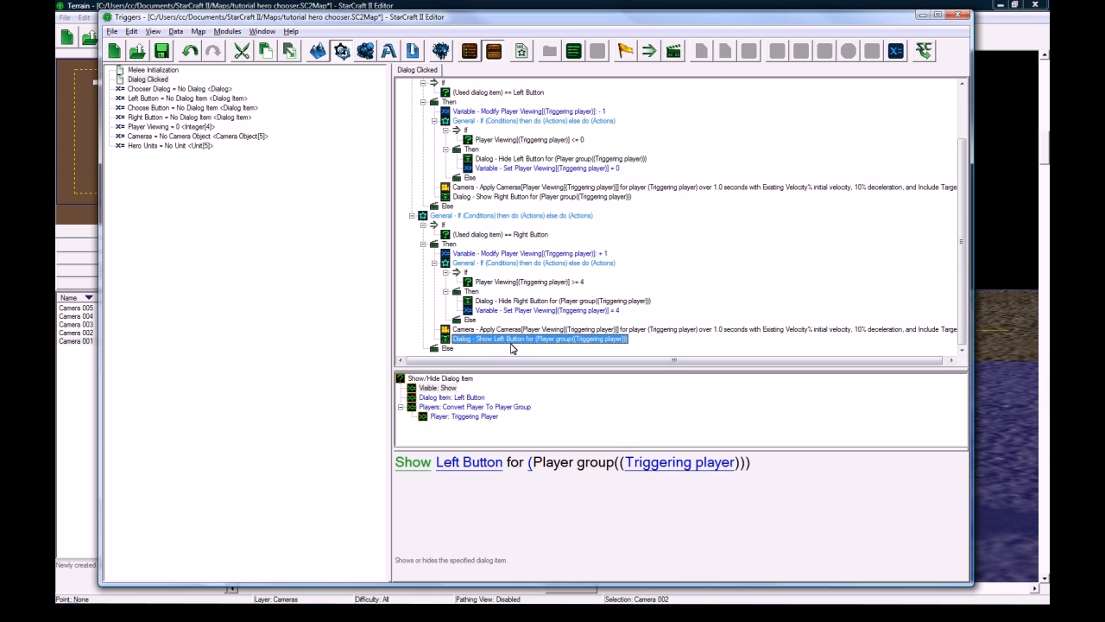
click(544, 311)
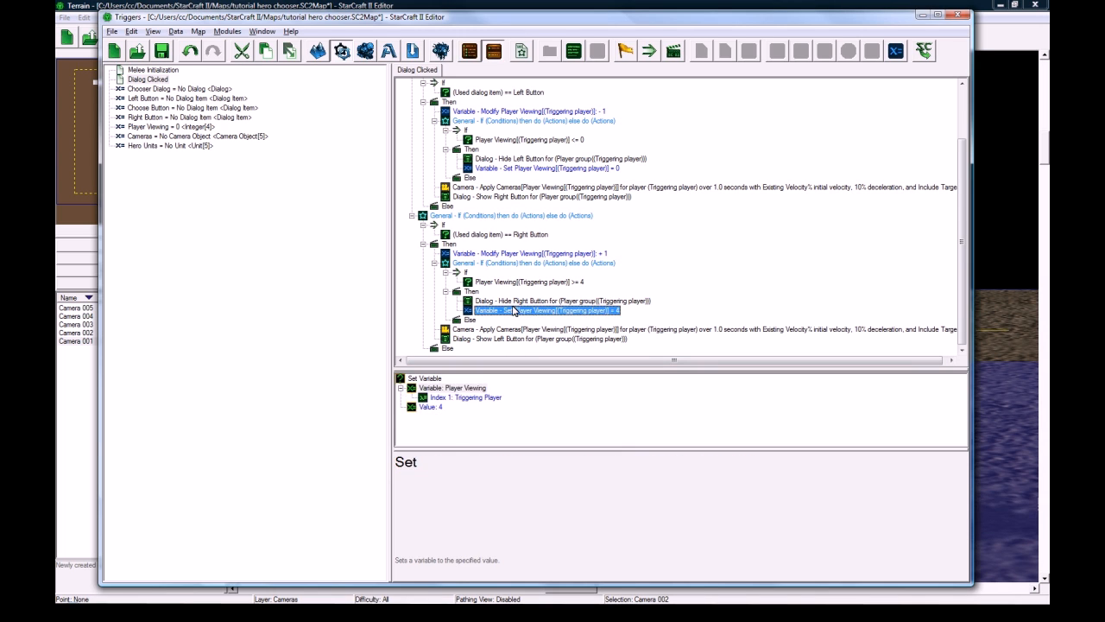
click(561, 301)
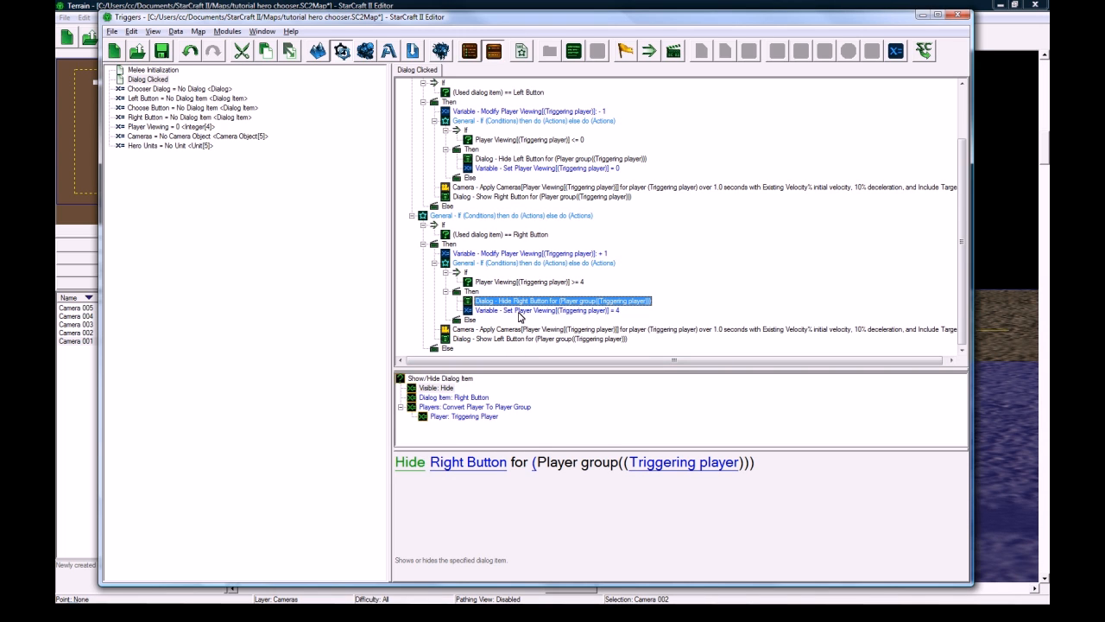
click(550, 311)
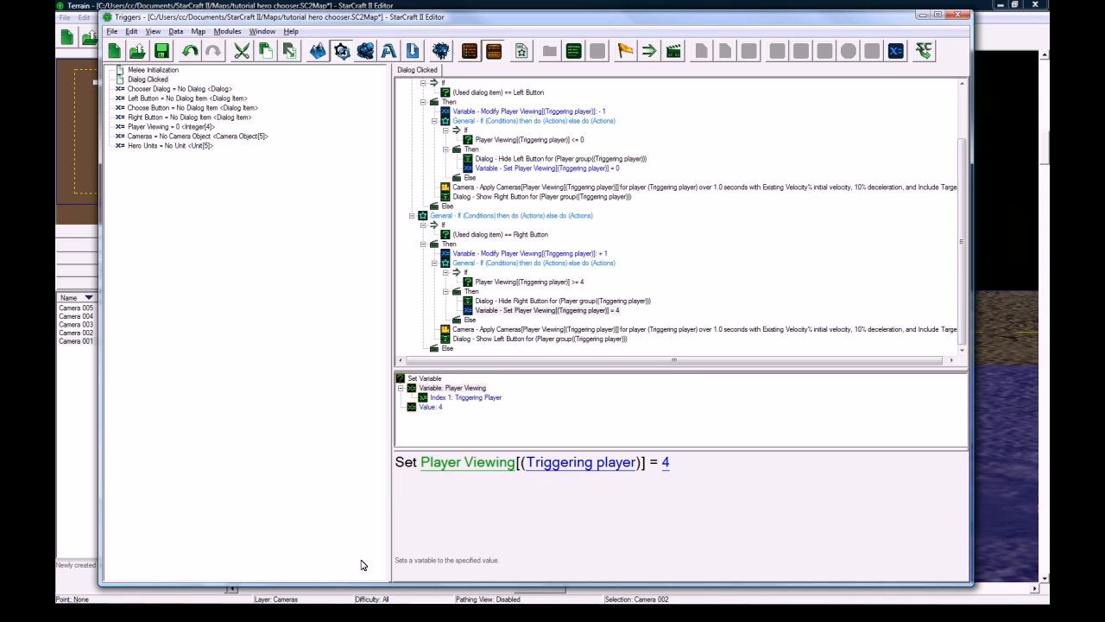
click(546, 311)
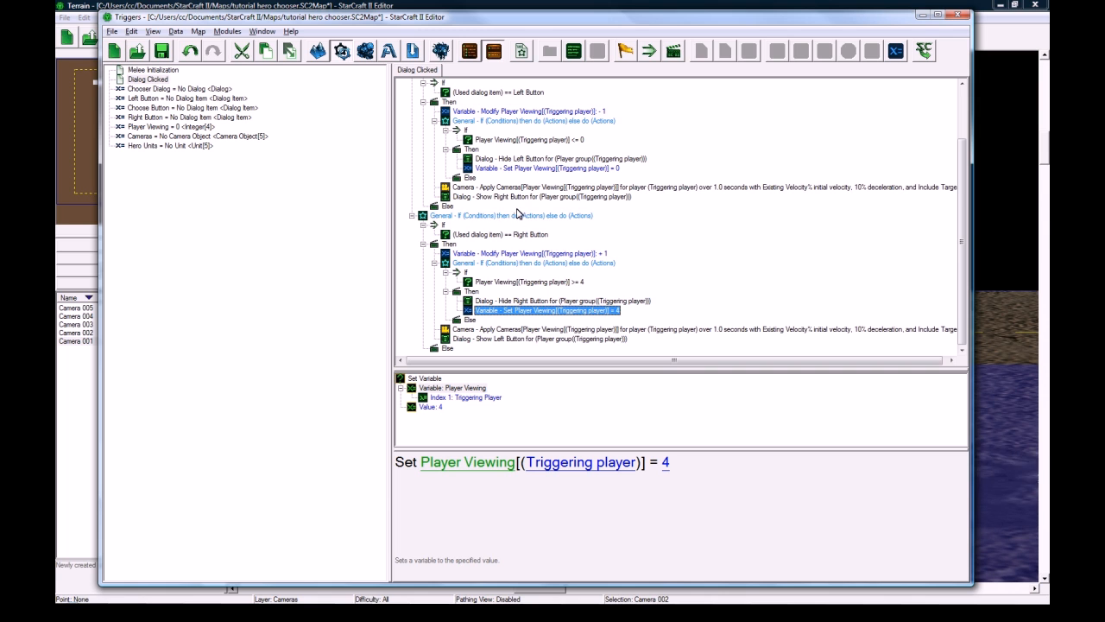
click(527, 176)
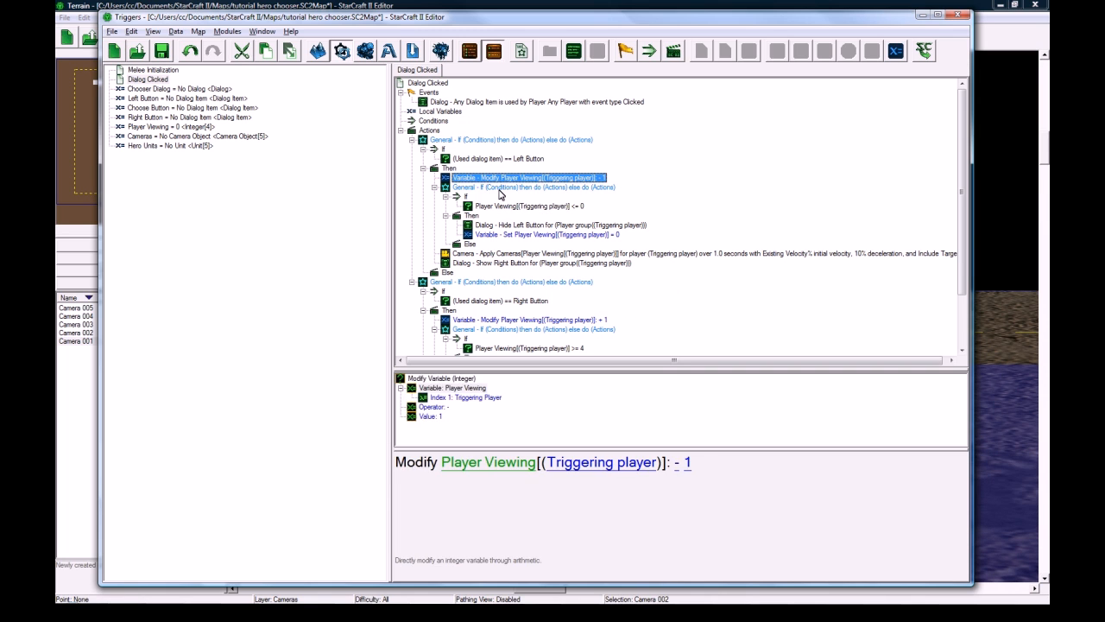
click(542, 262)
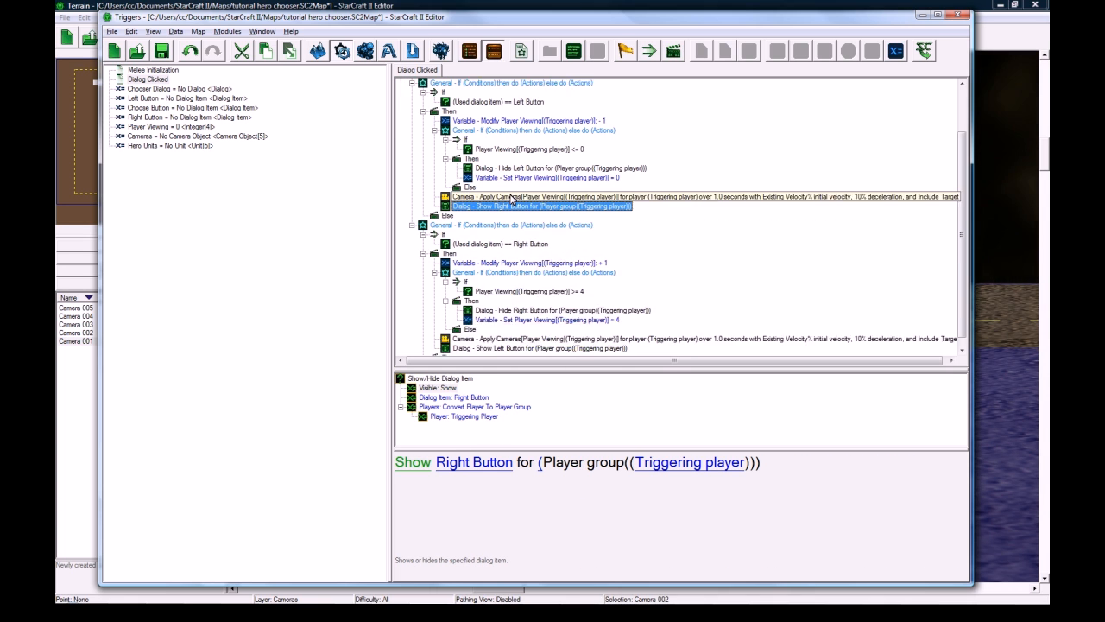
Step: Paste a copy of the Right Button branch and change its condition to compare against Choose Button
click(515, 214)
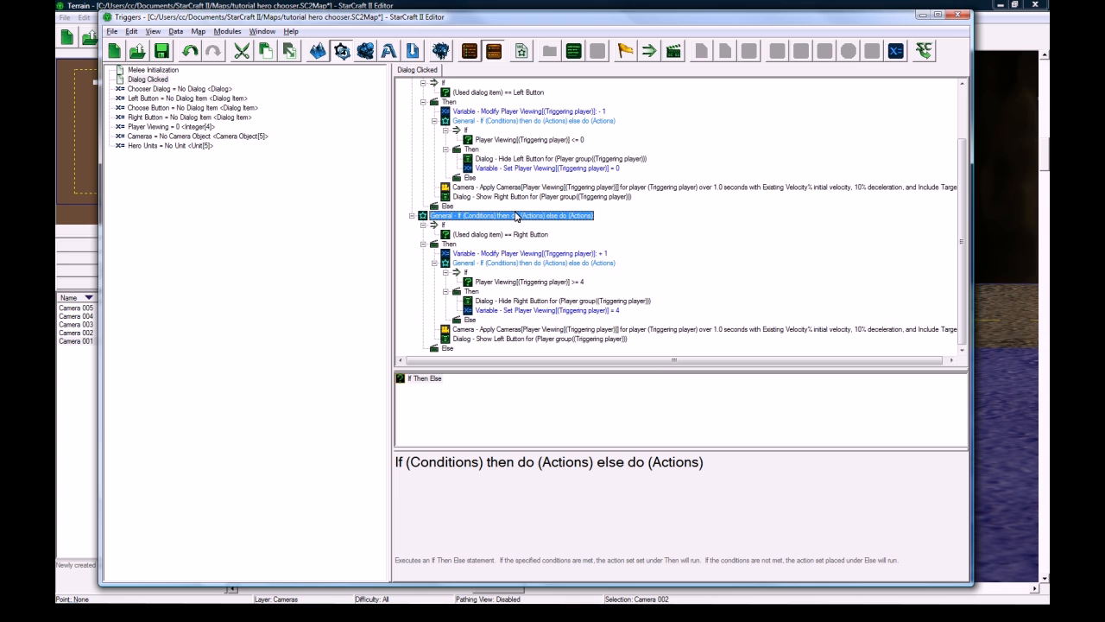
scroll(down, 3)
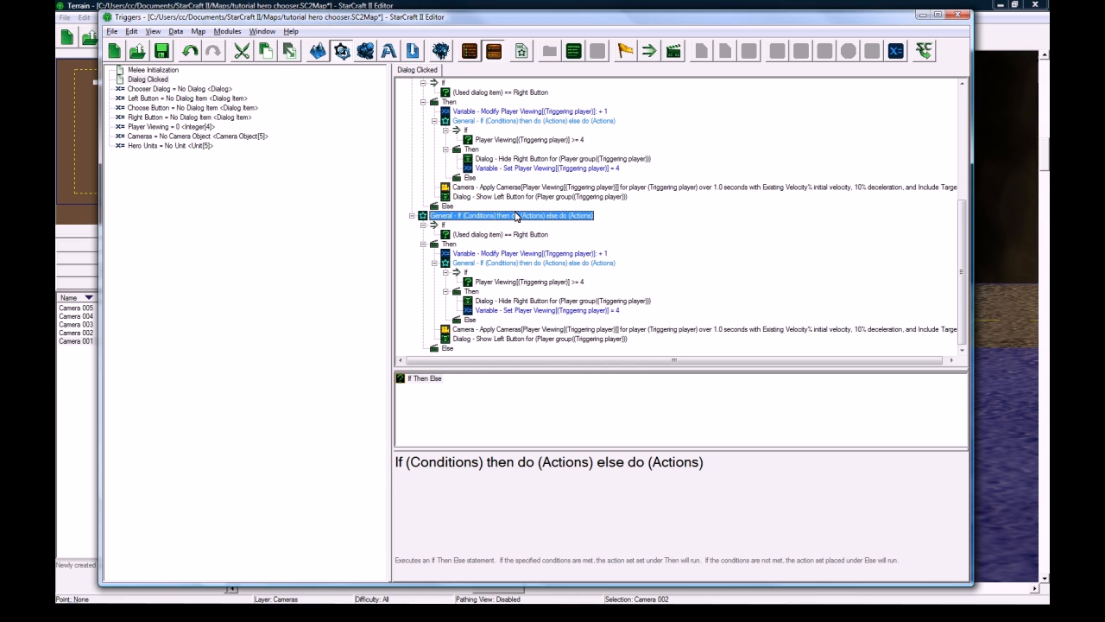
click(499, 235)
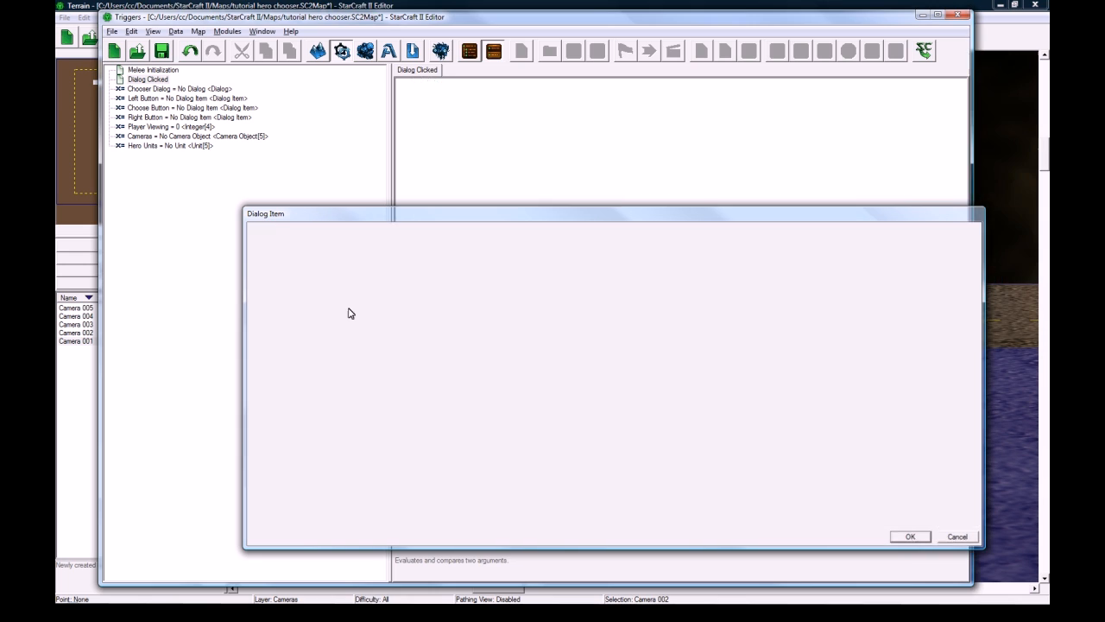
click(909, 536)
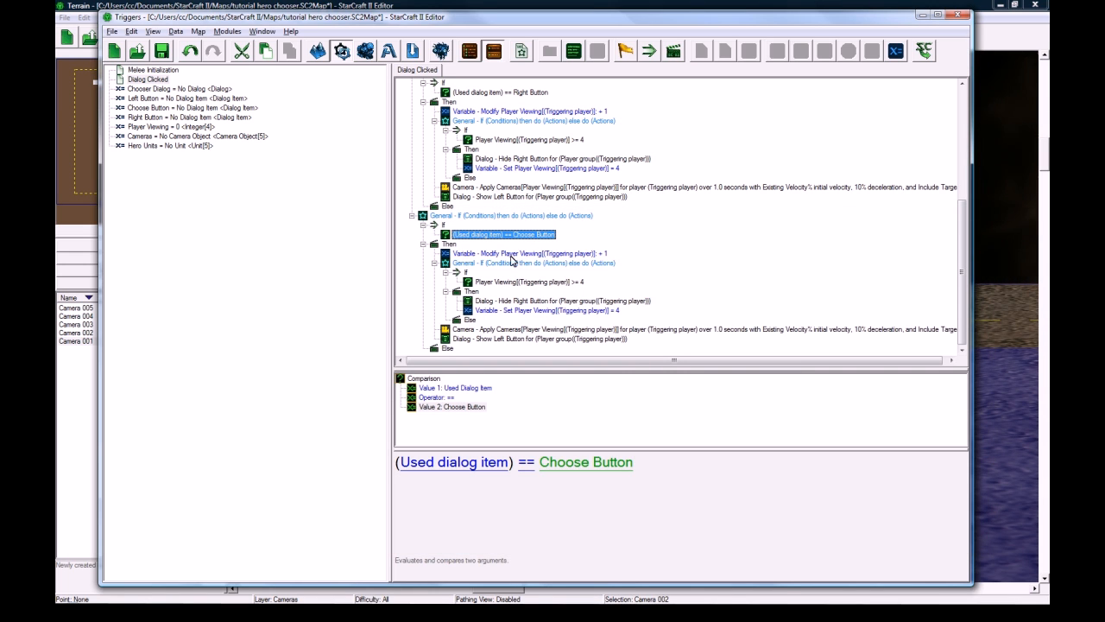
Step: Remove the nested If from the Choose Button branch and begin adding its first action
click(532, 262)
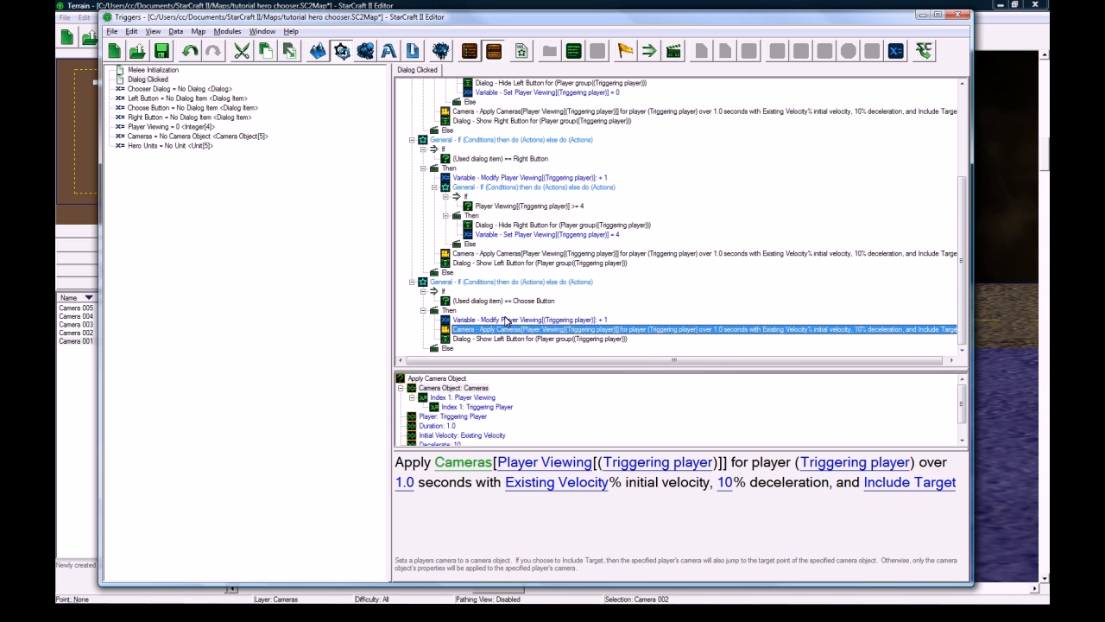
click(535, 339)
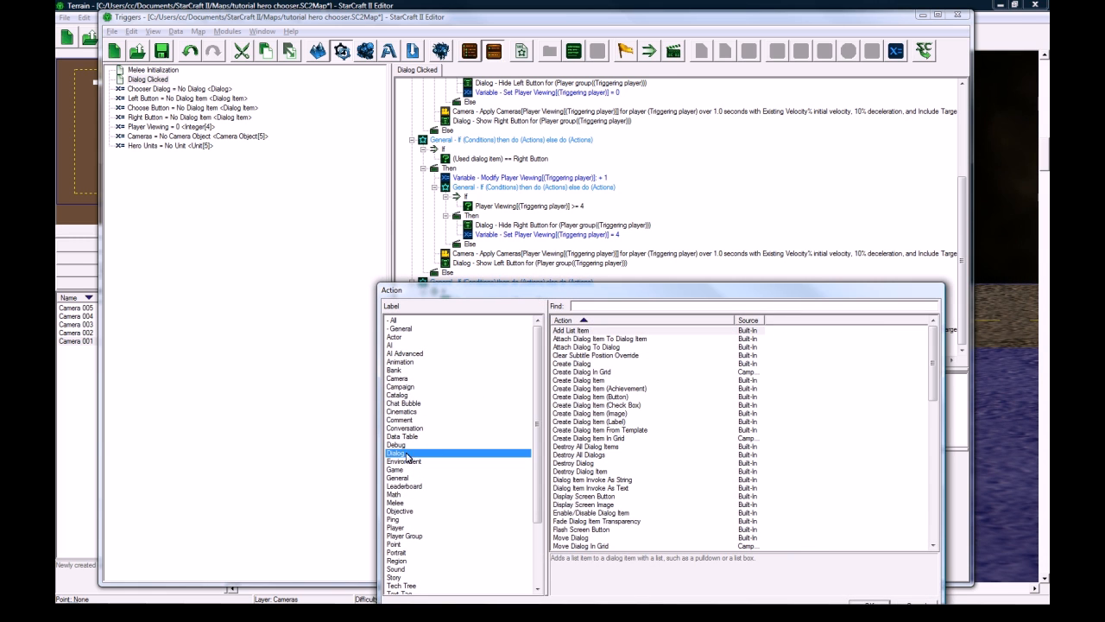
Step: Add a Hide Dialog action targeting the Chooser Dialog
scroll(down, 3)
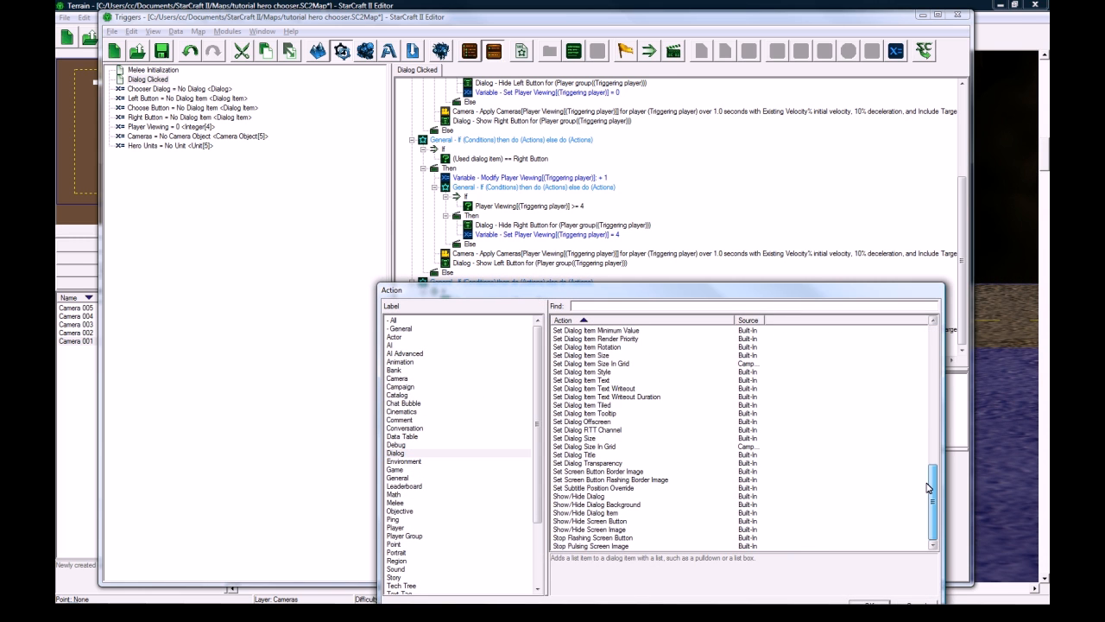
click(591, 497)
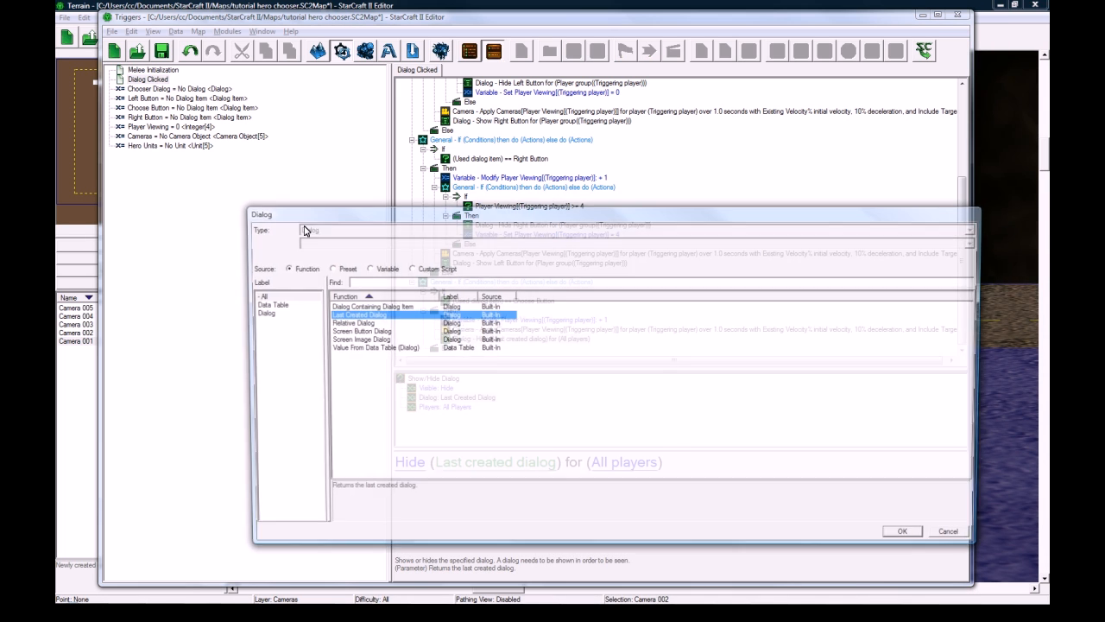
click(902, 531)
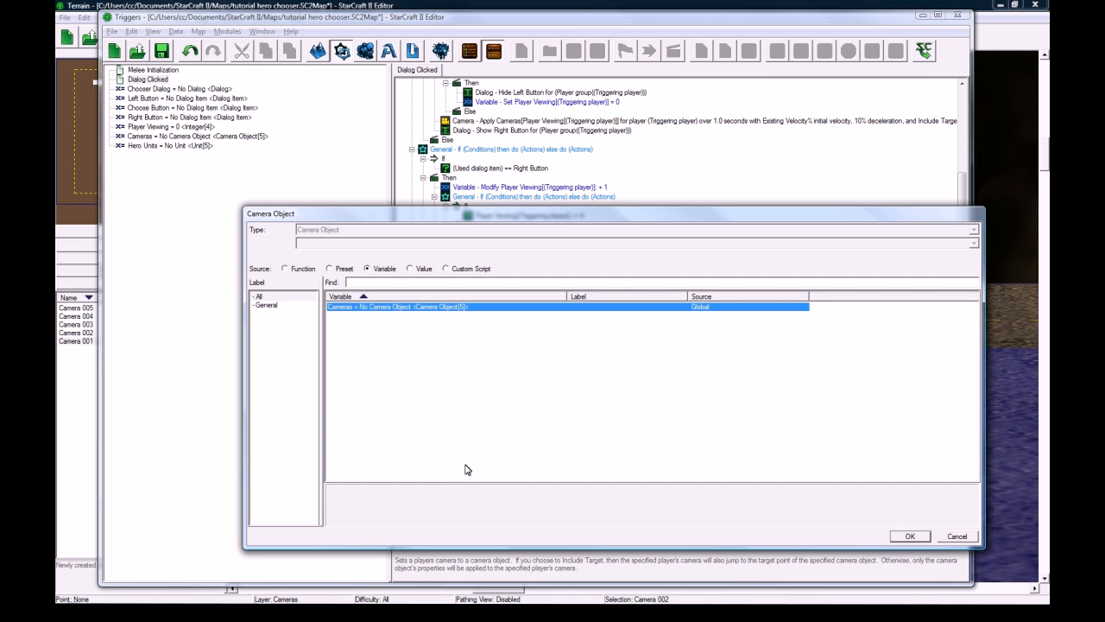
Step: Add Apply Camera with the Default game camera and Pan Camera to Point 001 over 1.0 seconds
click(285, 270)
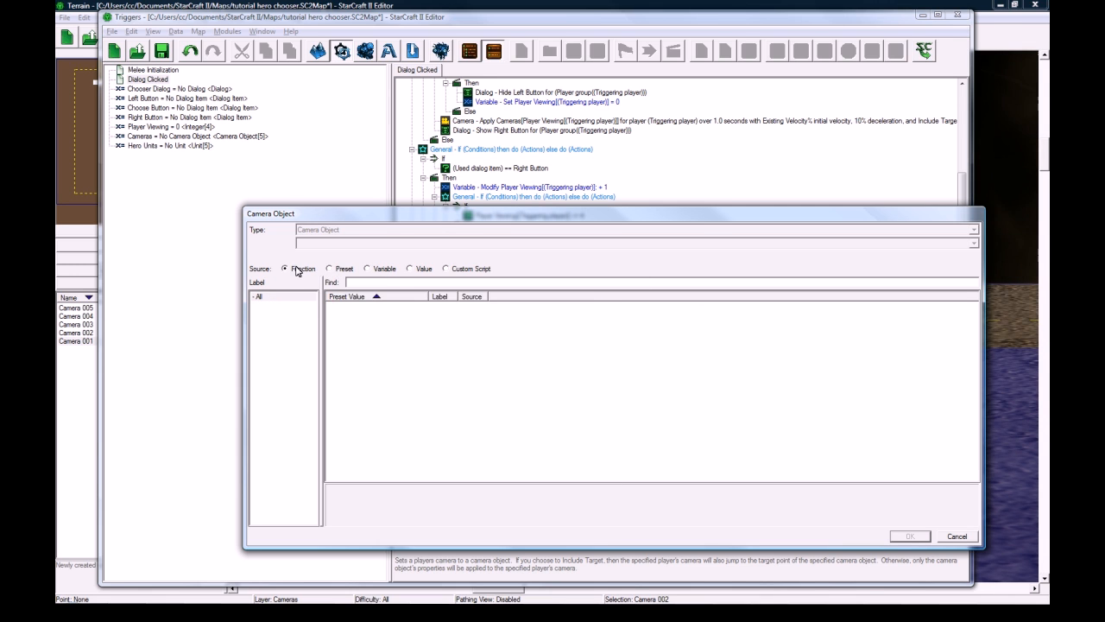
click(957, 536)
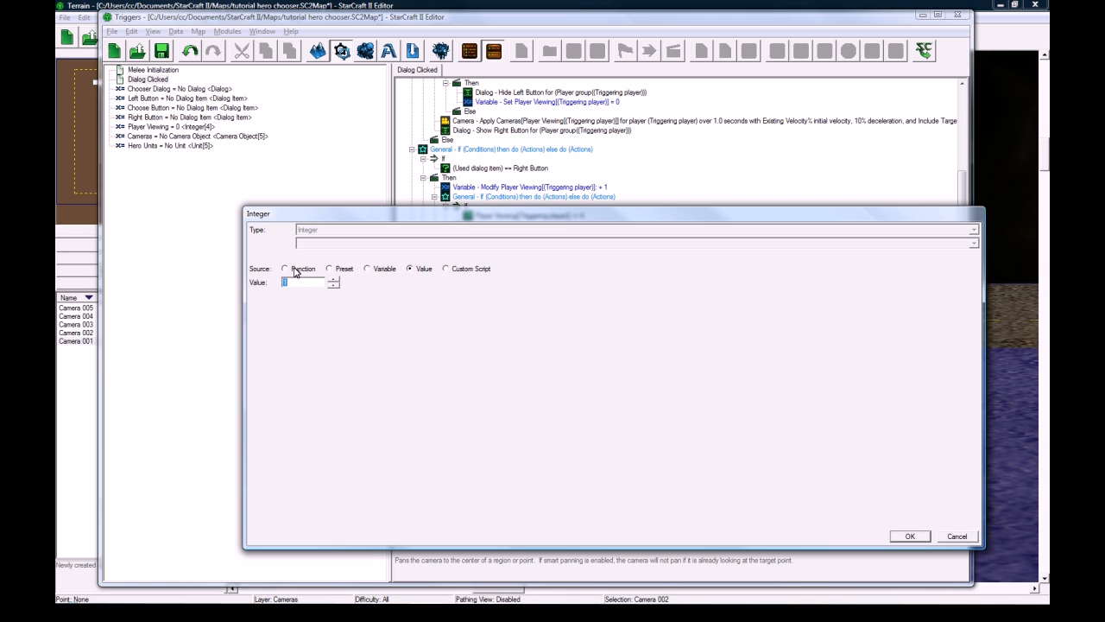
click(285, 270)
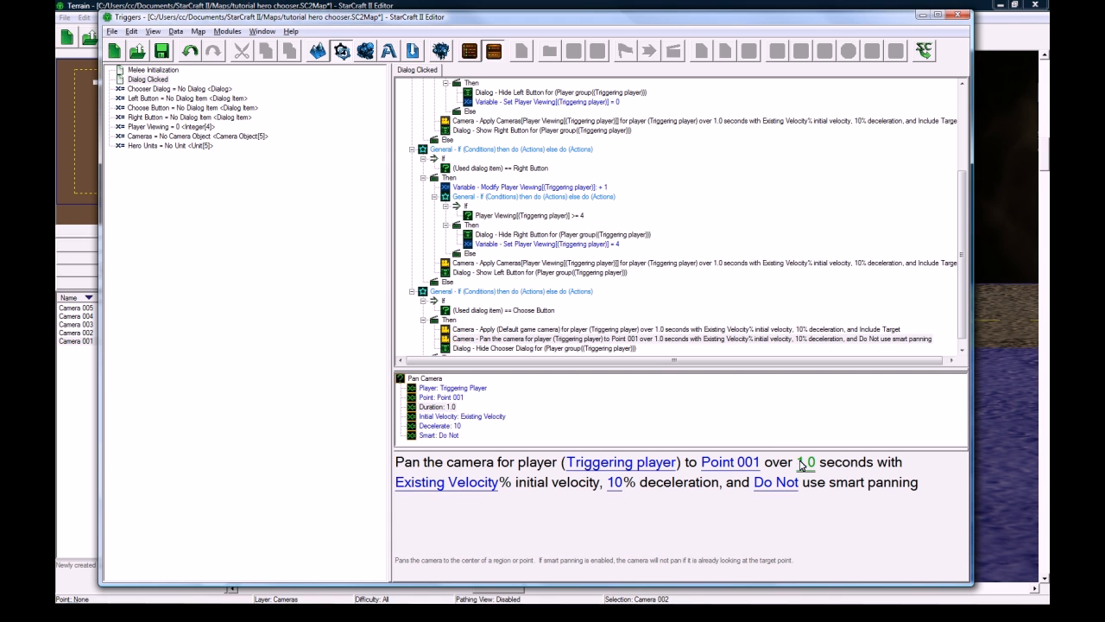
click(542, 339)
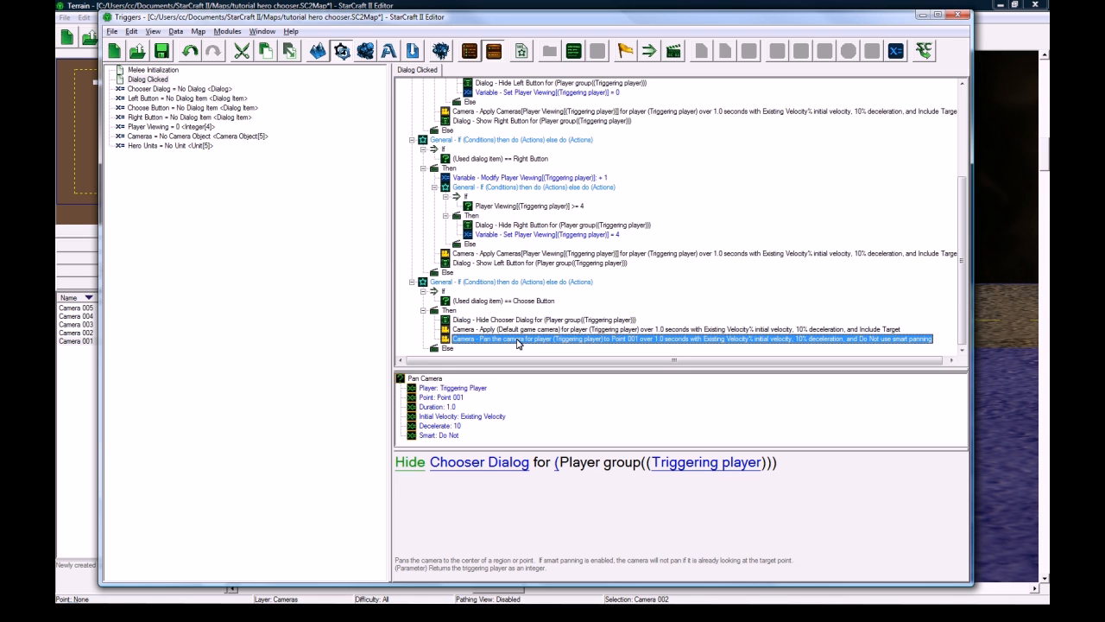
double_click(519, 337)
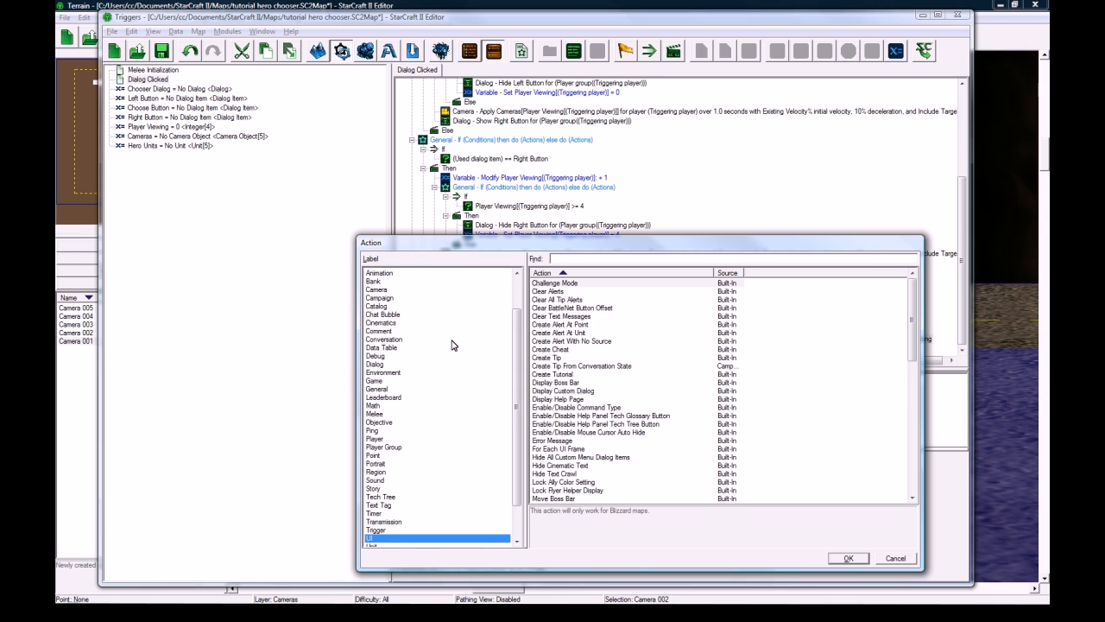
Step: Add a Create Unit facing angle action using the Hero Units variable as the unit type
click(373, 539)
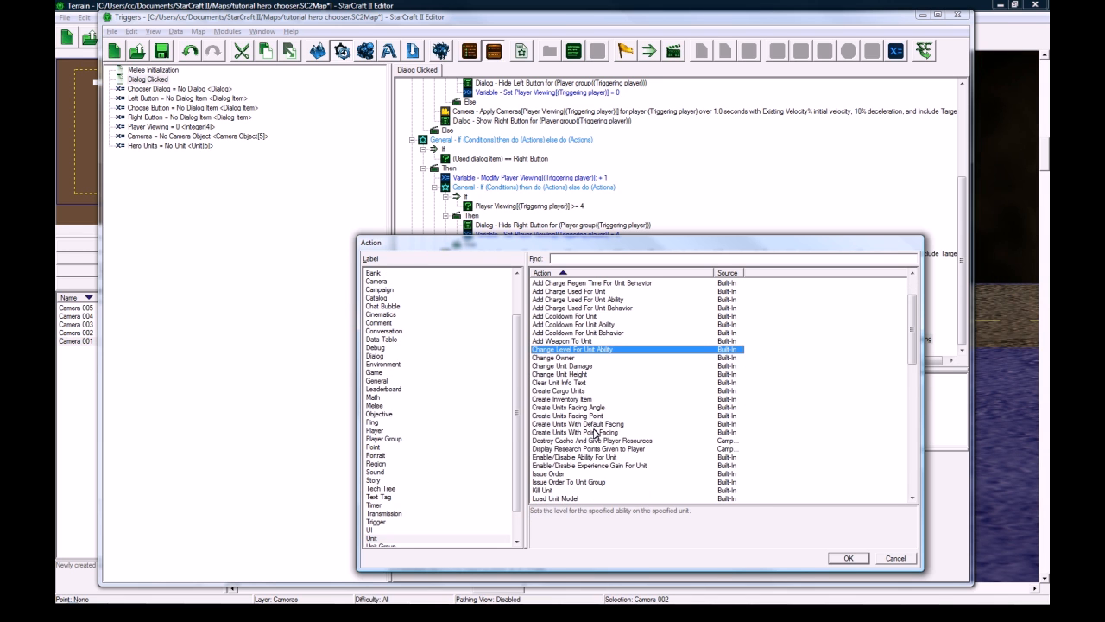
click(846, 558)
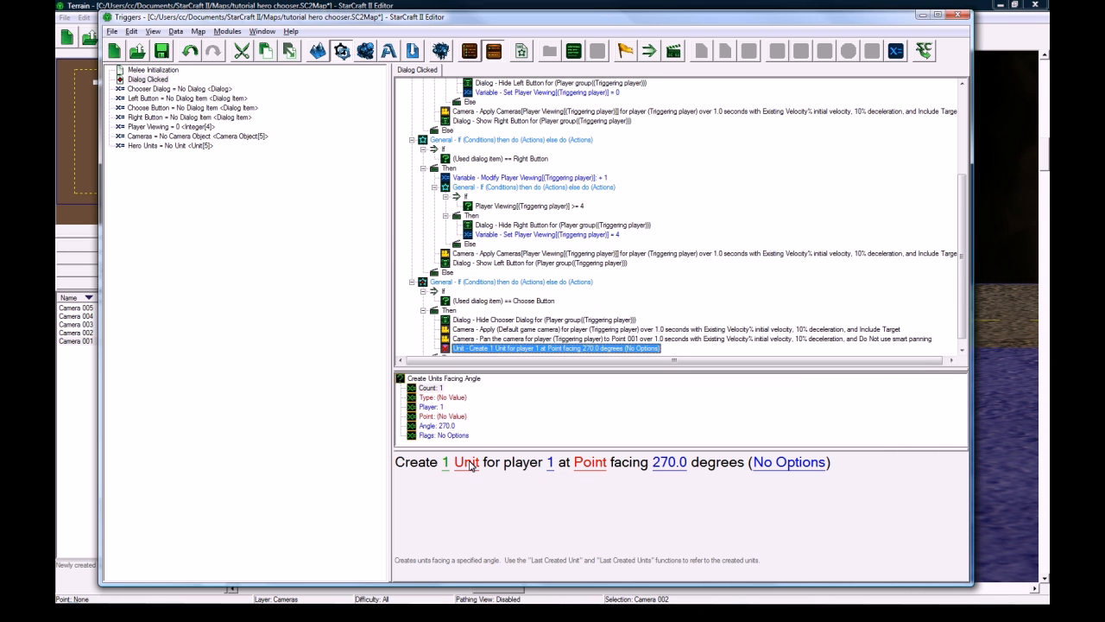
click(465, 462)
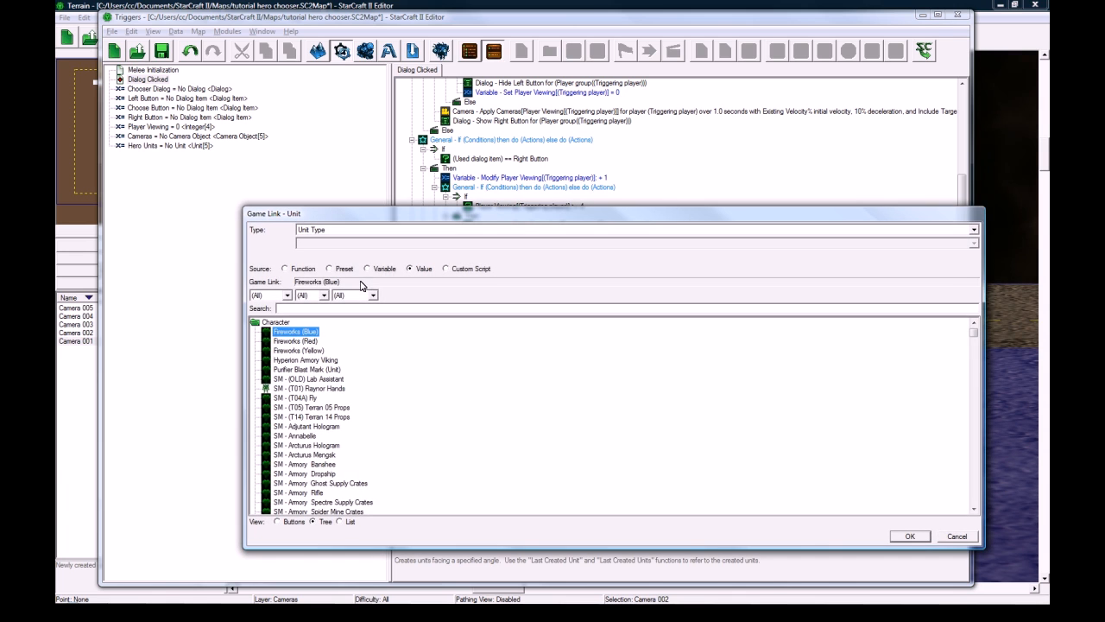
click(368, 270)
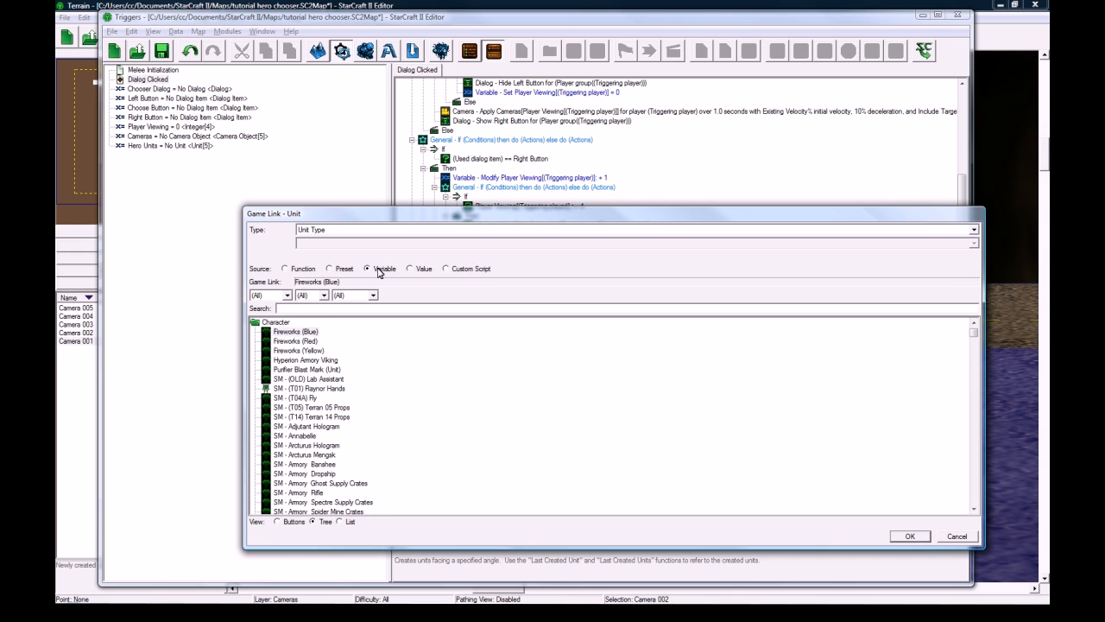
click(328, 269)
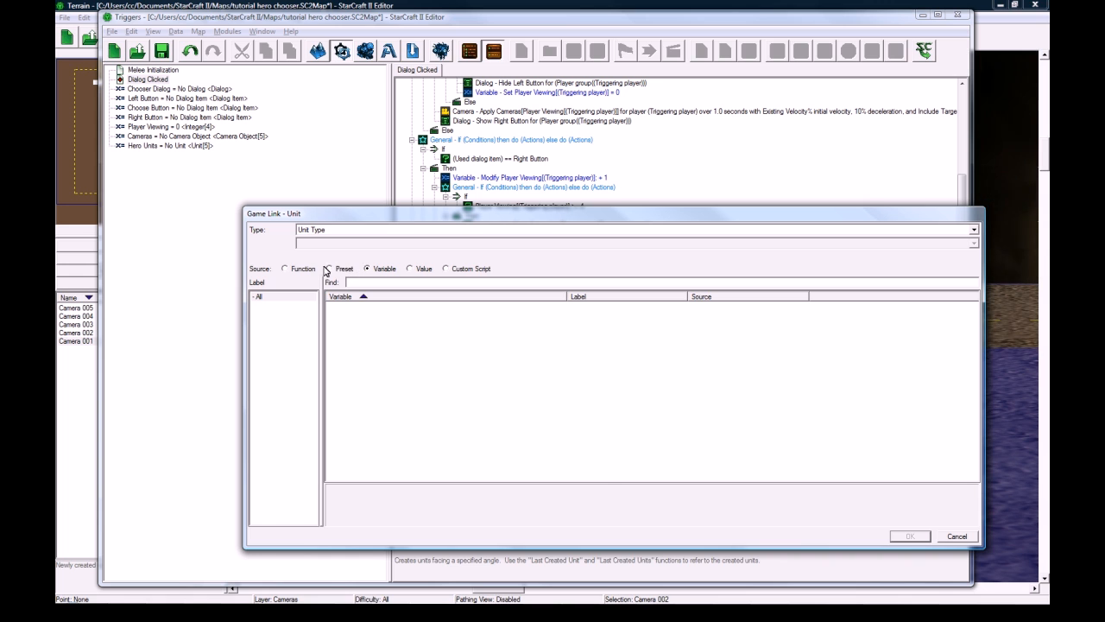
click(285, 270)
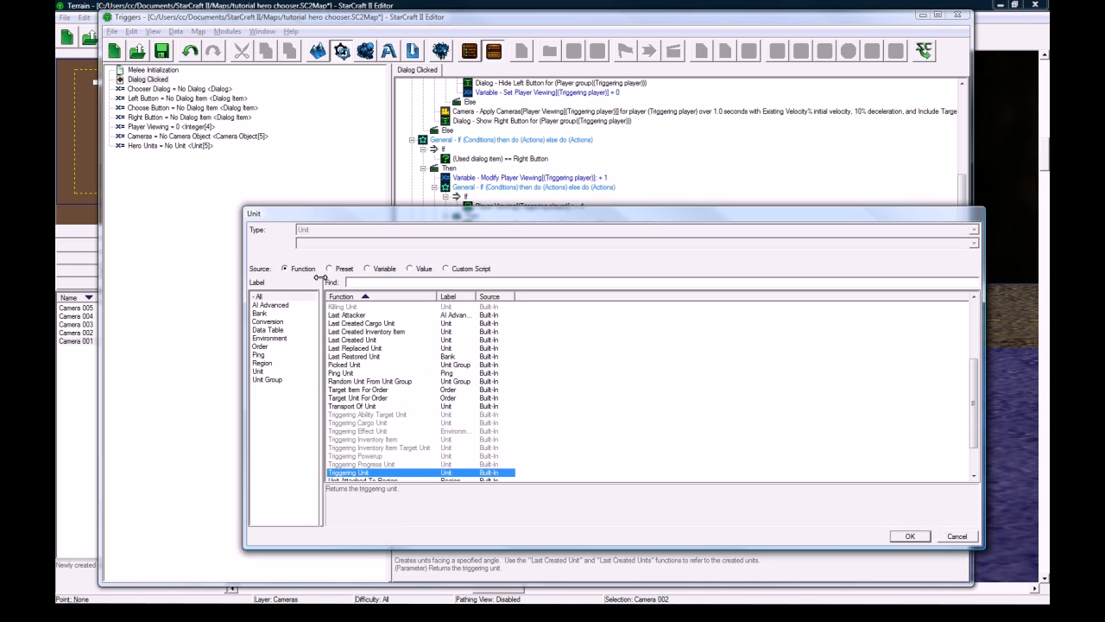
click(908, 535)
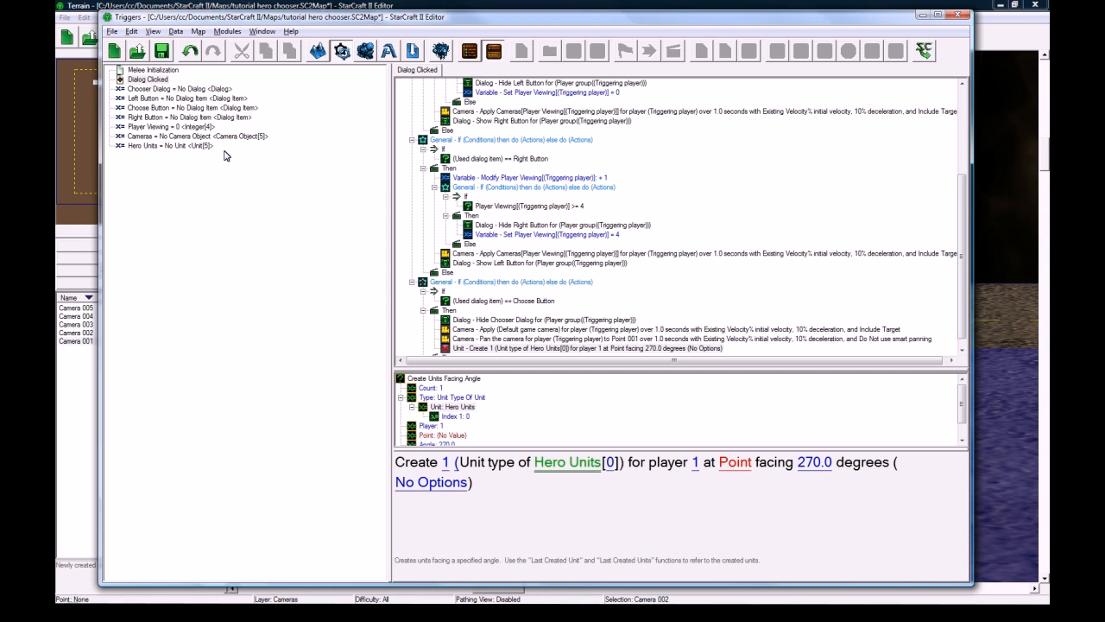
Step: Set the Hero Units index to Player Viewing[Triggering player] instead of 0
click(588, 338)
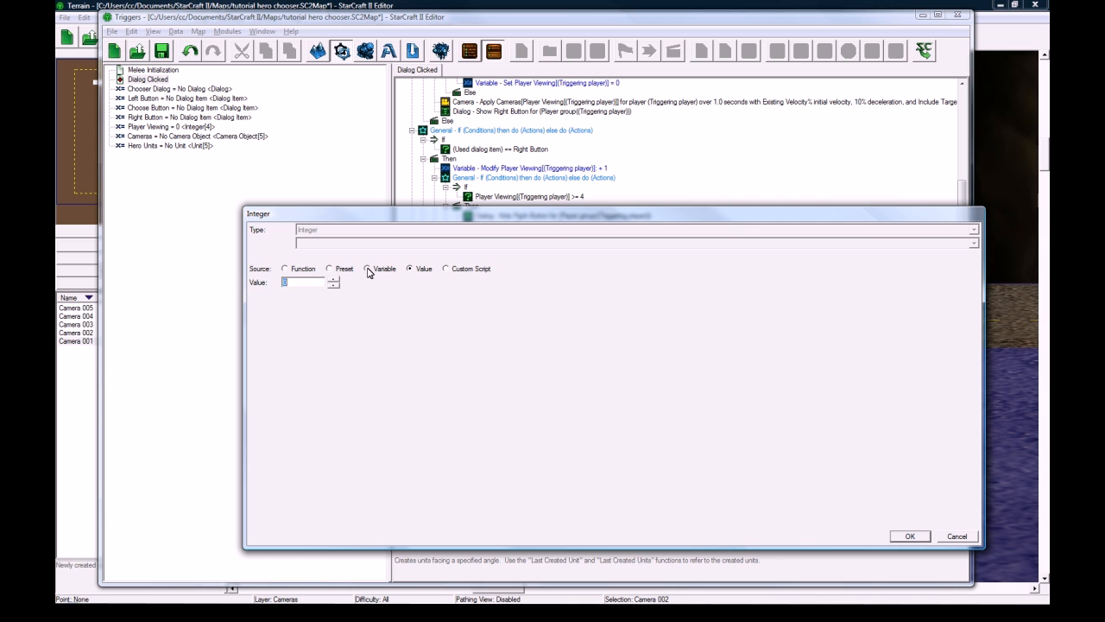
click(908, 535)
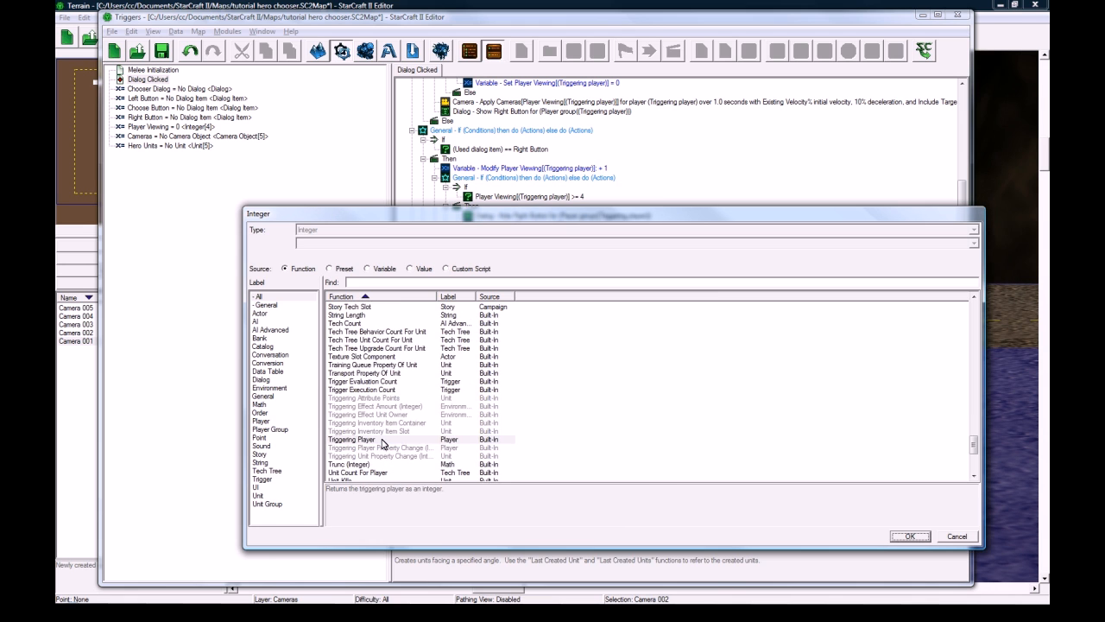
click(909, 536)
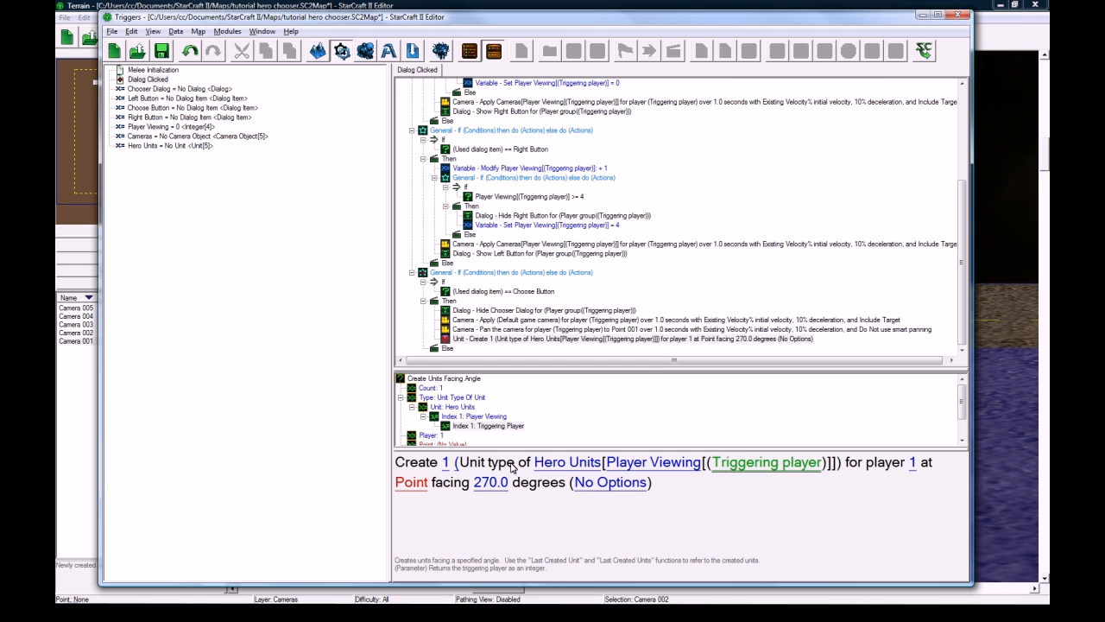
mouse_move(611, 470)
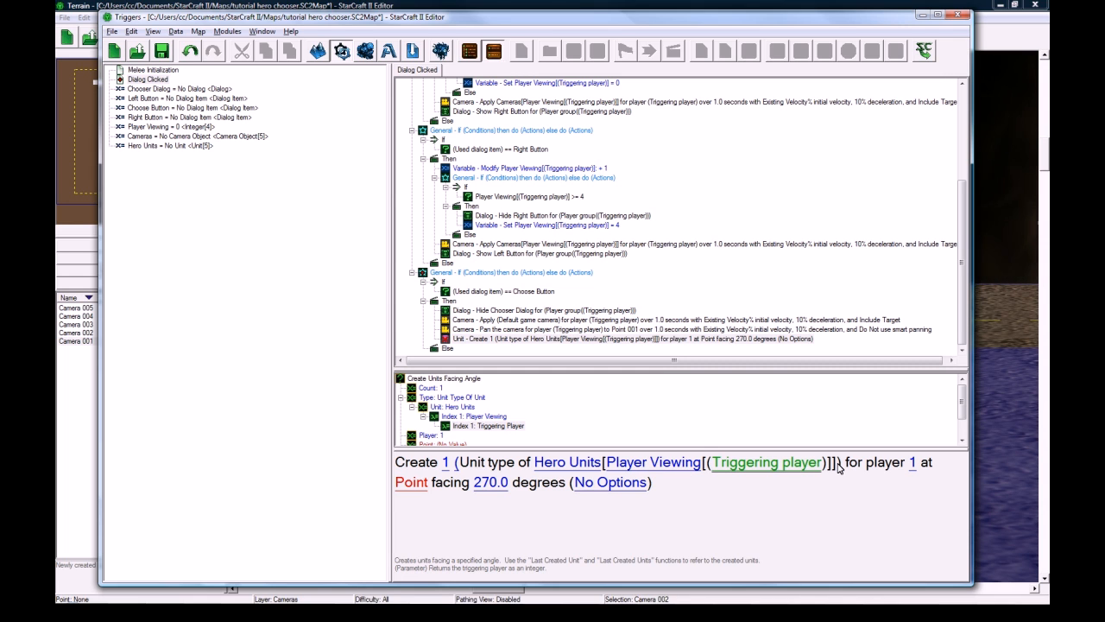
Step: Review the Player Viewing actions and set Create Unit's owner to Triggering Player
scroll(up, 3)
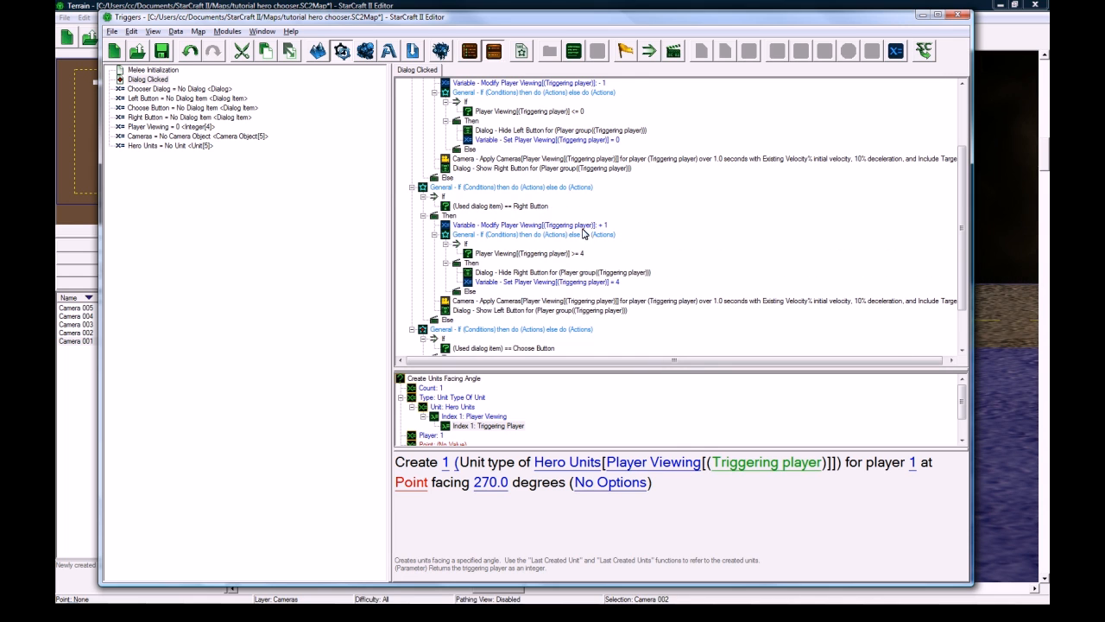
click(549, 138)
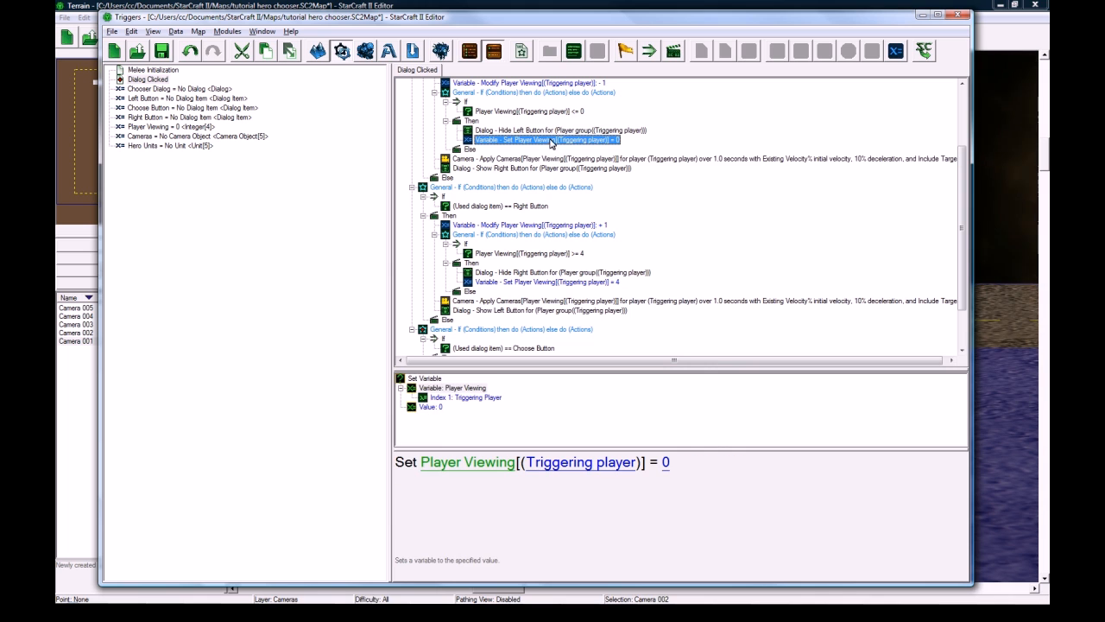
scroll(down, 3)
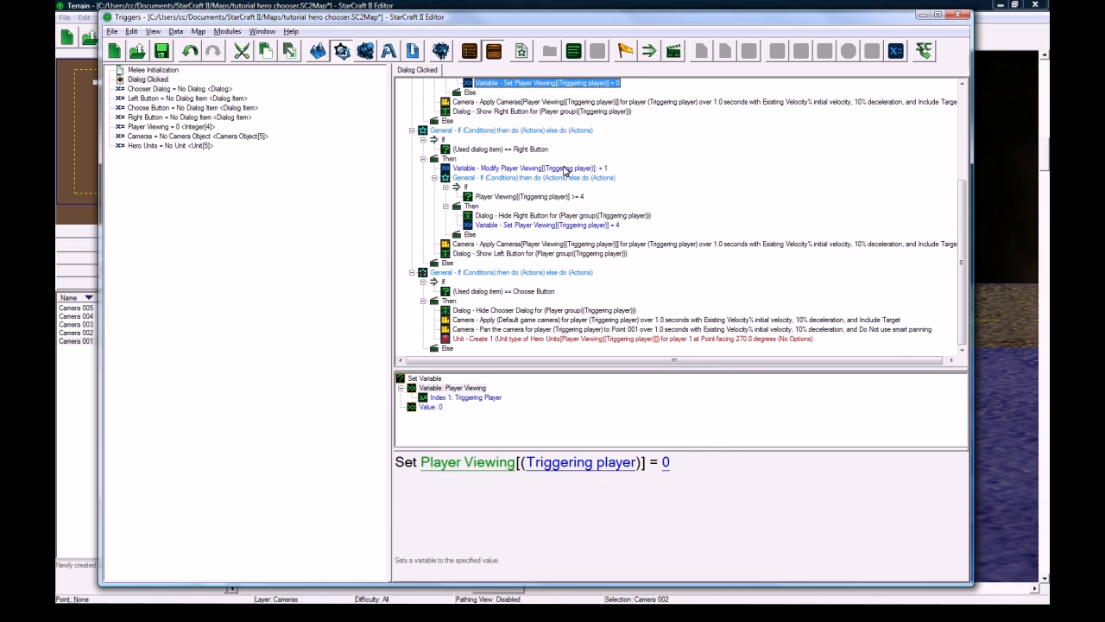
click(528, 168)
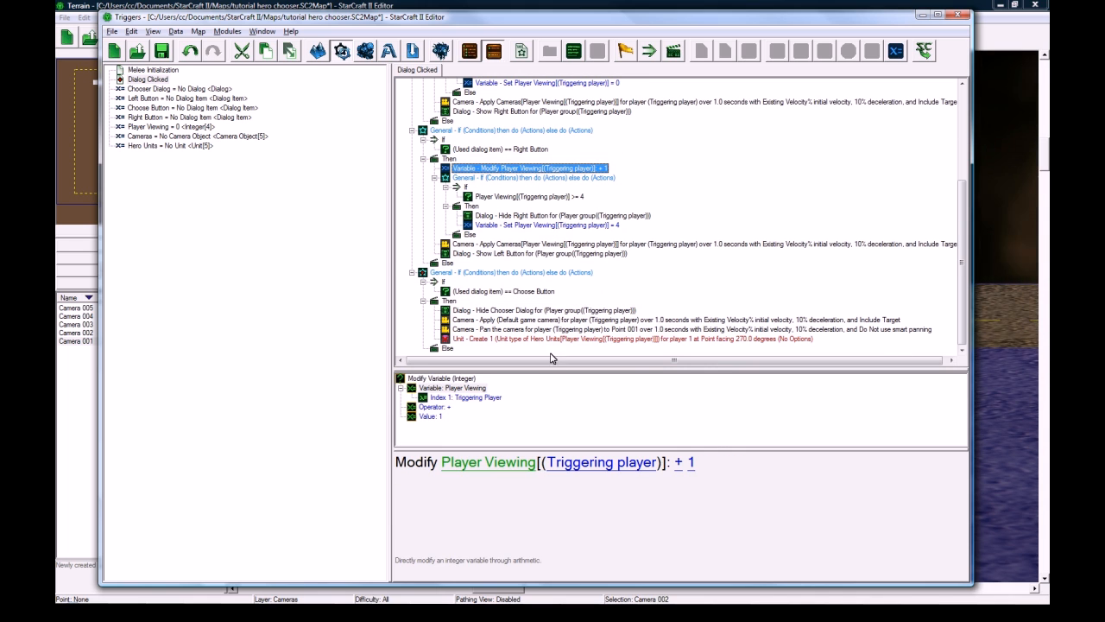
click(604, 337)
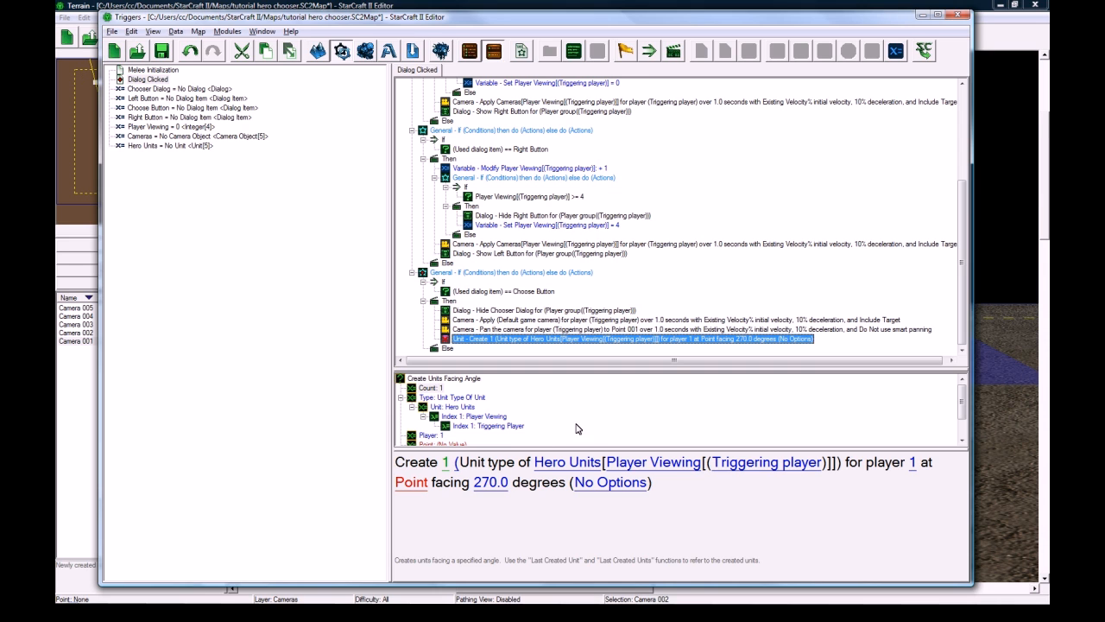
mouse_move(629, 470)
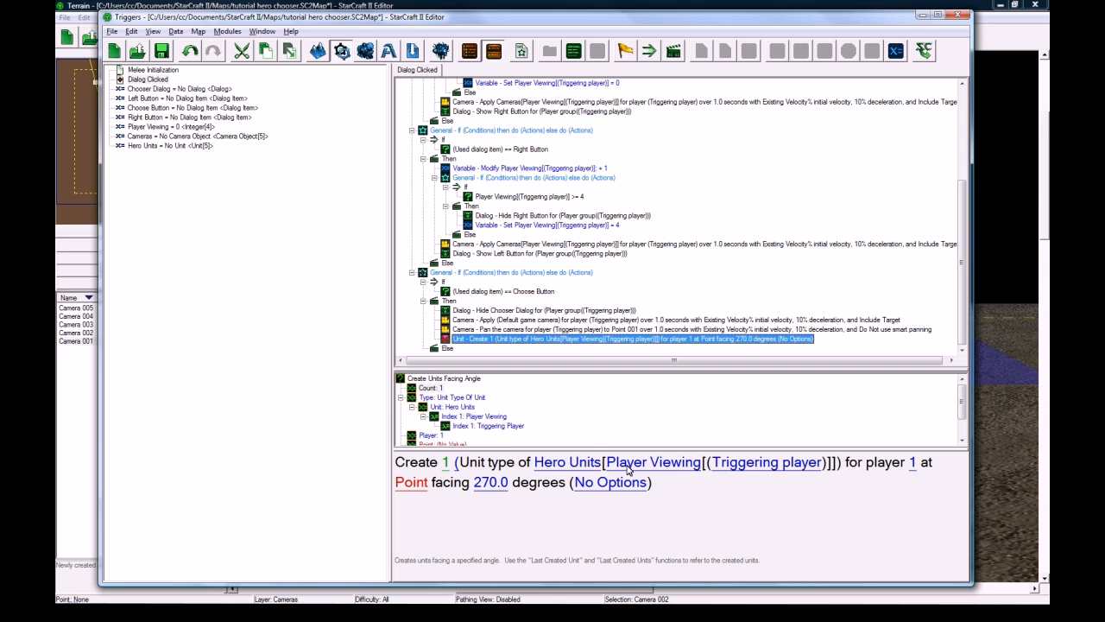
mouse_move(549, 466)
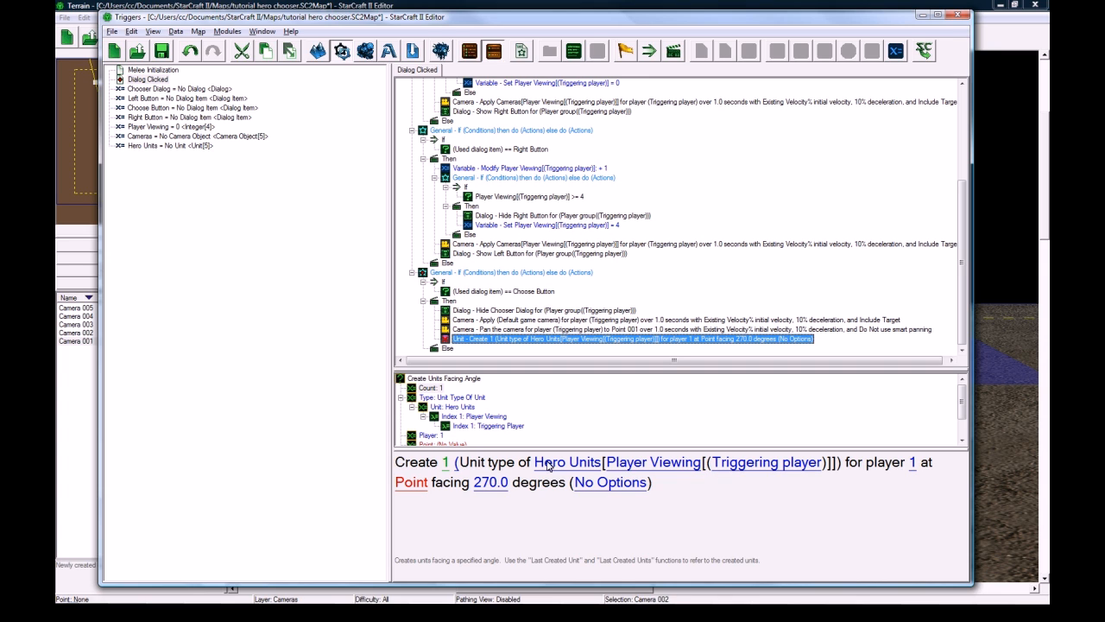
mouse_move(767, 462)
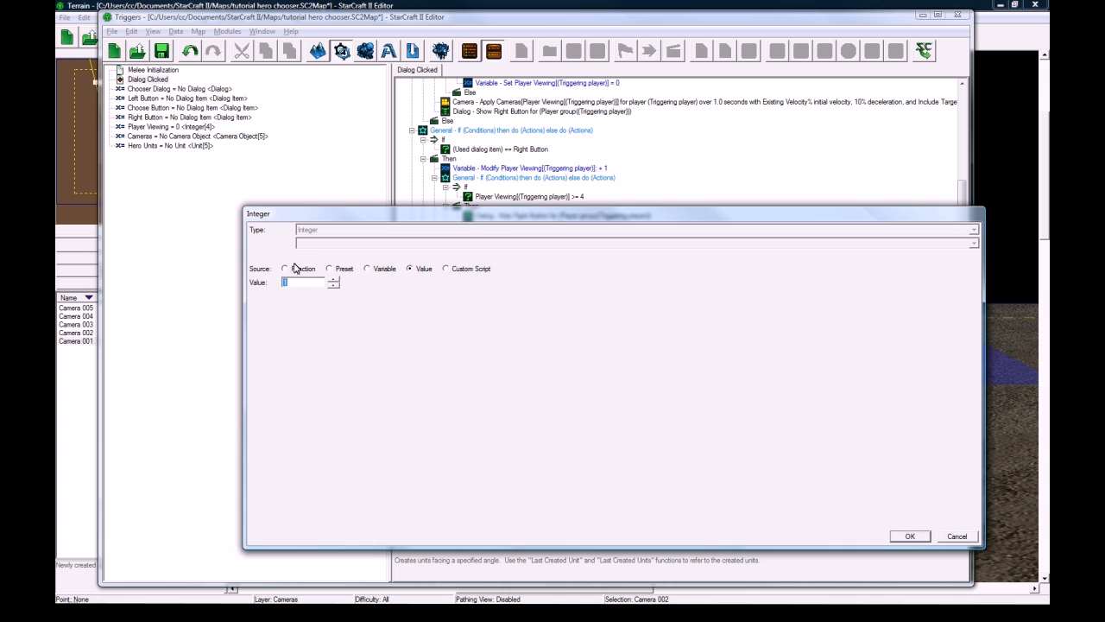
click(285, 269)
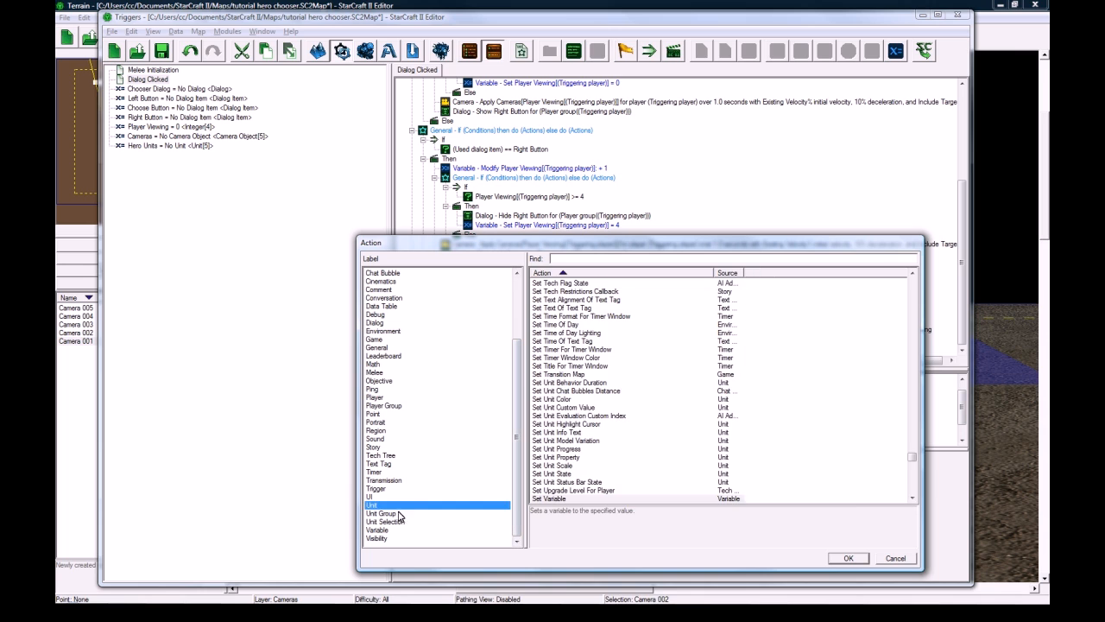
Step: Add Clear Unit Selection and Select Unit (Last created unit) for Triggering Player
click(386, 522)
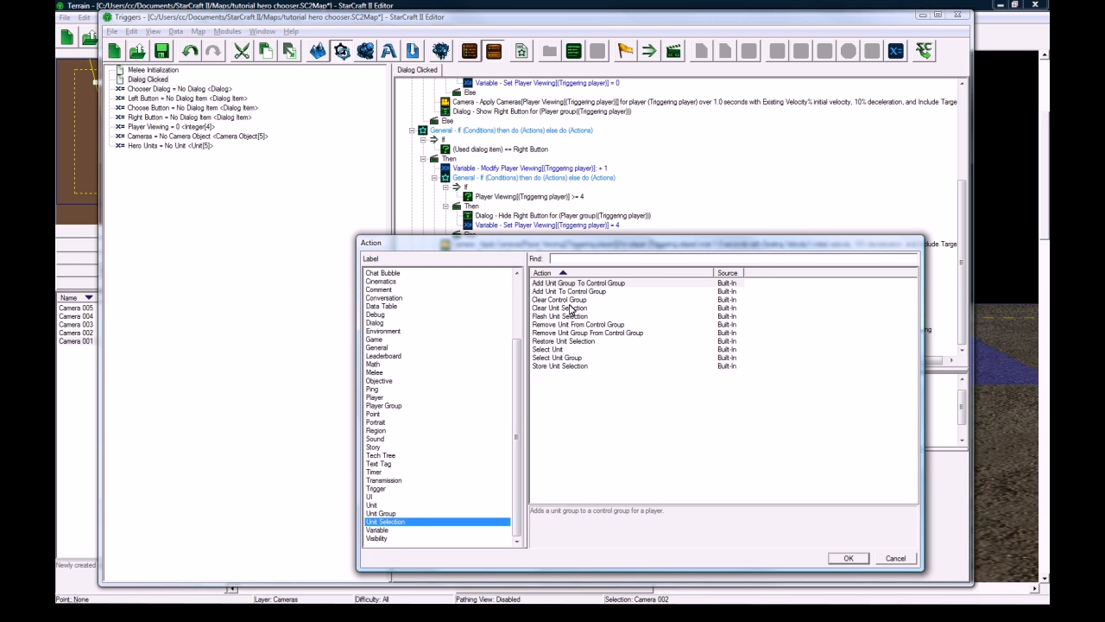
click(846, 558)
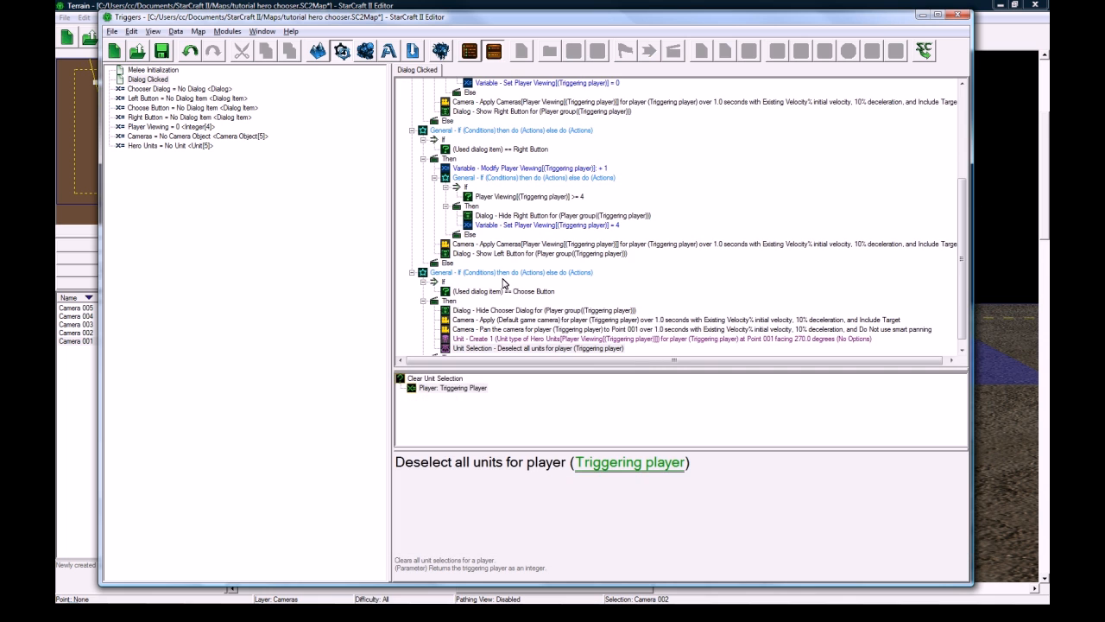
click(535, 349)
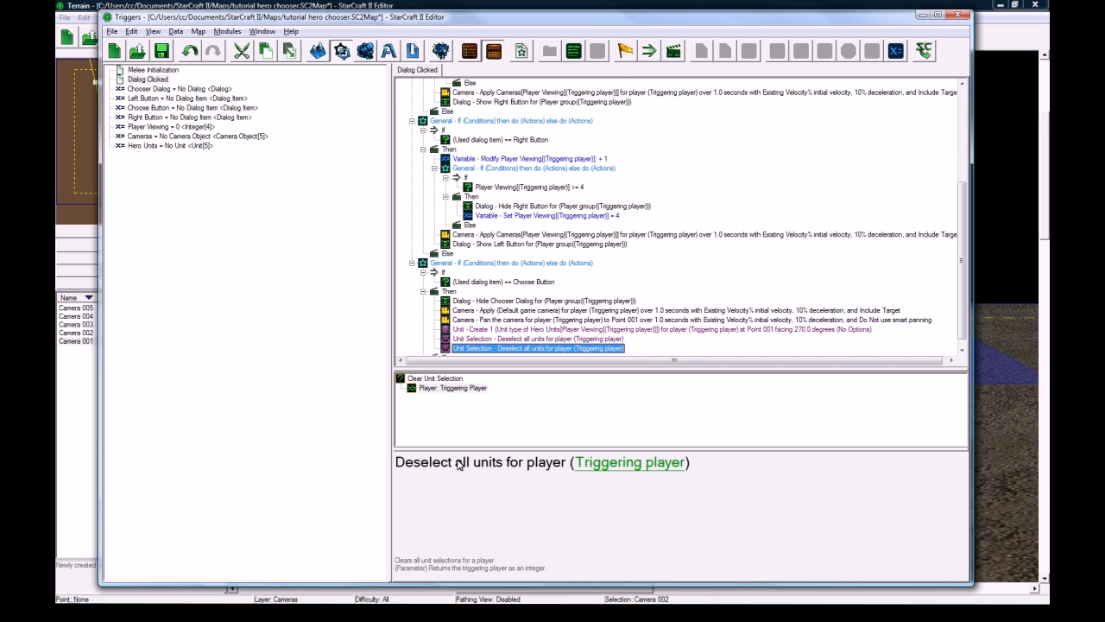
double_click(539, 349)
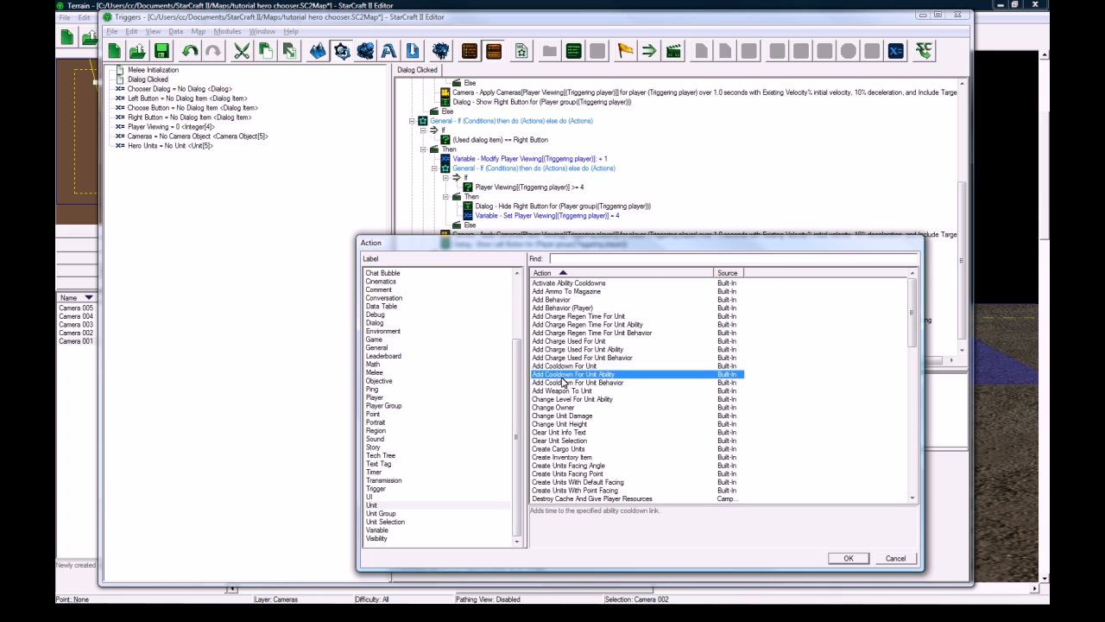
click(385, 522)
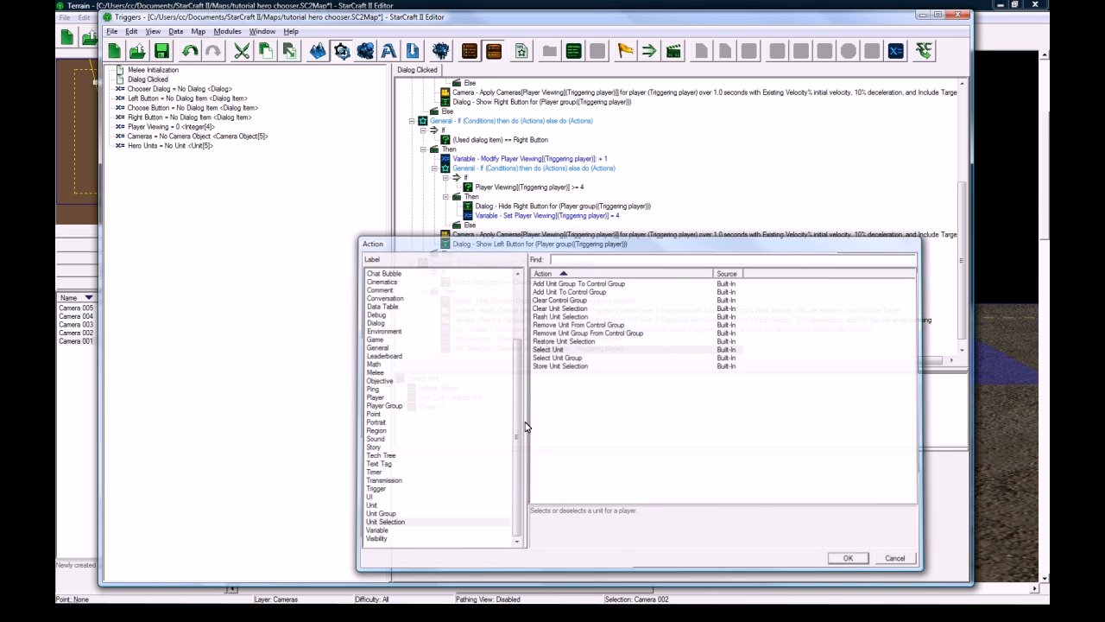
click(846, 556)
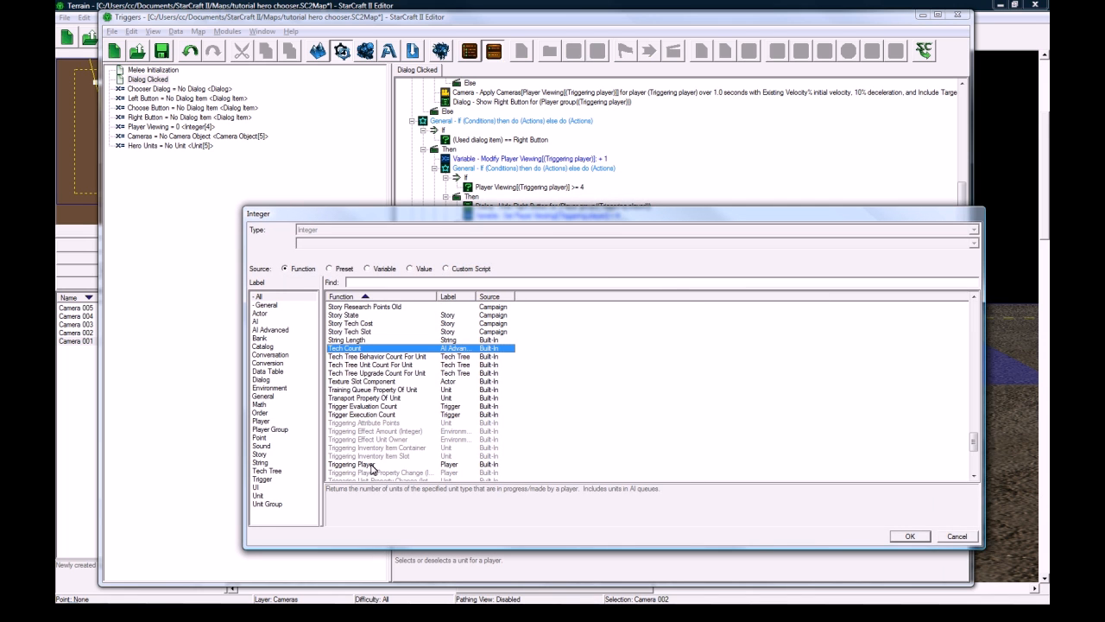
click(909, 535)
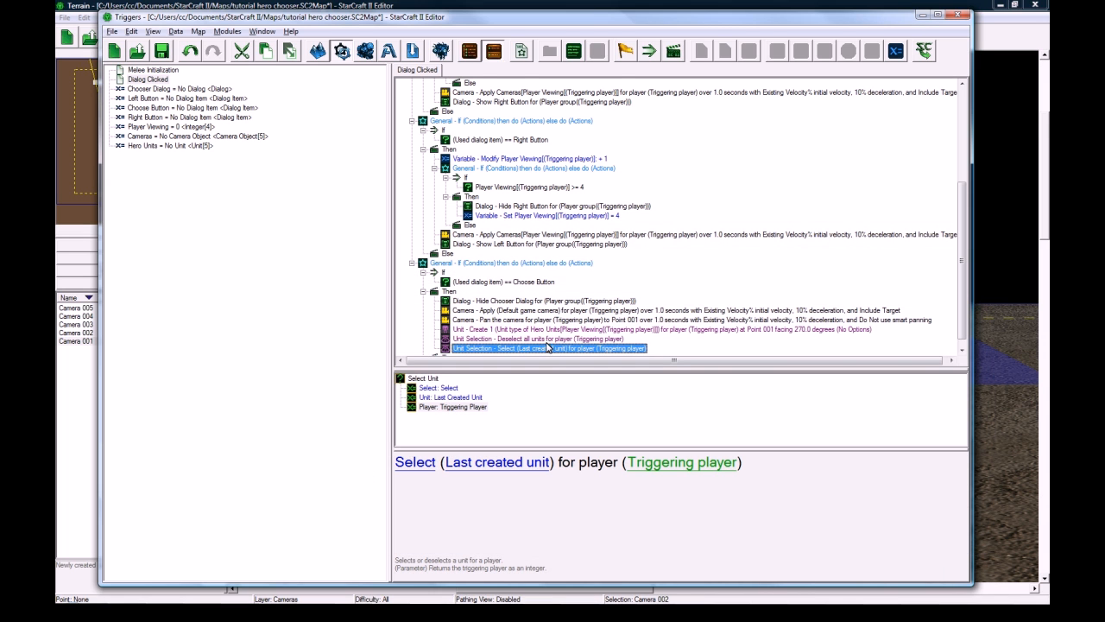
scroll(up, 3)
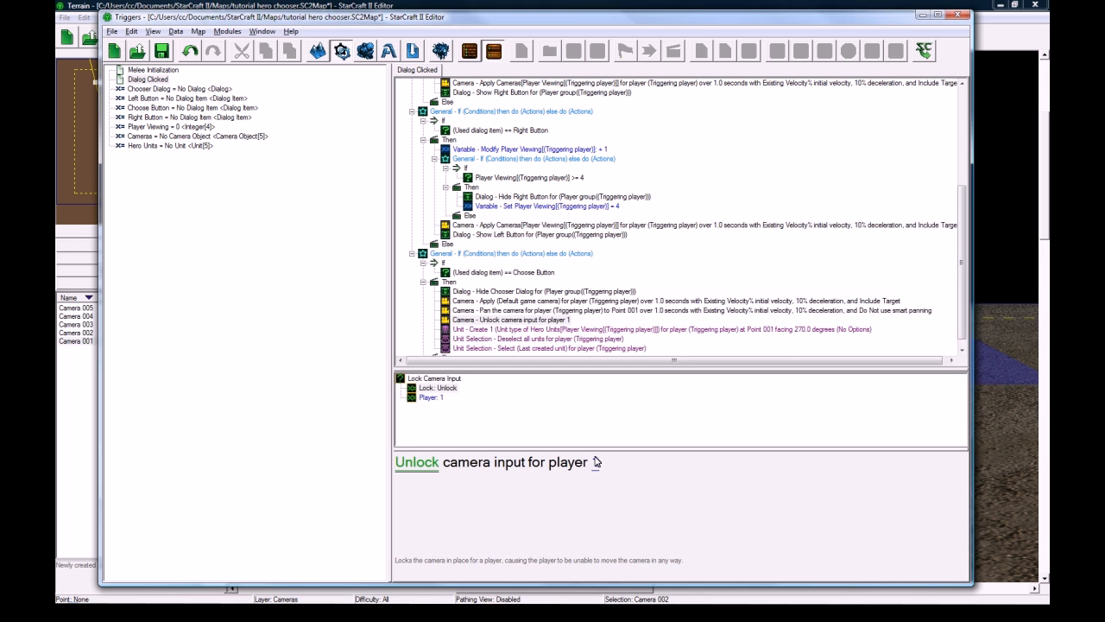
Step: Set Unlock Camera Input to Triggering Player and add Show Game UI for Player group(Triggering player)
click(432, 398)
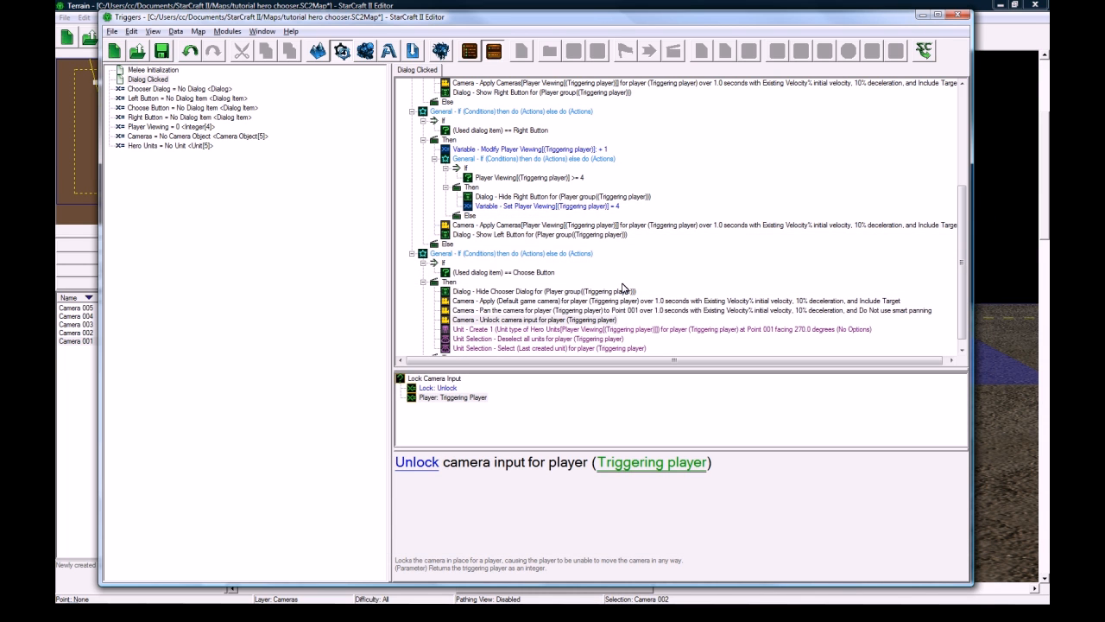
click(535, 311)
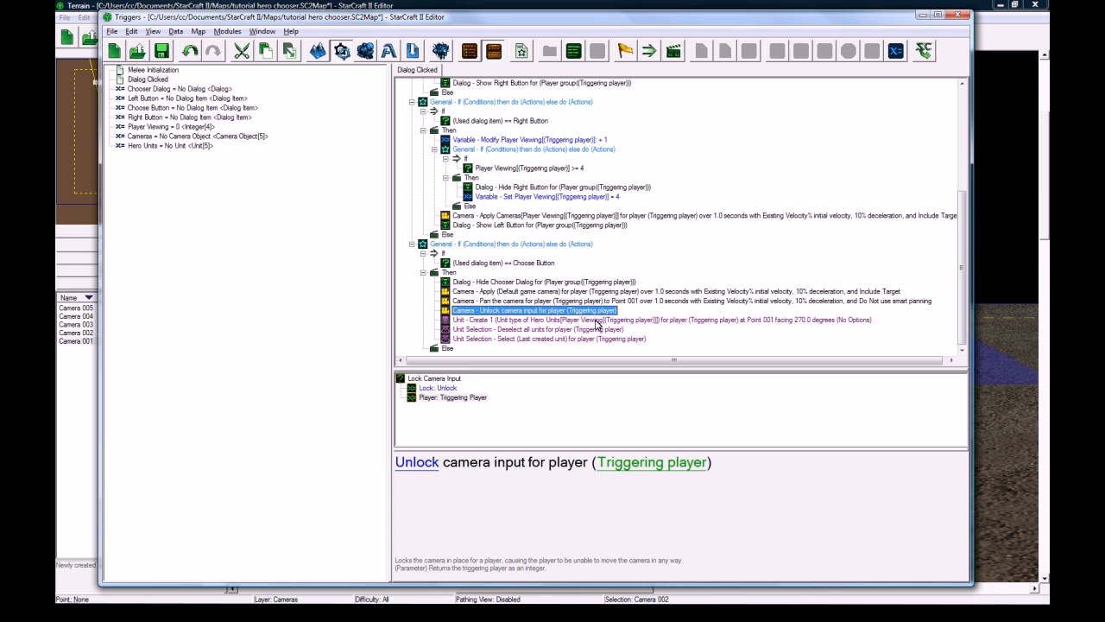
double_click(535, 311)
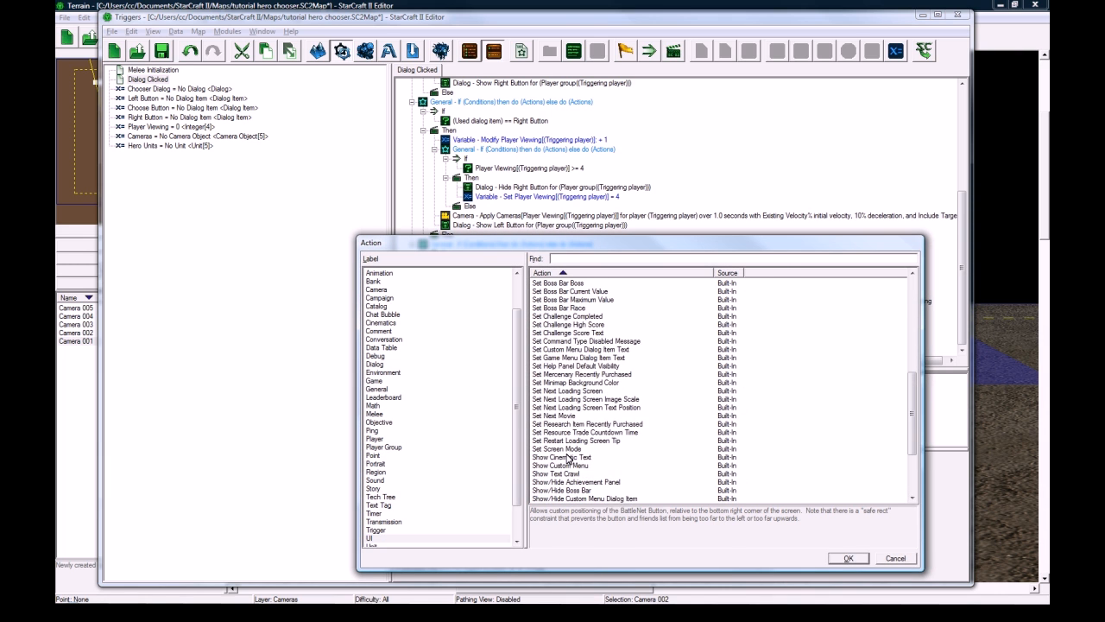
click(848, 558)
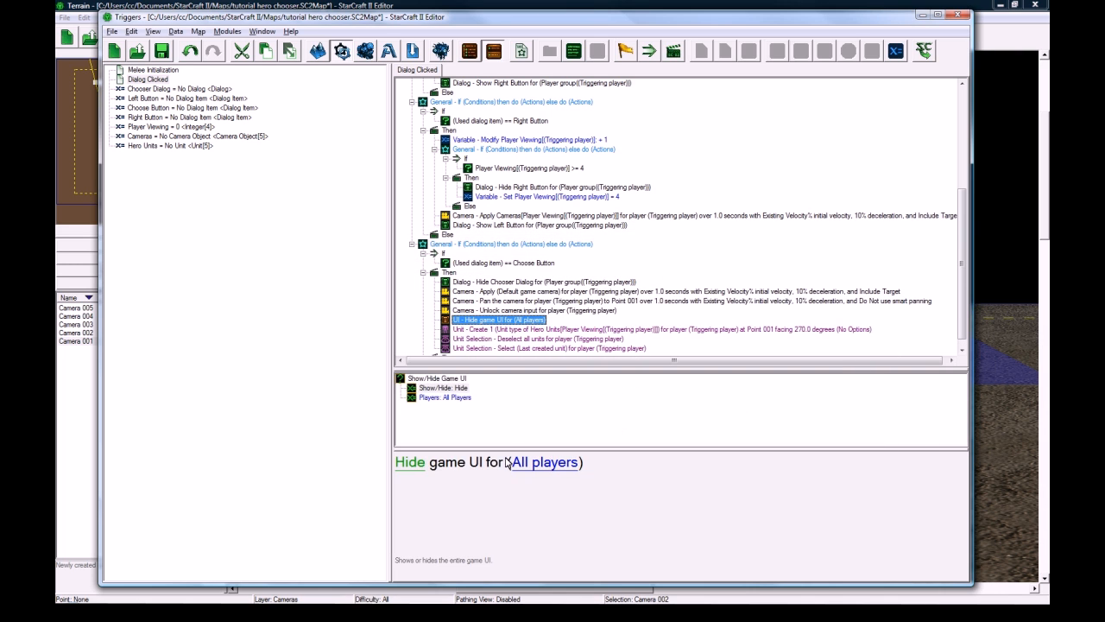
click(409, 463)
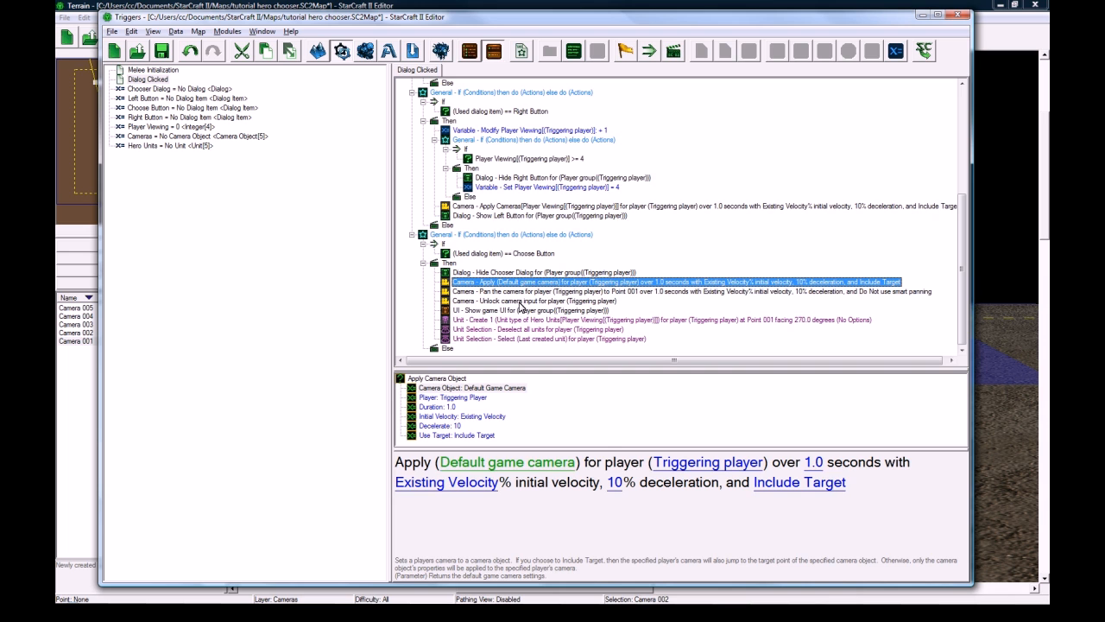
scroll(up, 3)
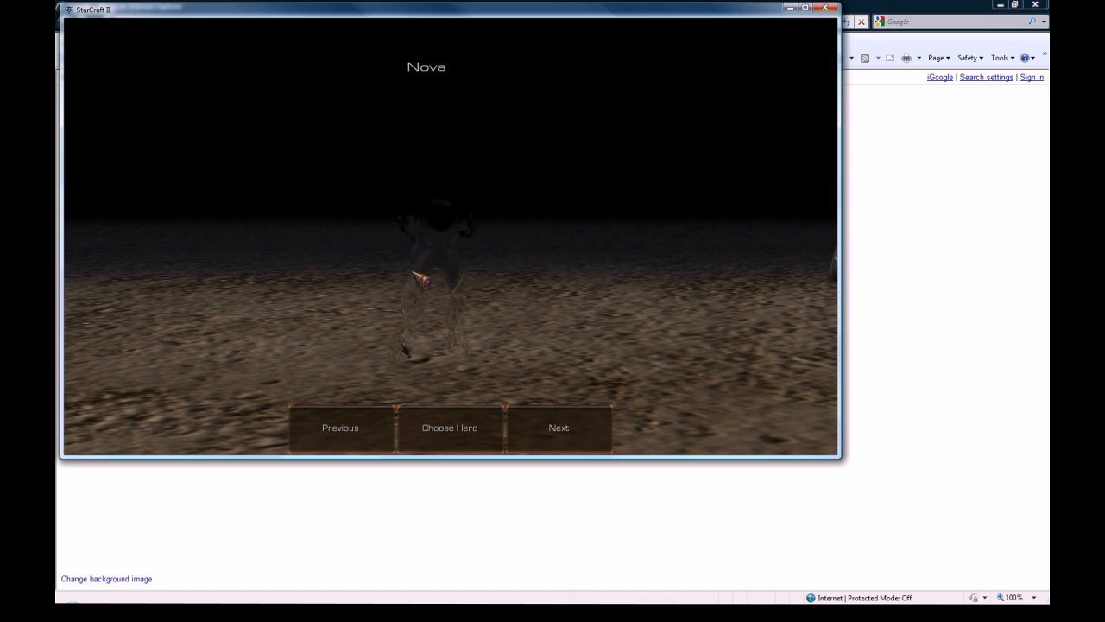
mouse_move(370, 415)
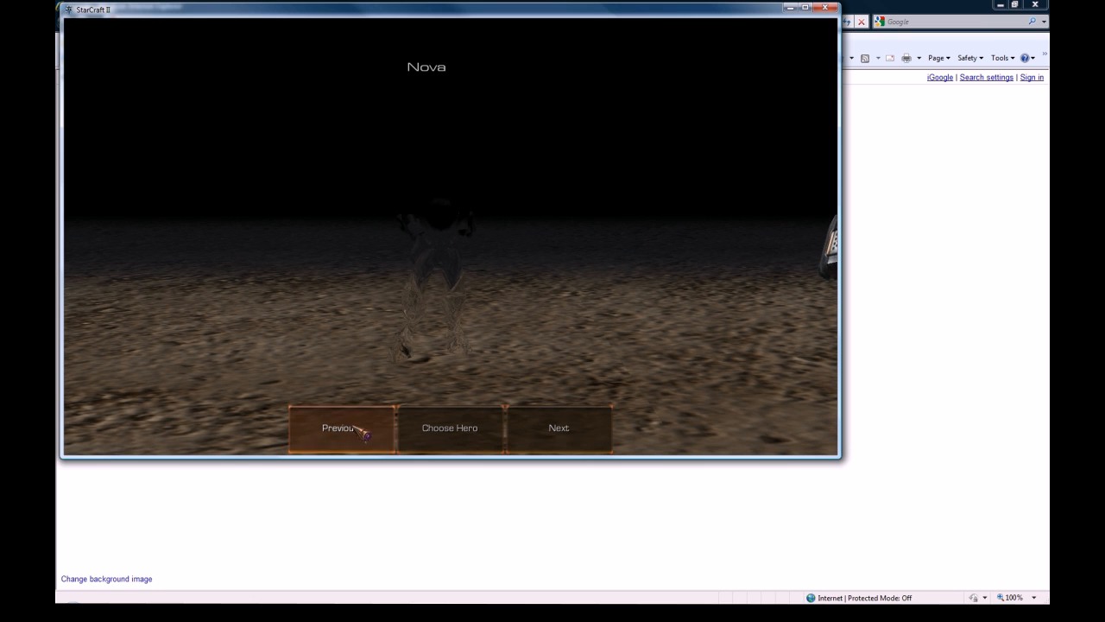
Step: Browse heroes with Next and Previous, then pick Kerrigan with Choose Hero
click(560, 428)
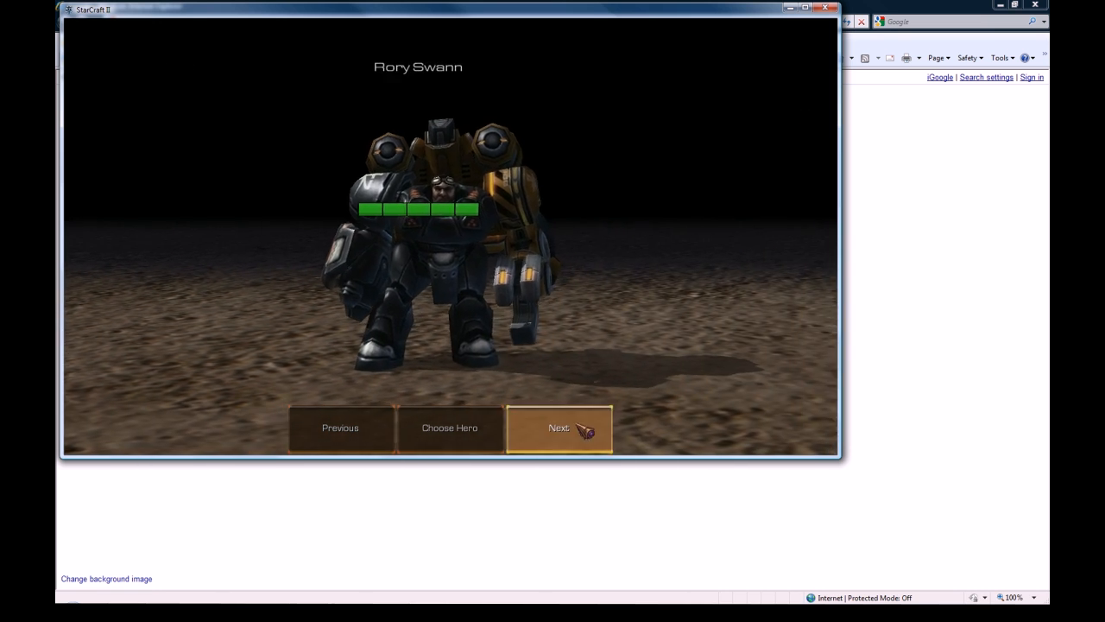
click(560, 428)
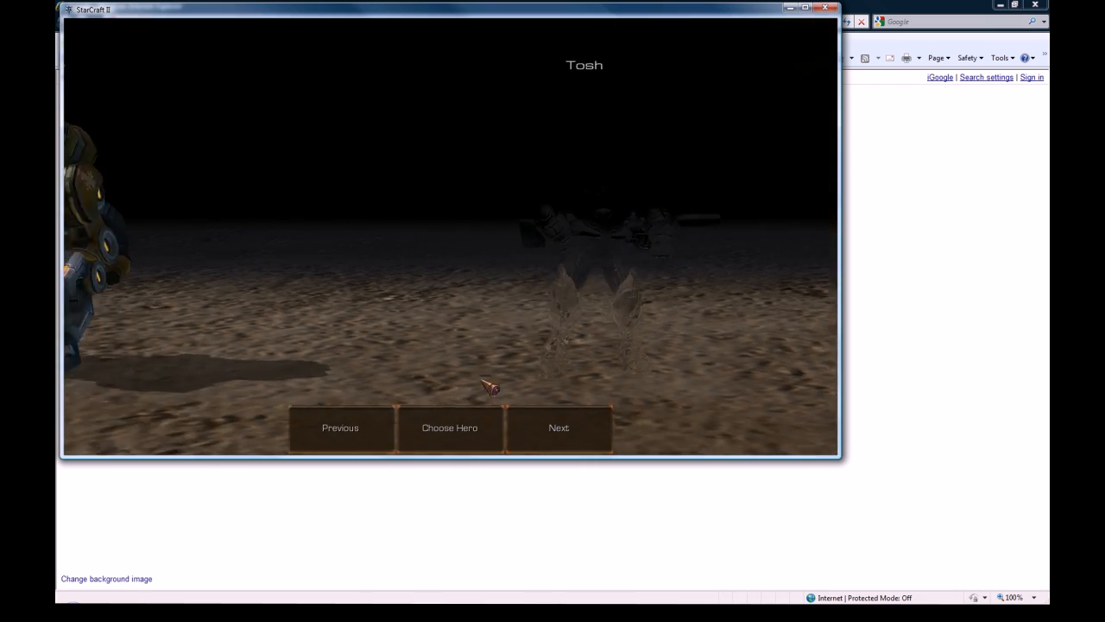
click(559, 428)
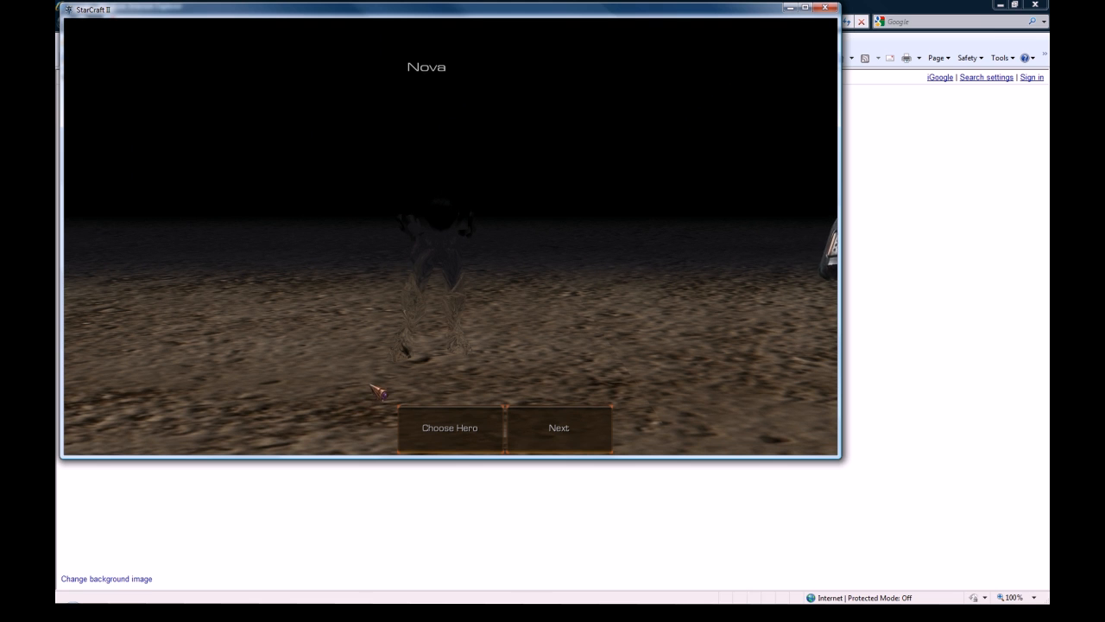
mouse_move(546, 411)
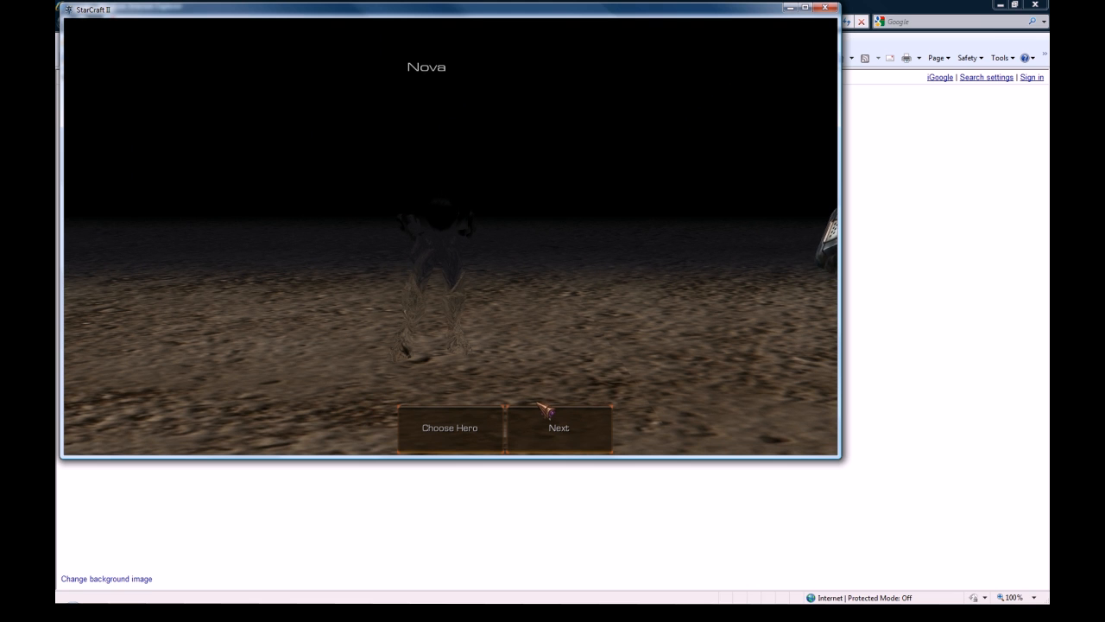
click(560, 428)
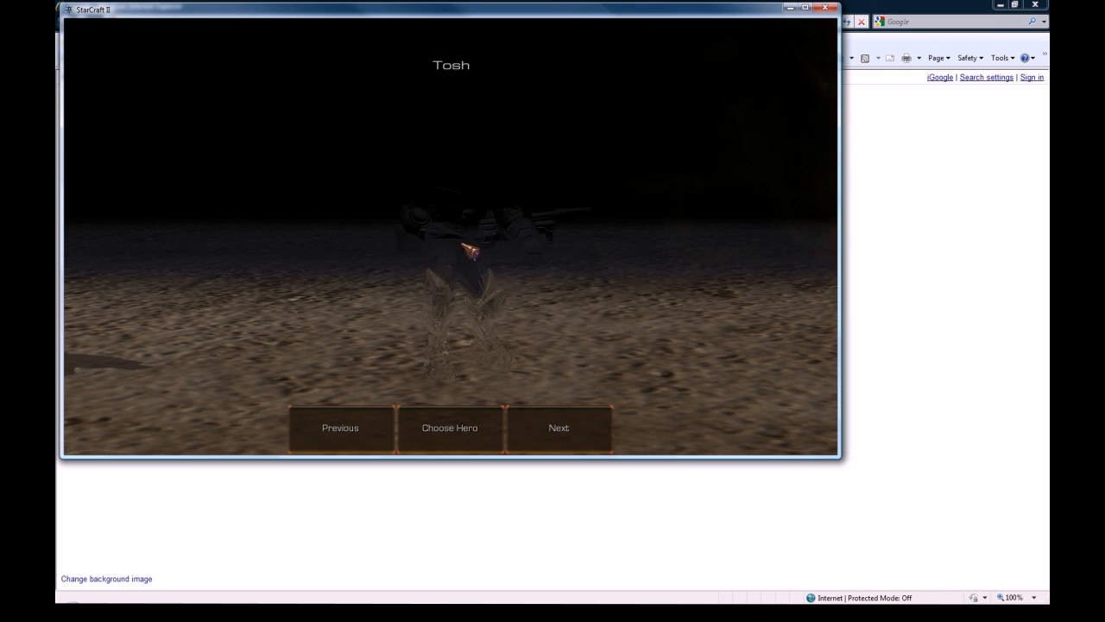
click(560, 429)
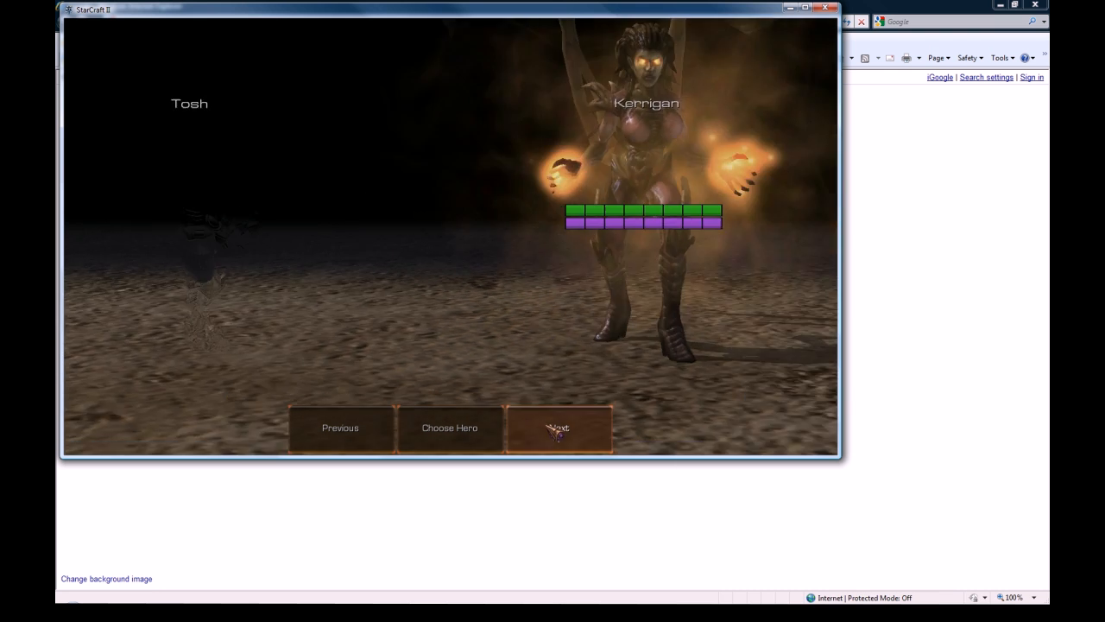
click(449, 429)
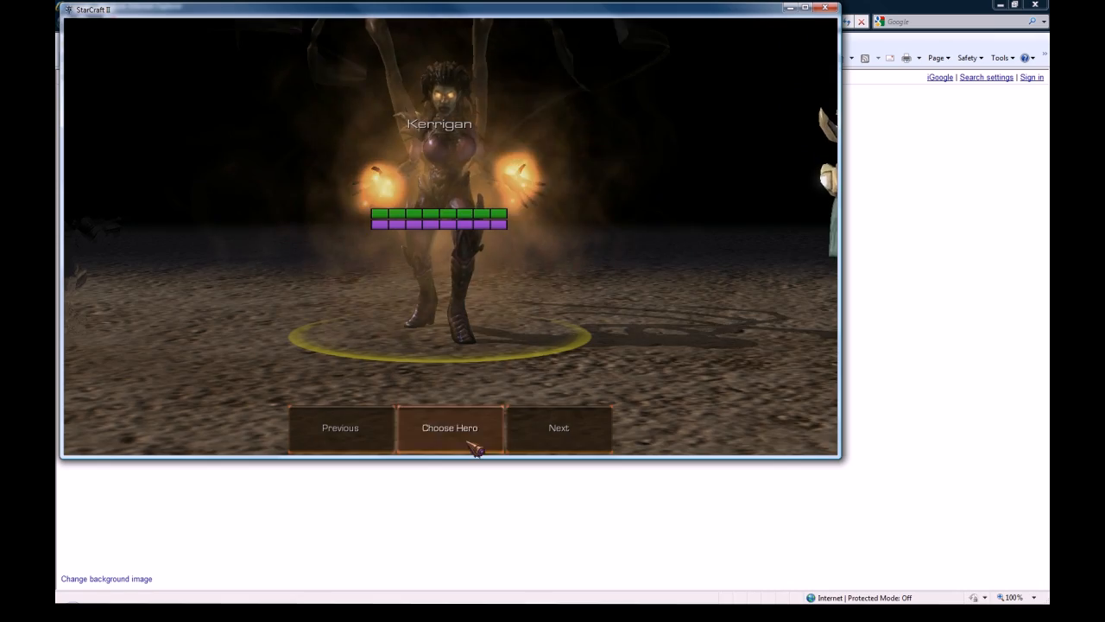
click(449, 428)
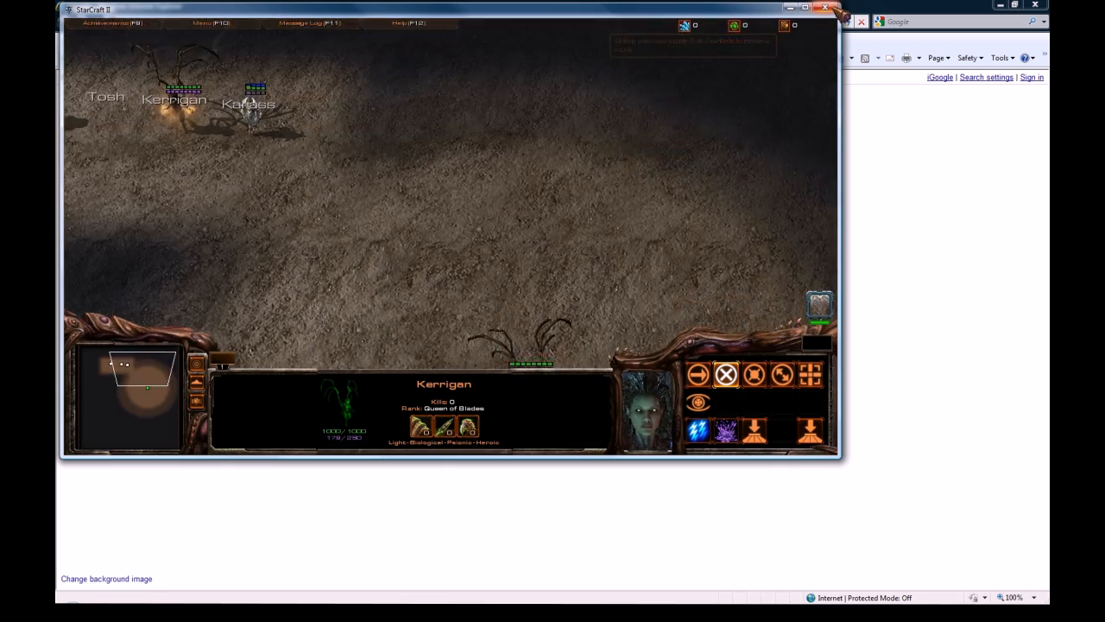
mouse_move(394, 228)
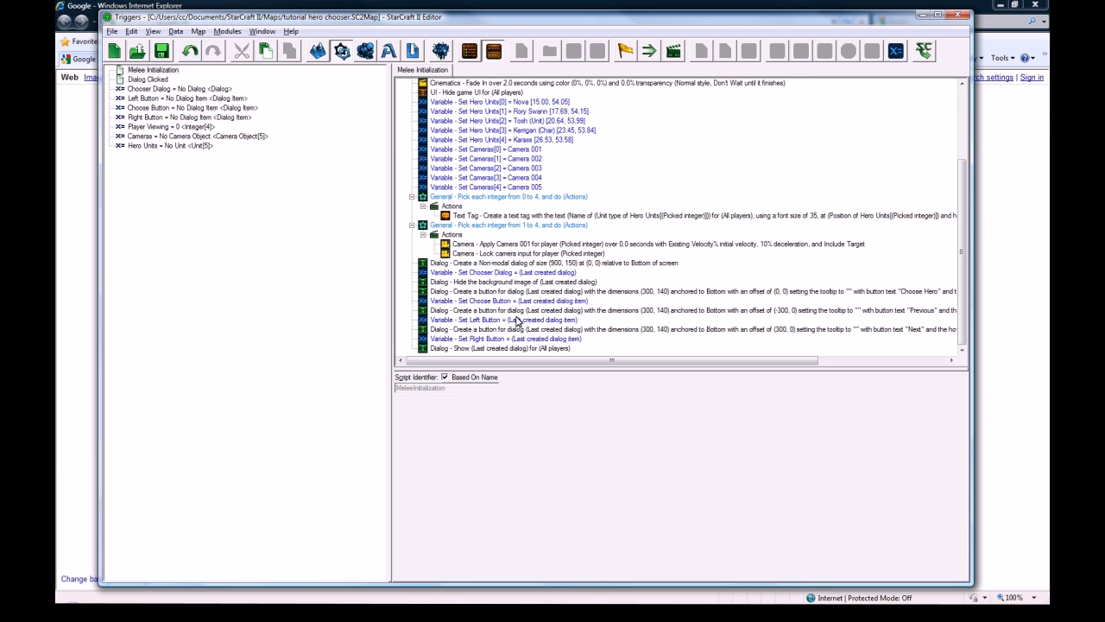
Step: After Set Left Button, add a Dialog Show/Hide Dialog Item action to hide the last created dialog item
click(499, 349)
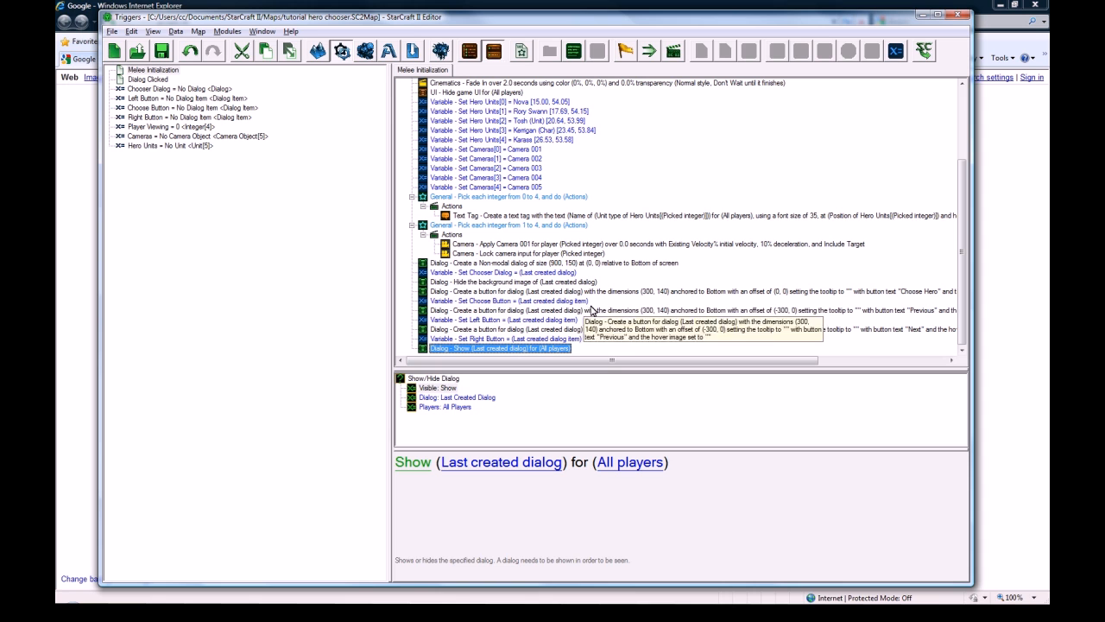
click(605, 311)
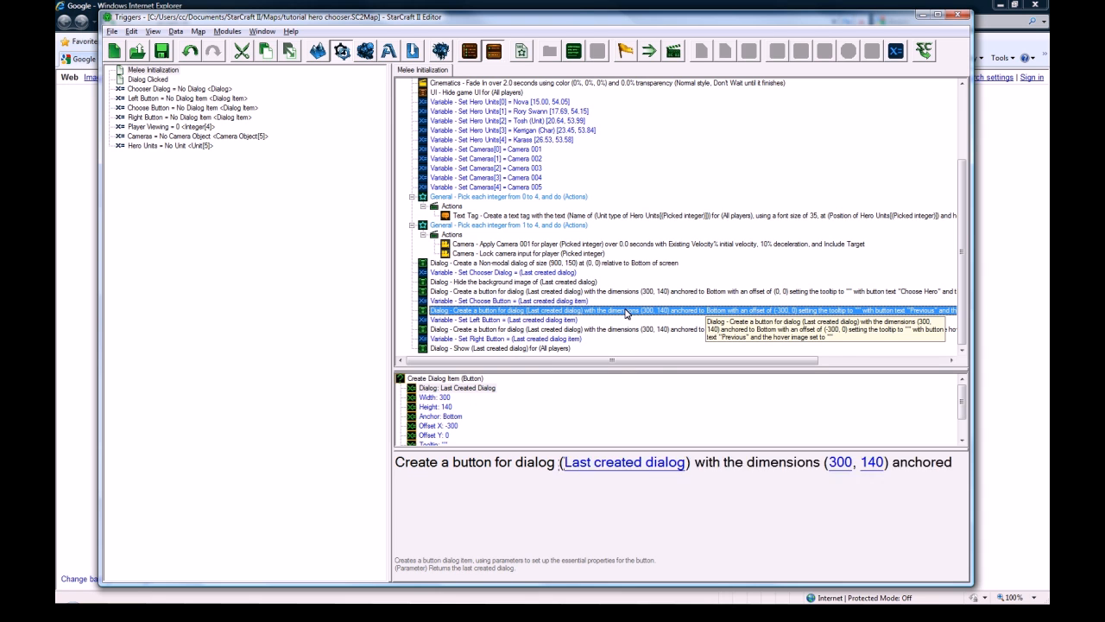
click(501, 320)
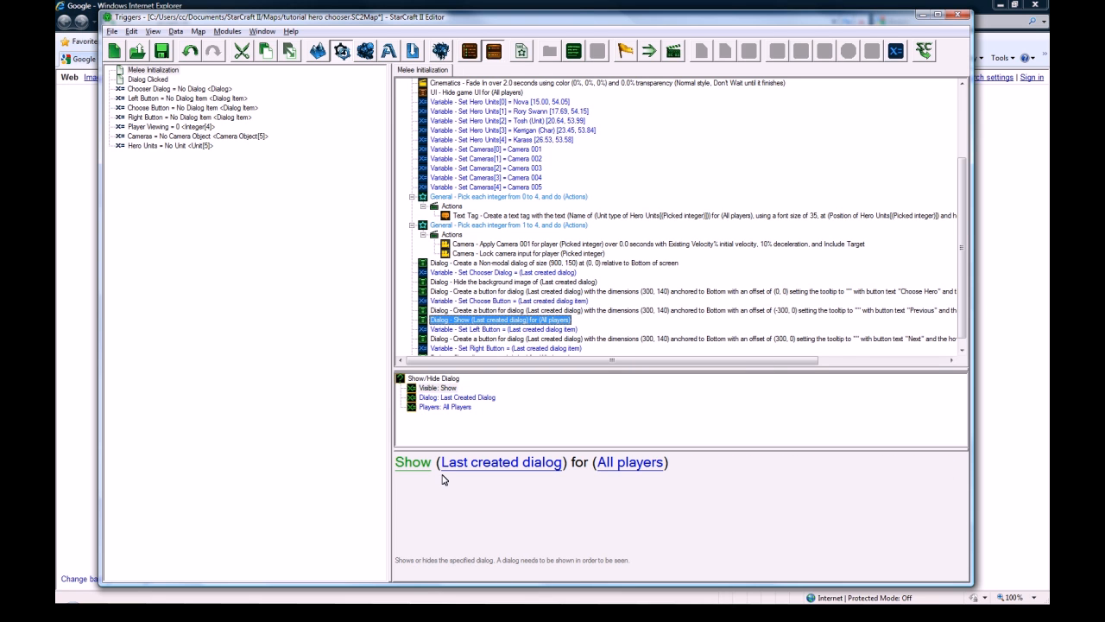
click(500, 320)
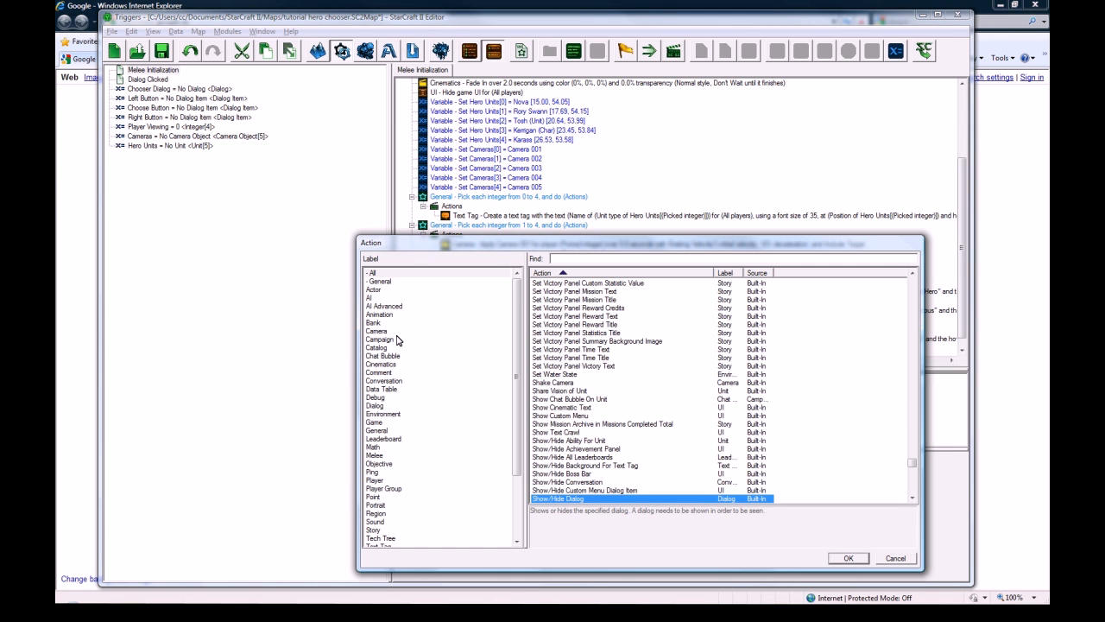
click(375, 405)
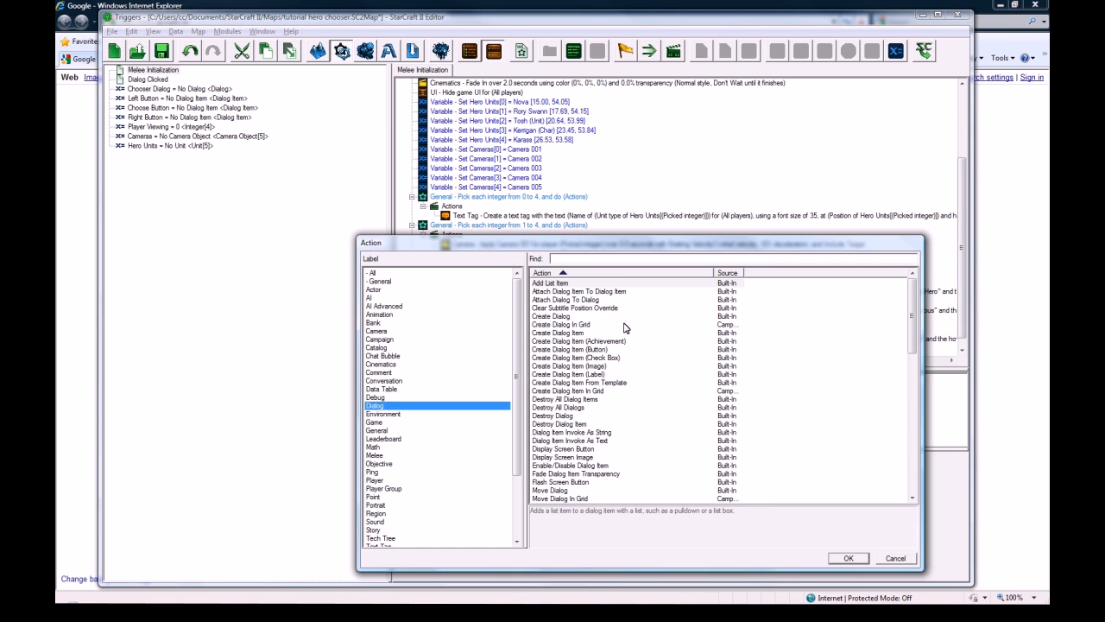
scroll(down, 3)
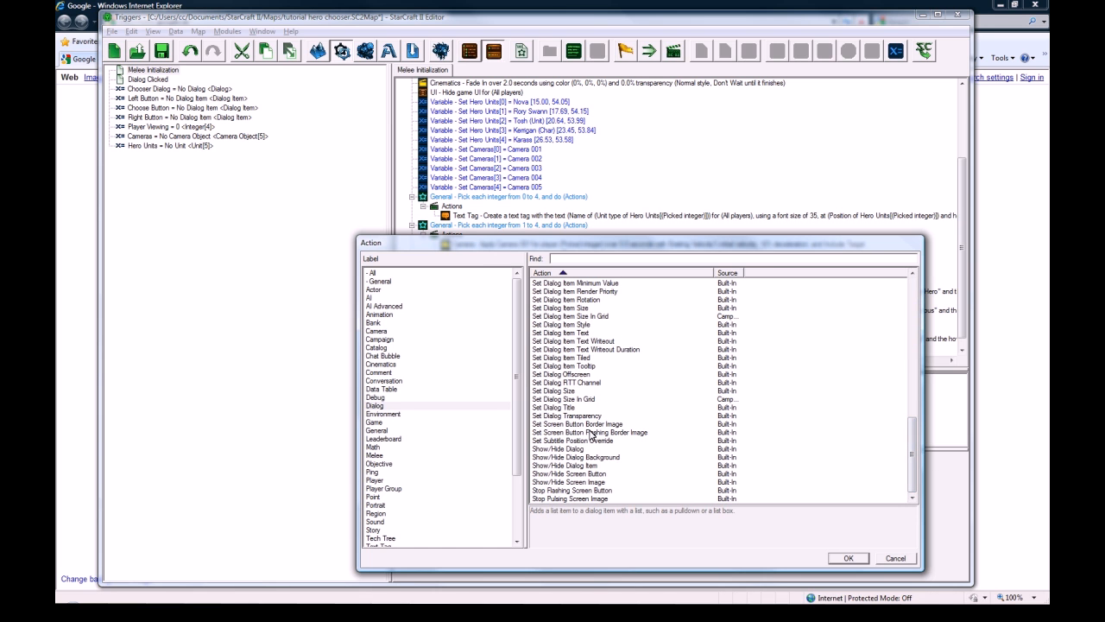
click(846, 558)
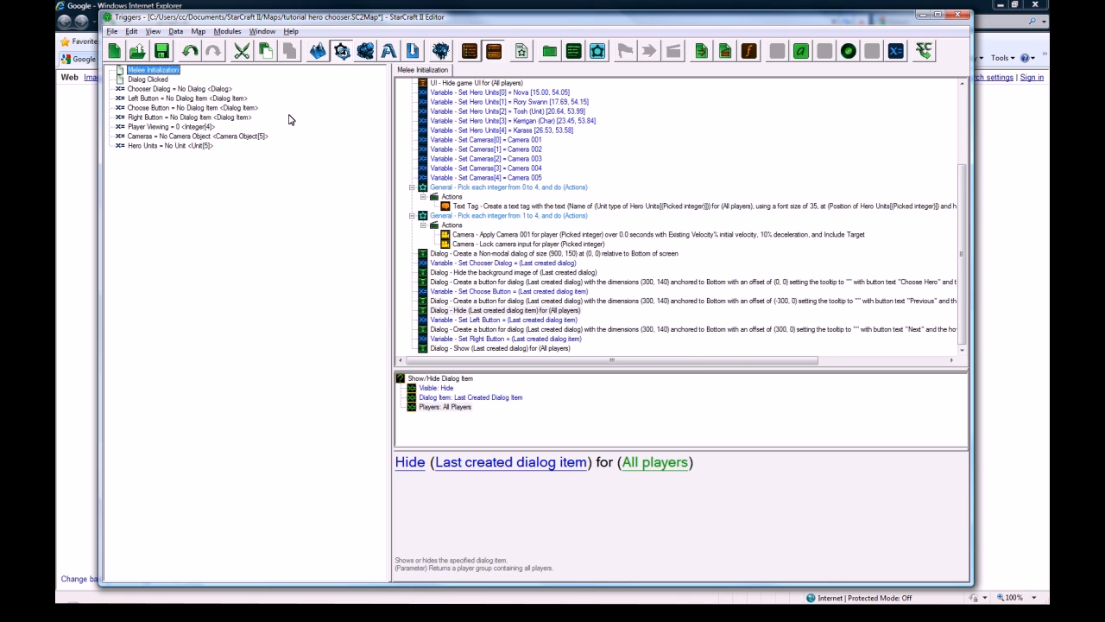
click(149, 80)
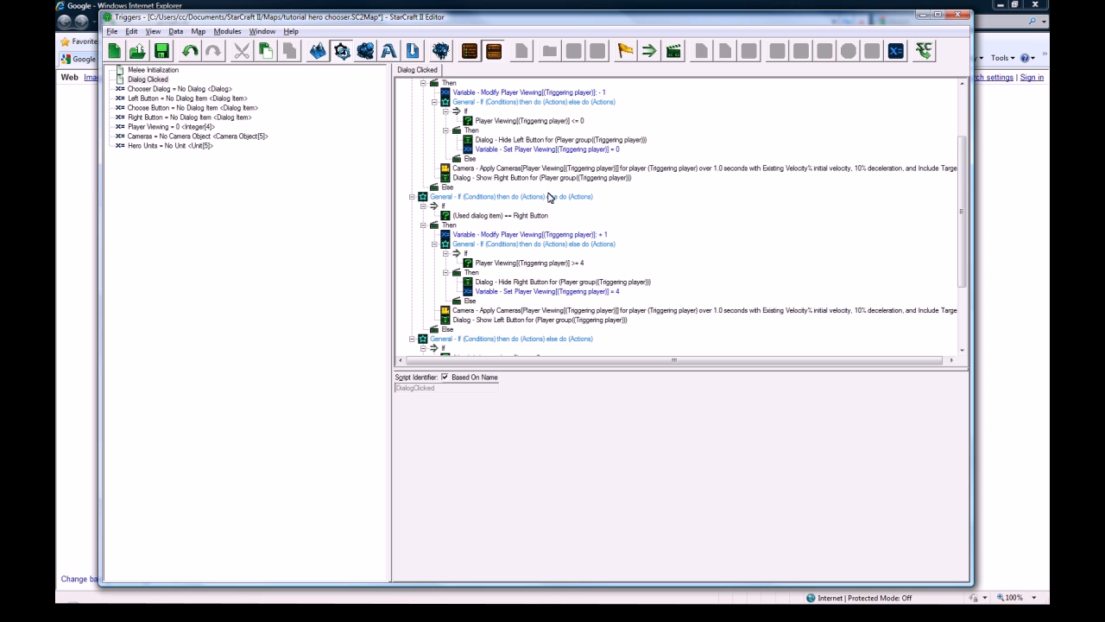
mouse_move(531, 162)
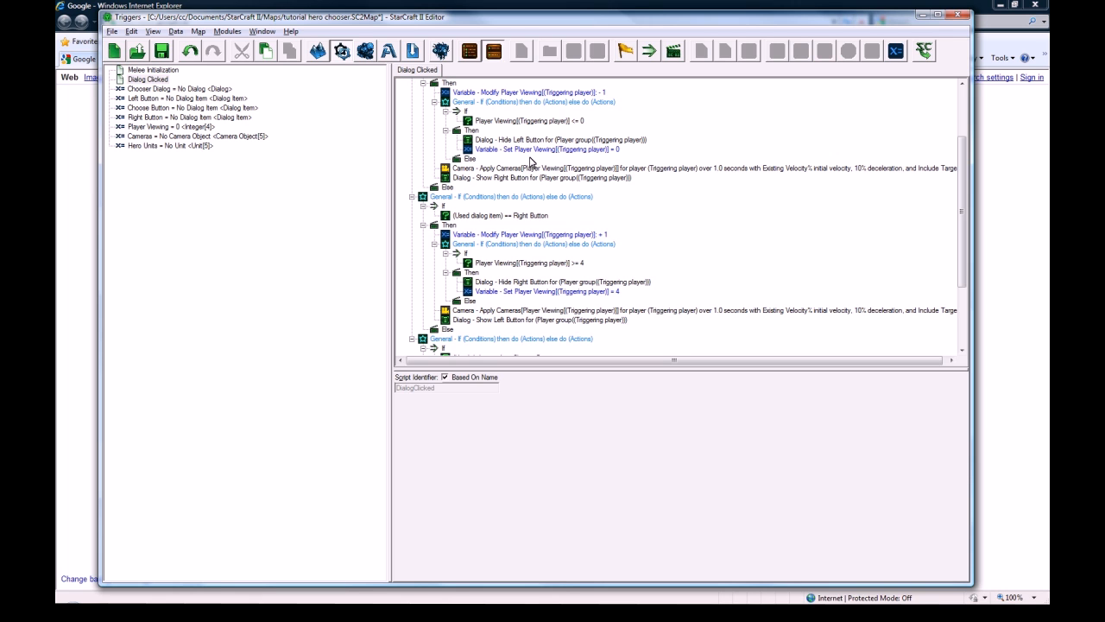
click(542, 177)
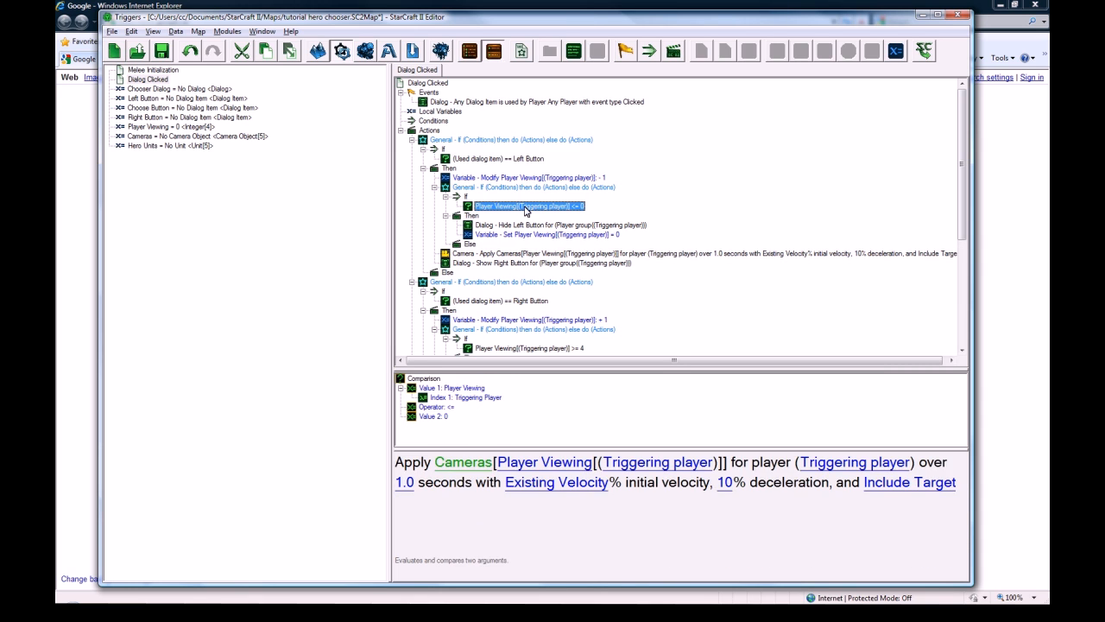
click(526, 177)
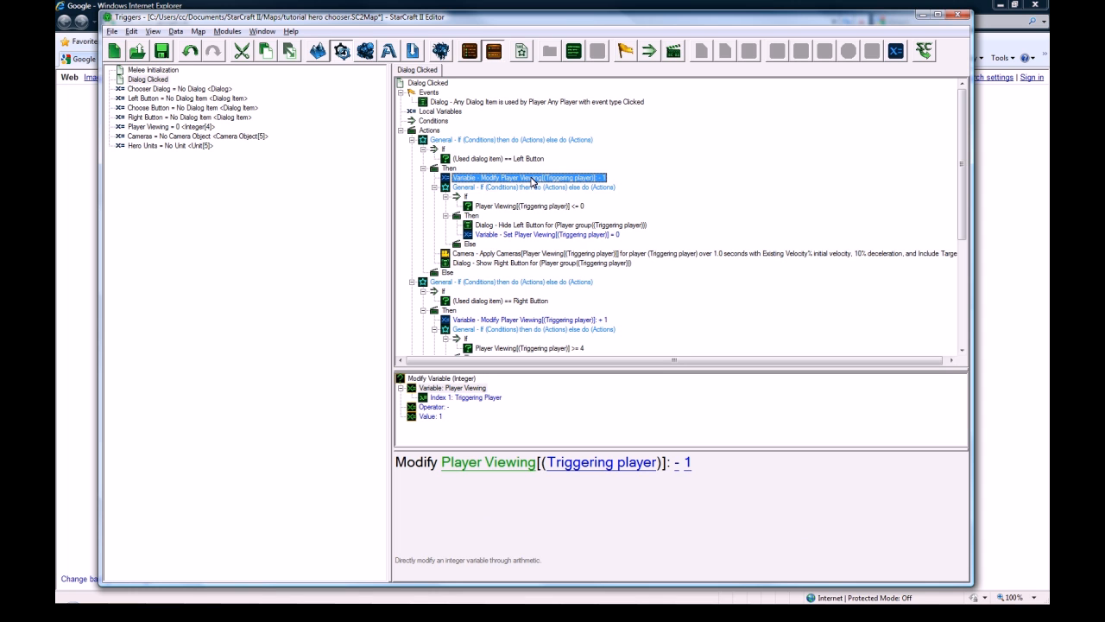
click(152, 69)
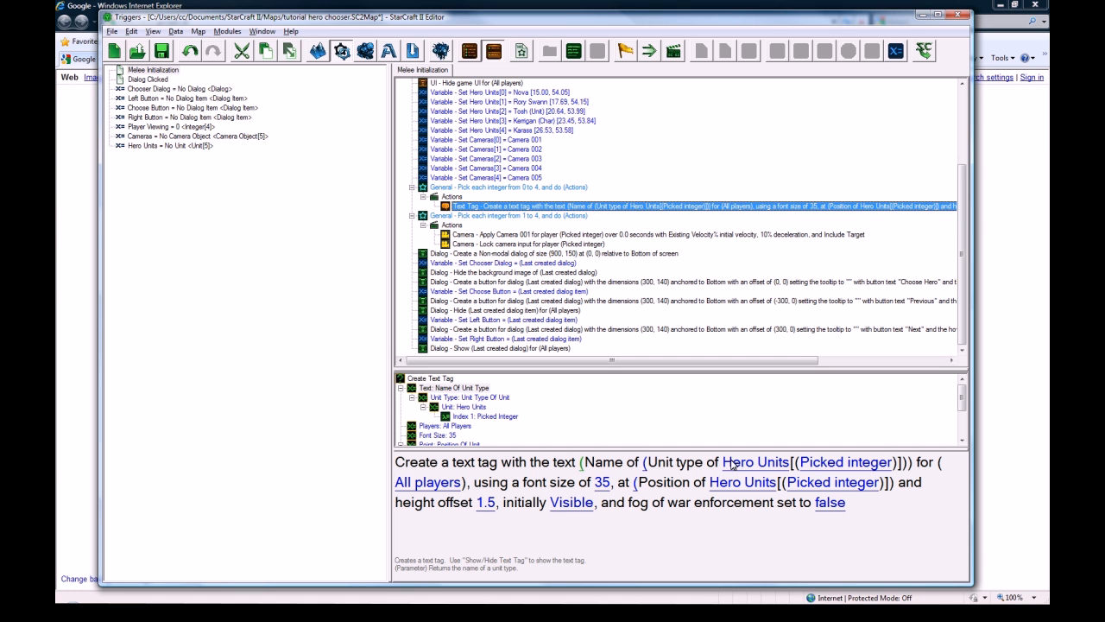
scroll(up, 3)
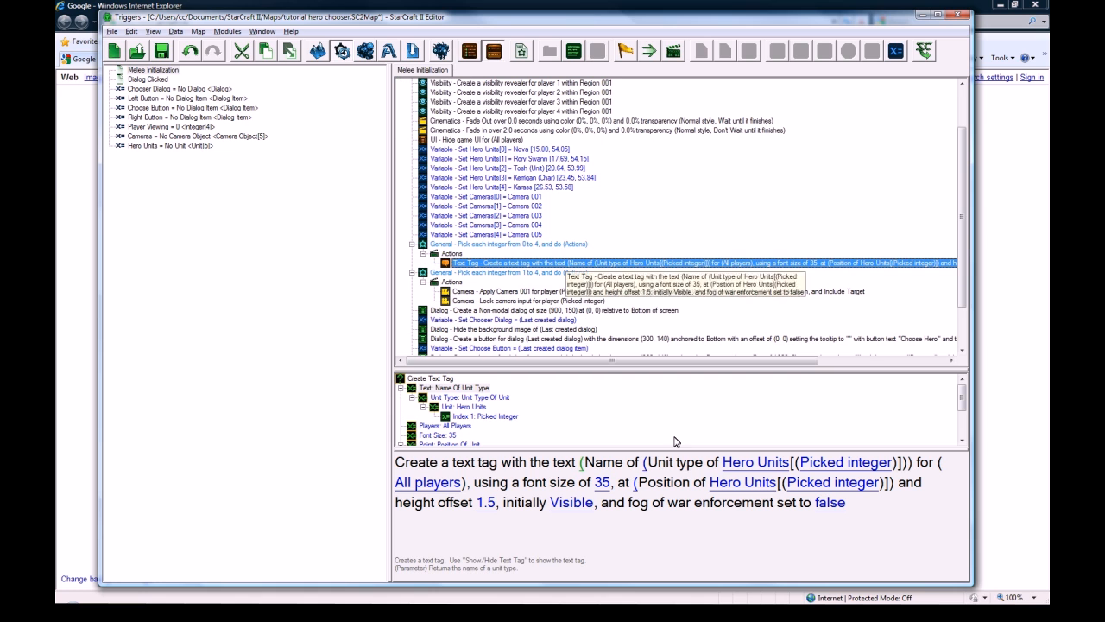
mouse_move(604, 263)
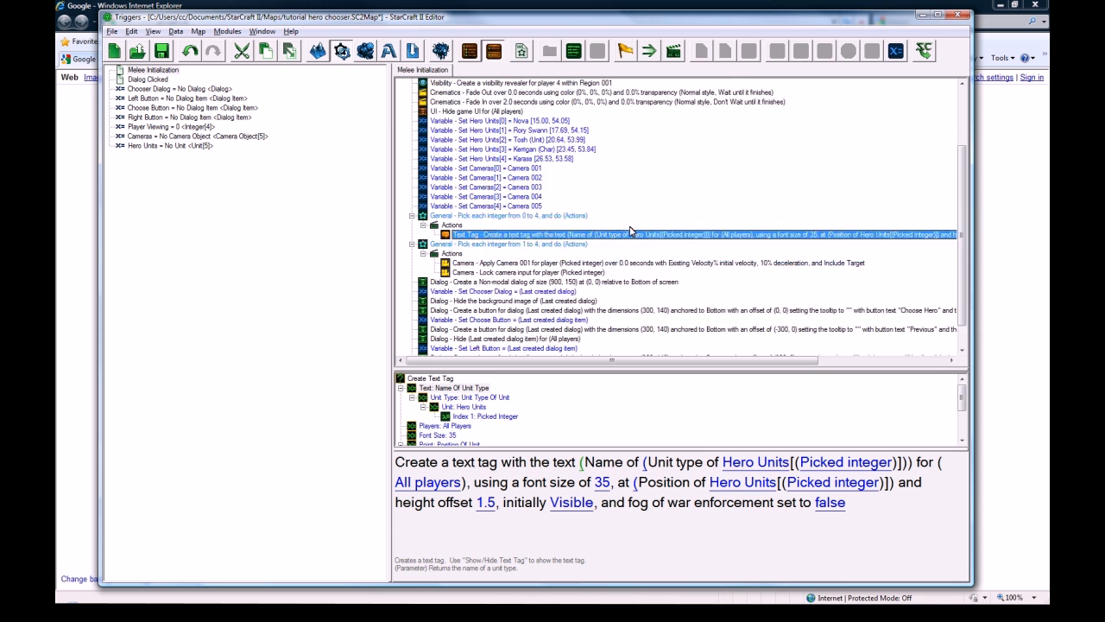
scroll(up, 3)
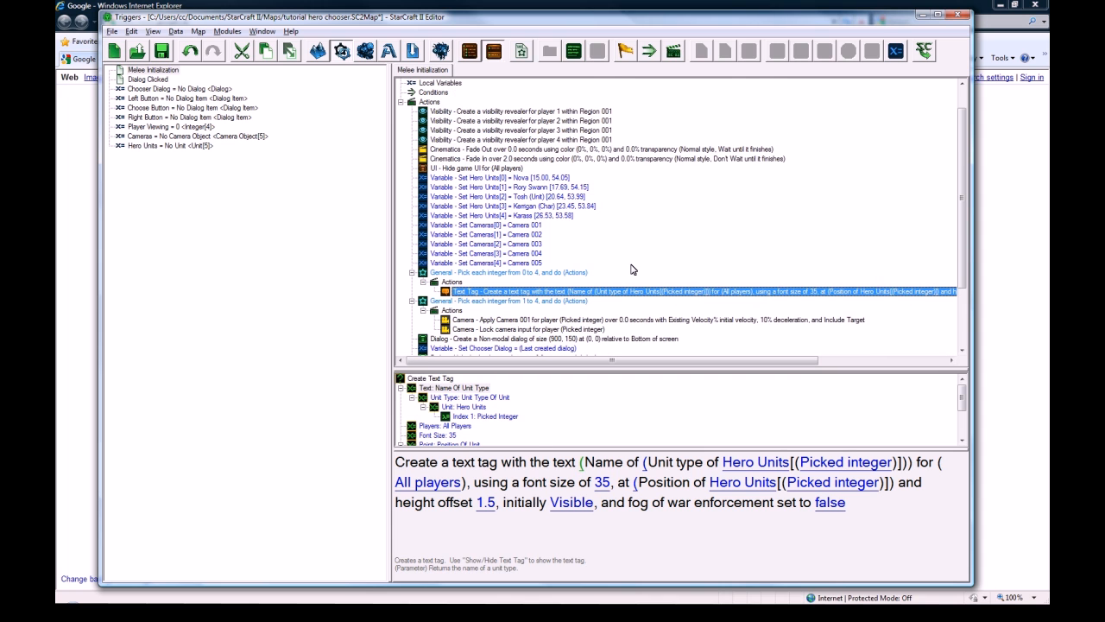
mouse_move(363, 342)
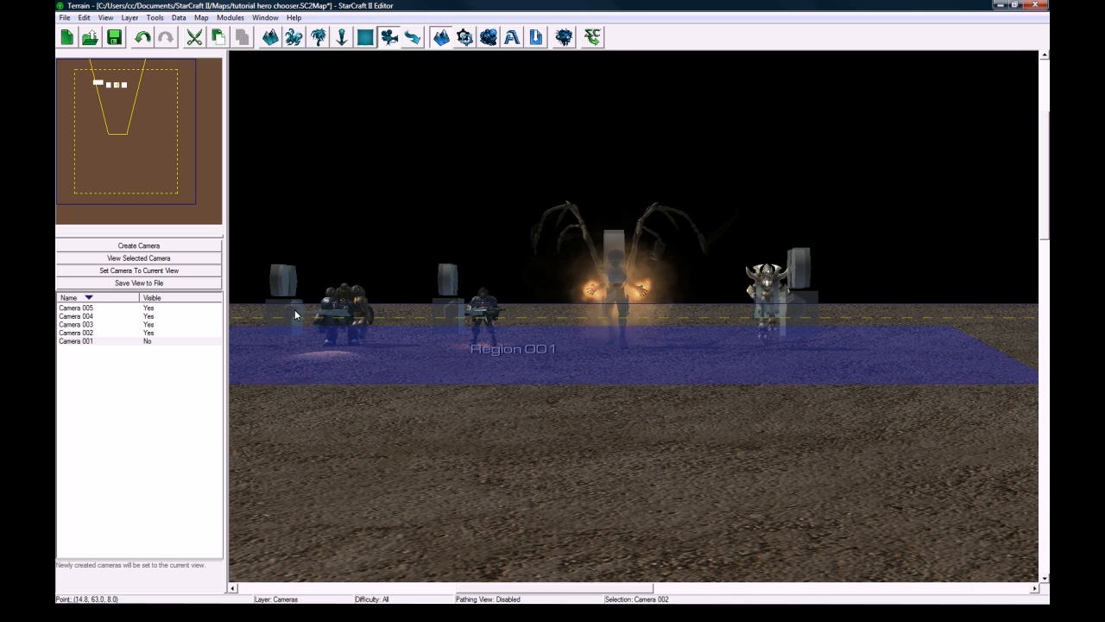
mouse_move(363, 525)
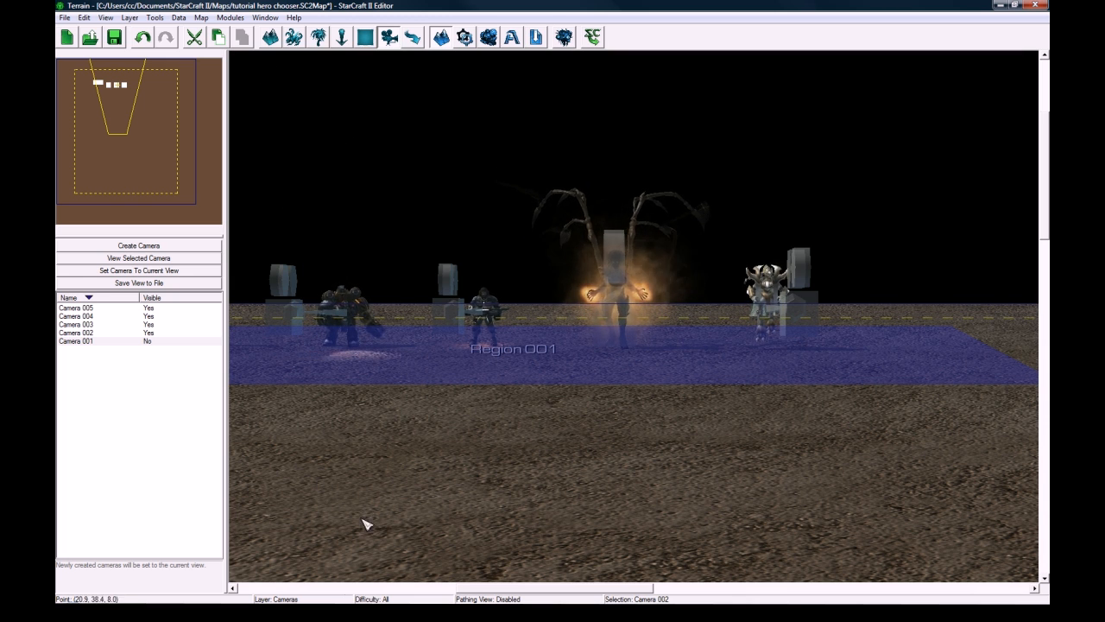